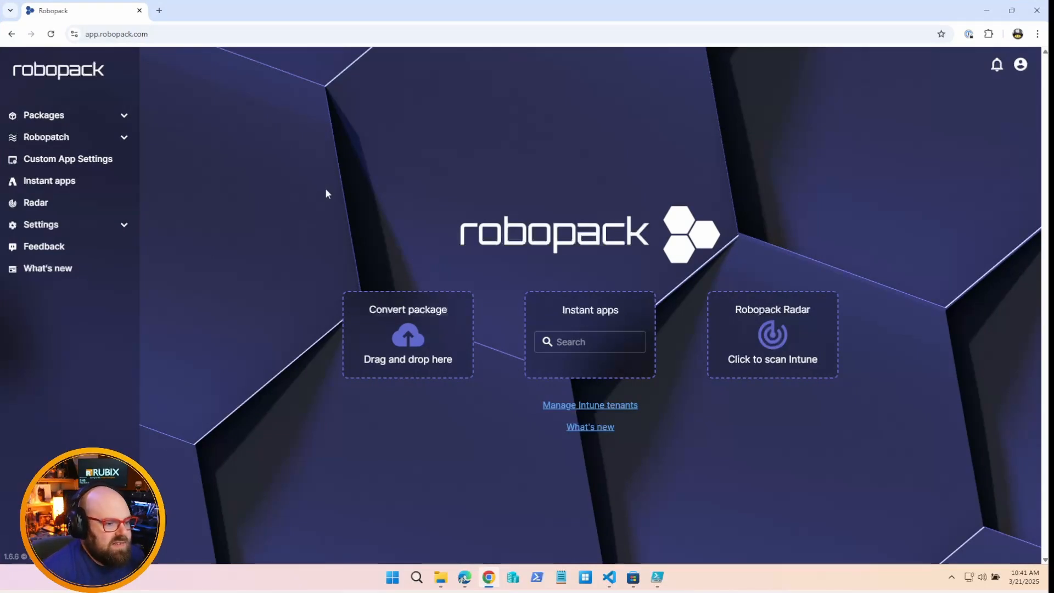
mouse_move(123, 144)
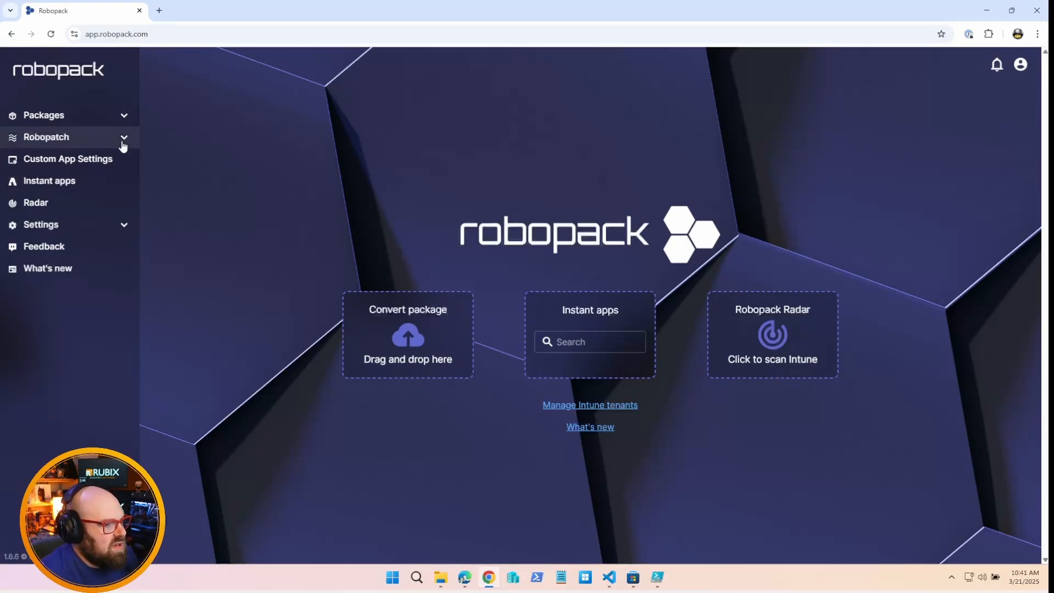
Show the Patch groups list under Robopatch, with First Wave Patching and Patch Group Zero
left_click(46, 137)
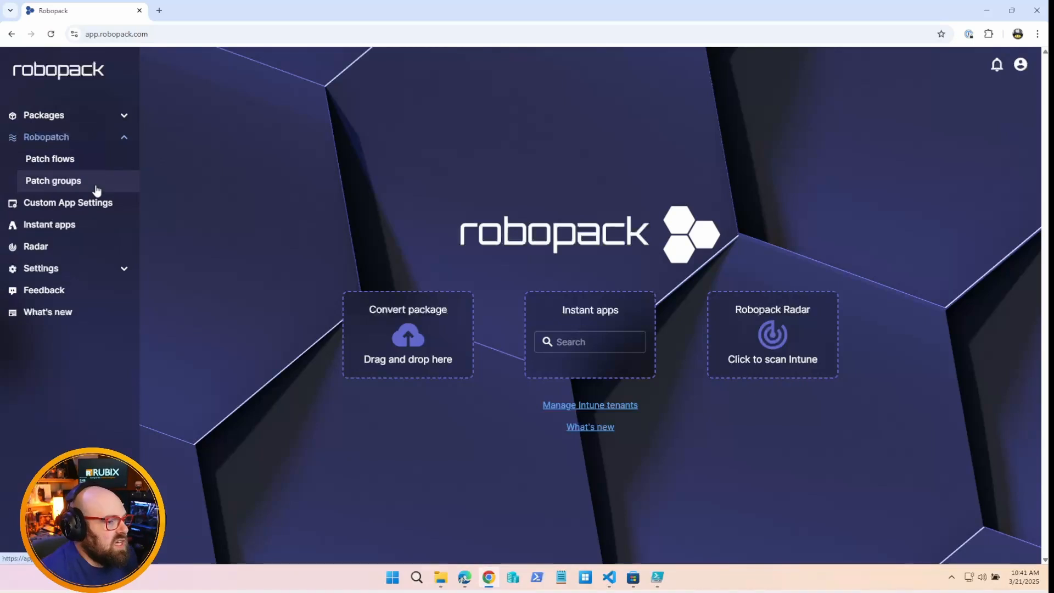
left_click(52, 180)
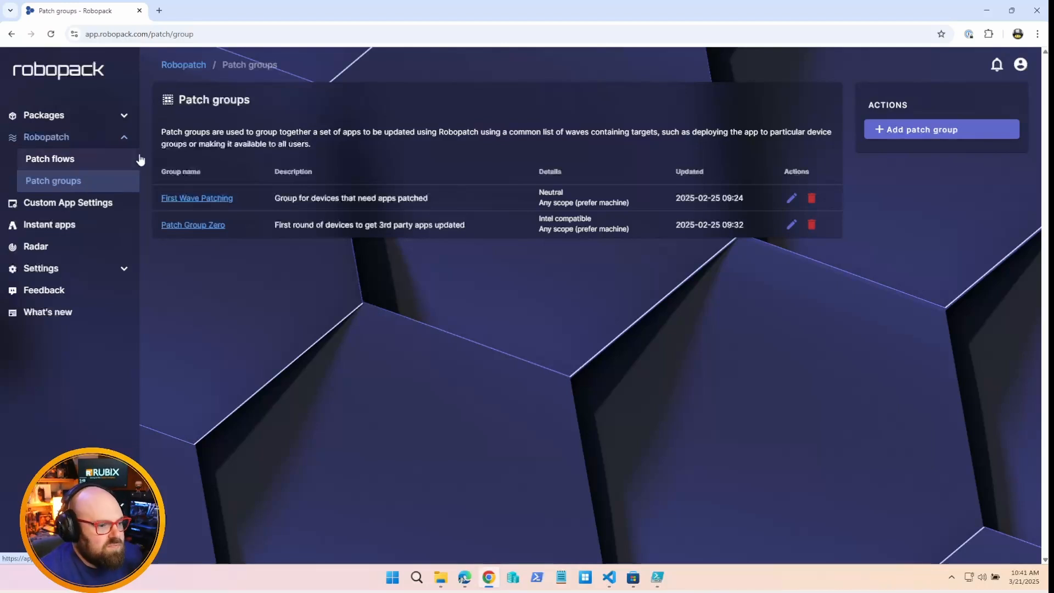
mouse_move(909, 132)
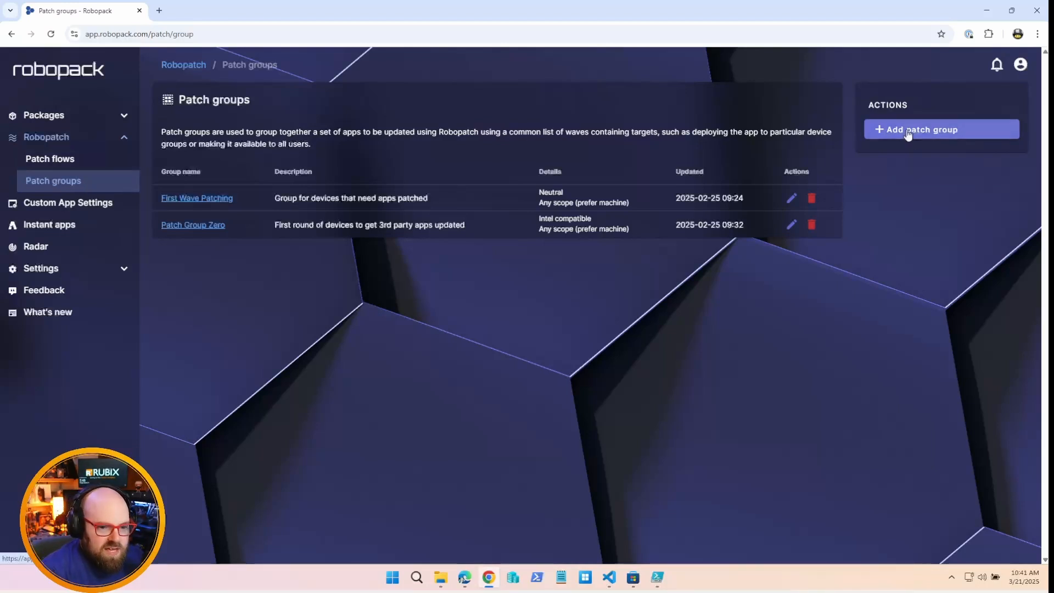
Create a patch group named 'Developer apps' described as 'Apps that my developer team uses'
left_click(920, 130)
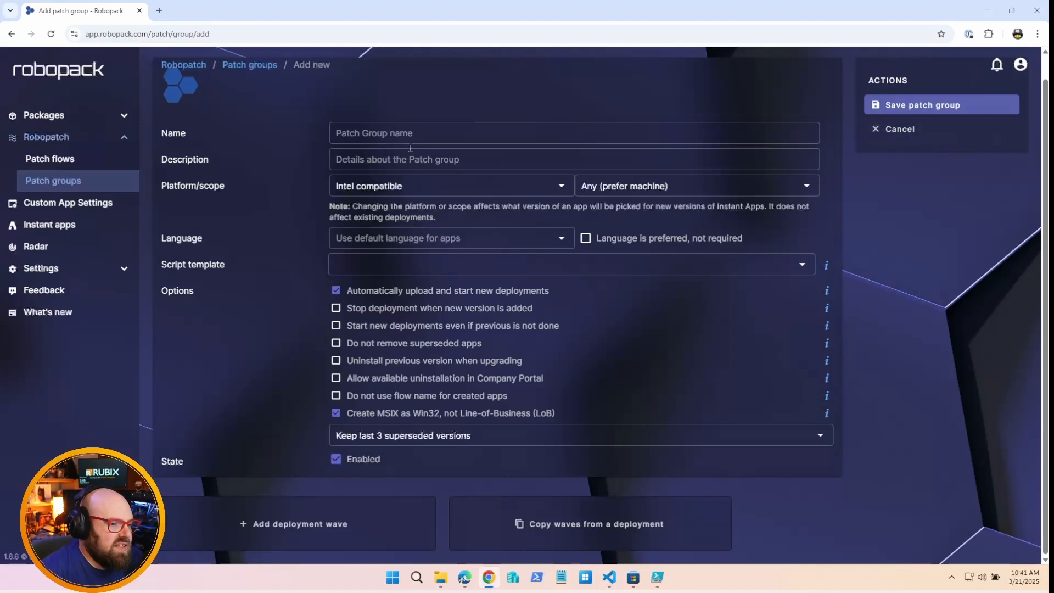
mouse_move(617, 325)
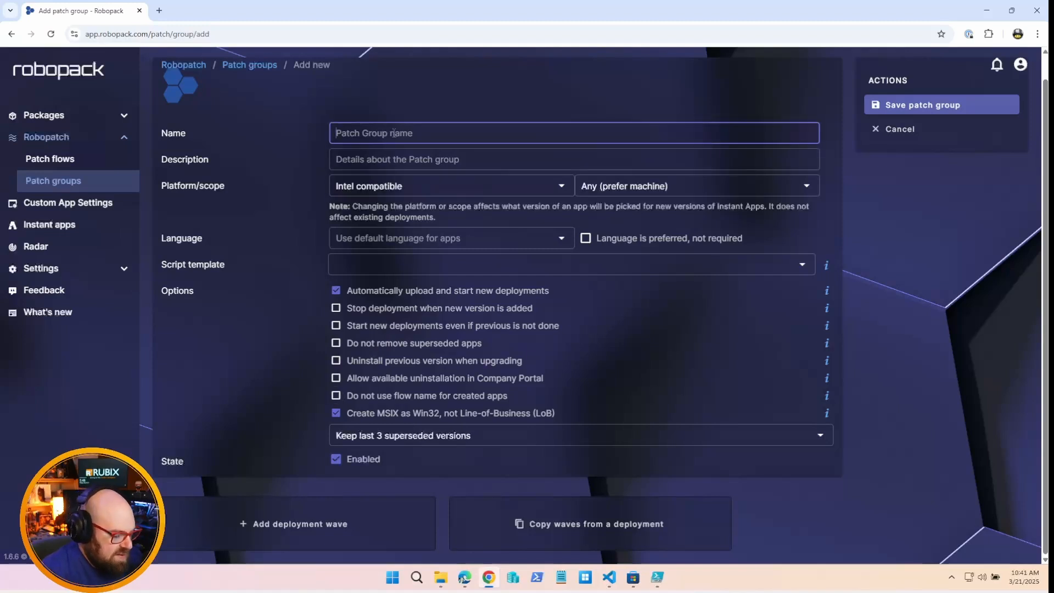
type("Developer apps")
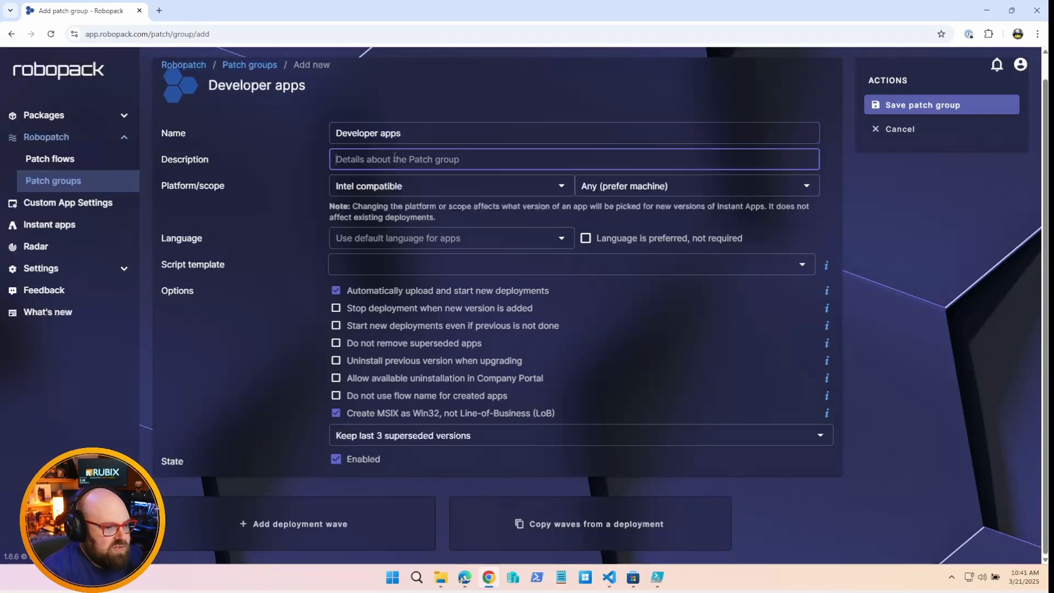
type("Apps that m")
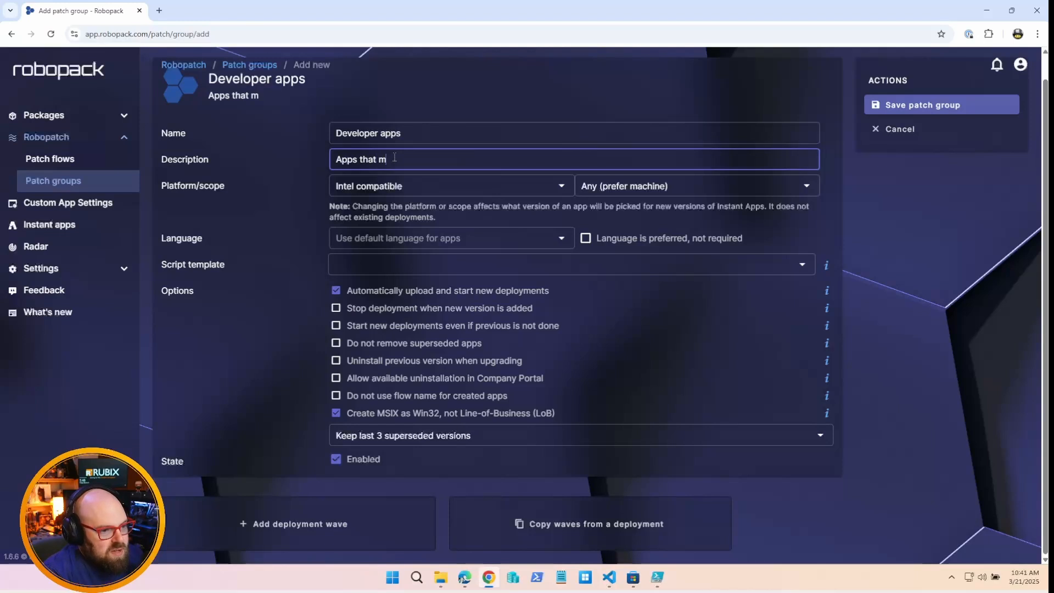
type("y devel")
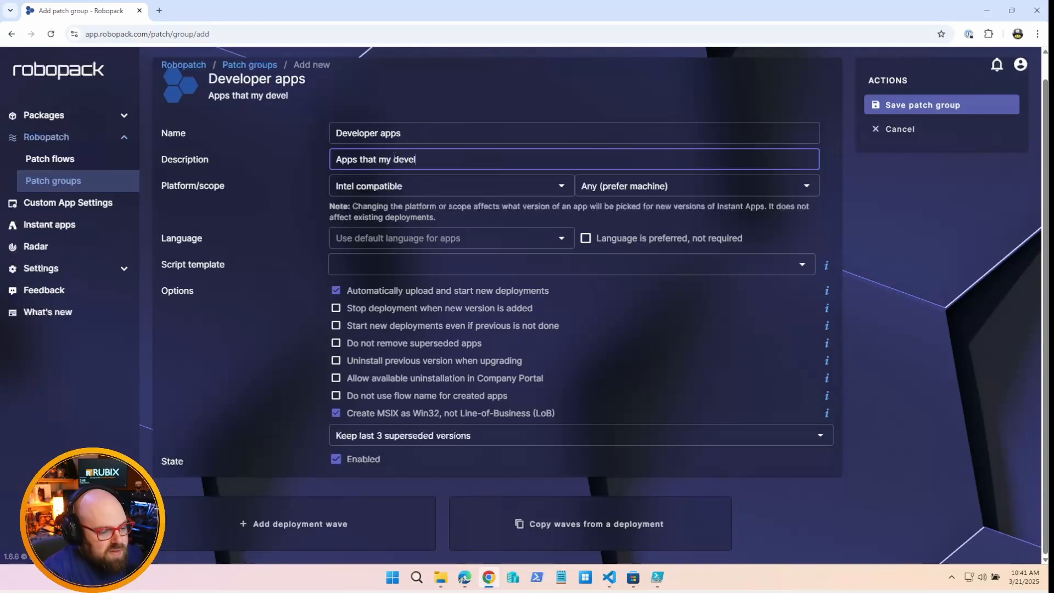
type("oper")
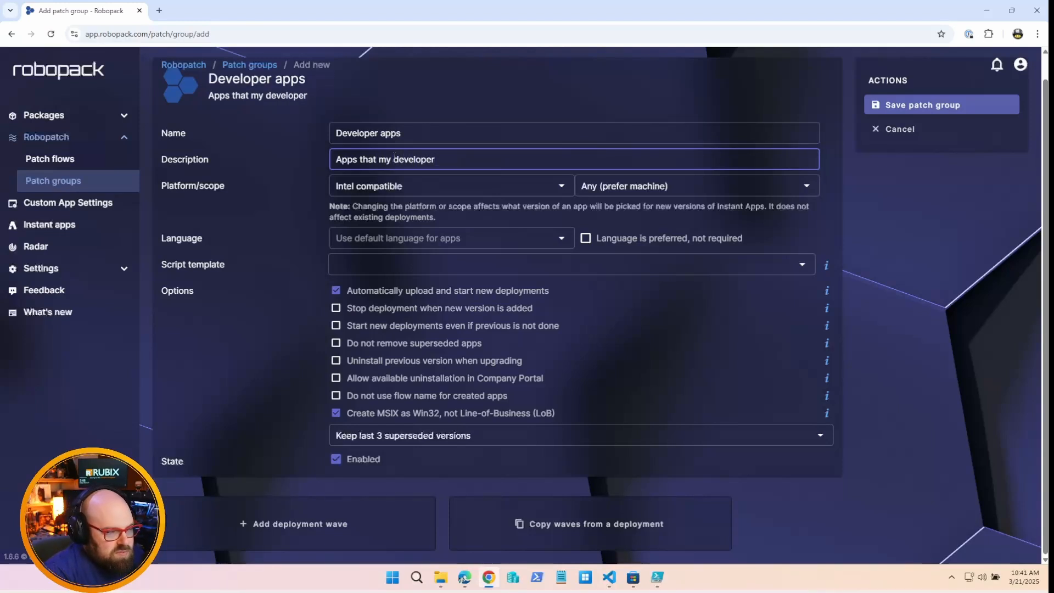
type("team uses")
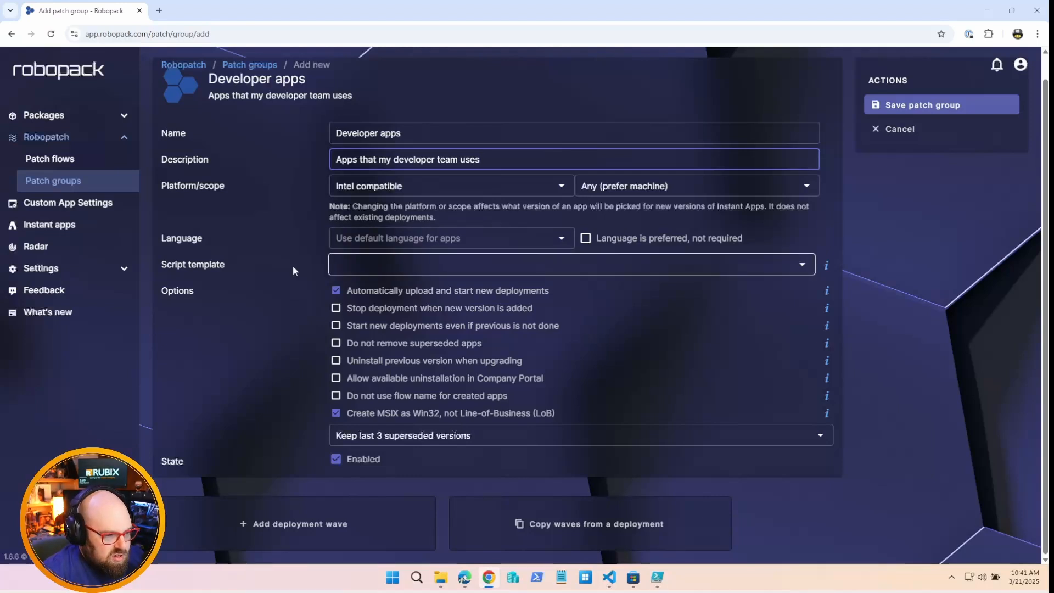
Keep only the last 2 superseded versions and add deployment Wave 1 to Developer apps
left_click(571, 268)
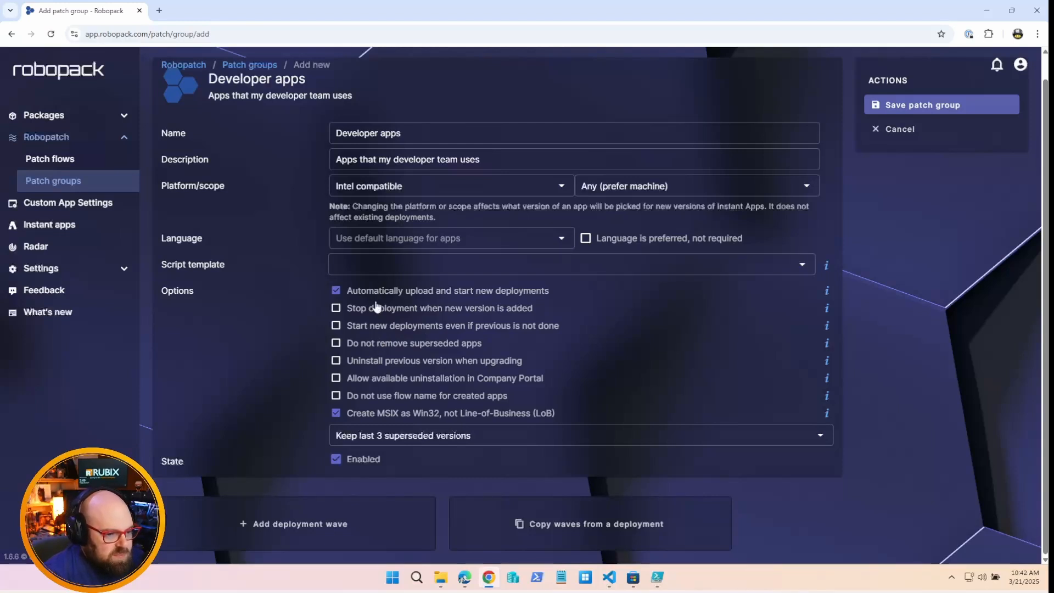
mouse_move(398, 382)
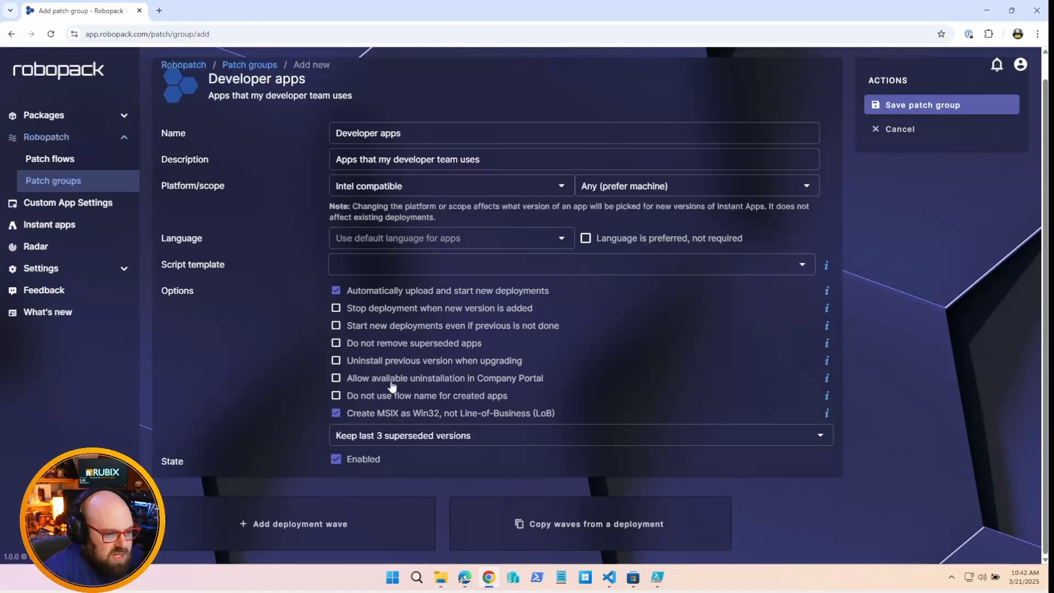
mouse_move(406, 391)
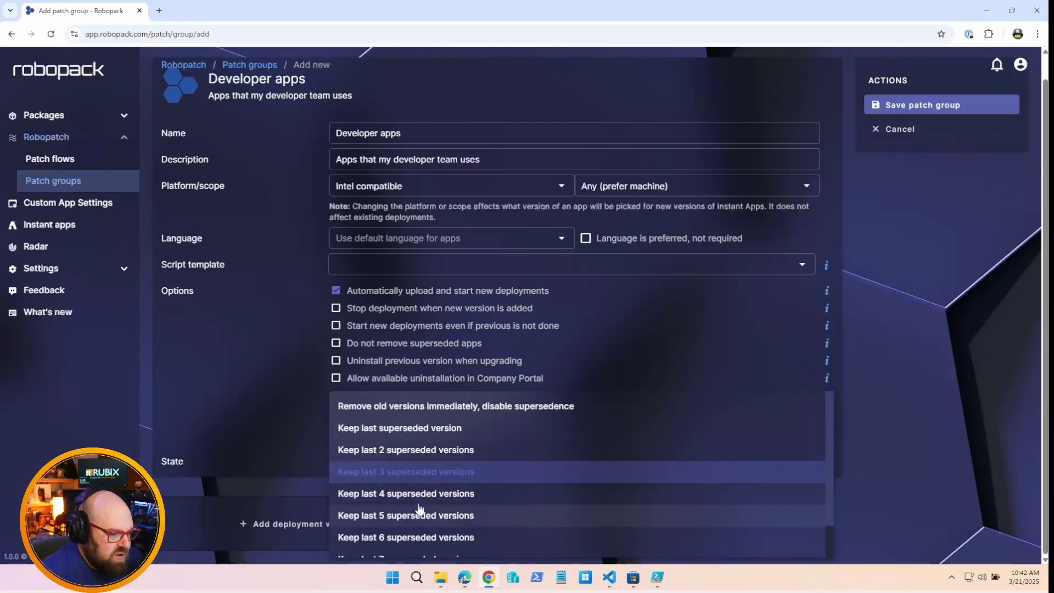
left_click(406, 450)
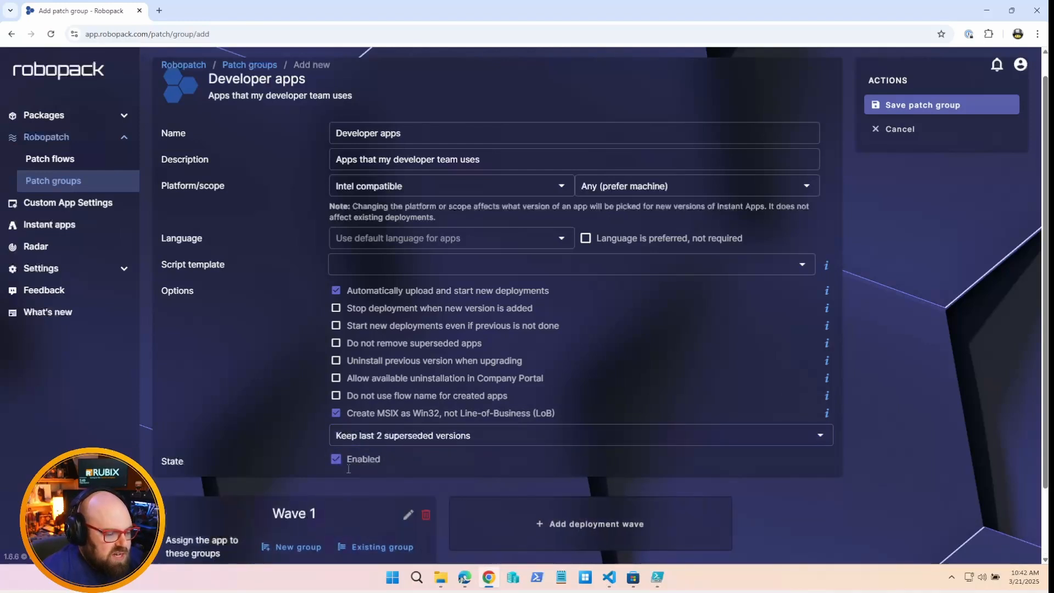
scroll("down", 3)
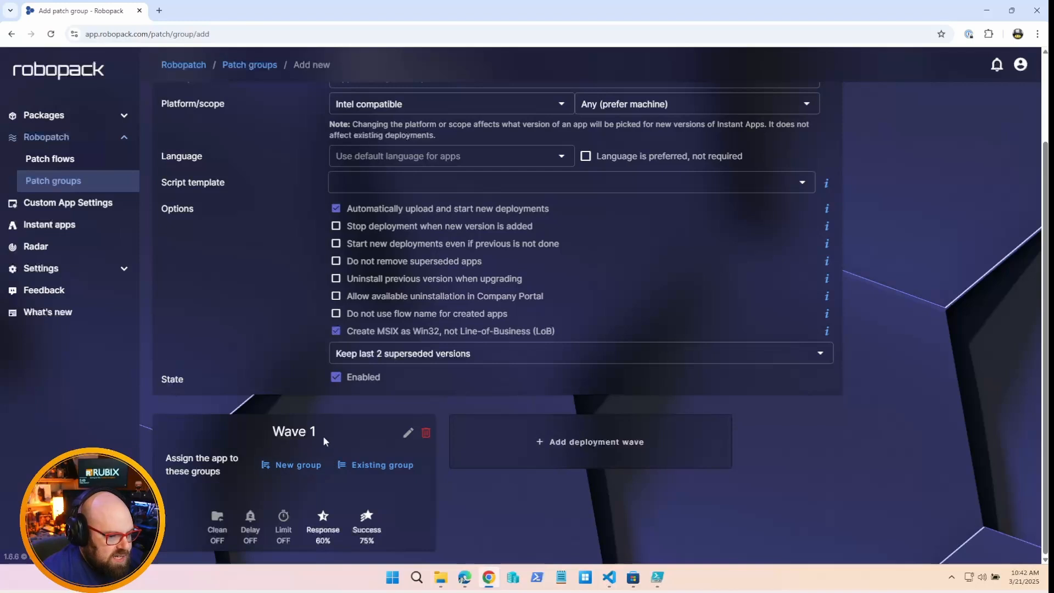
left_click(297, 465)
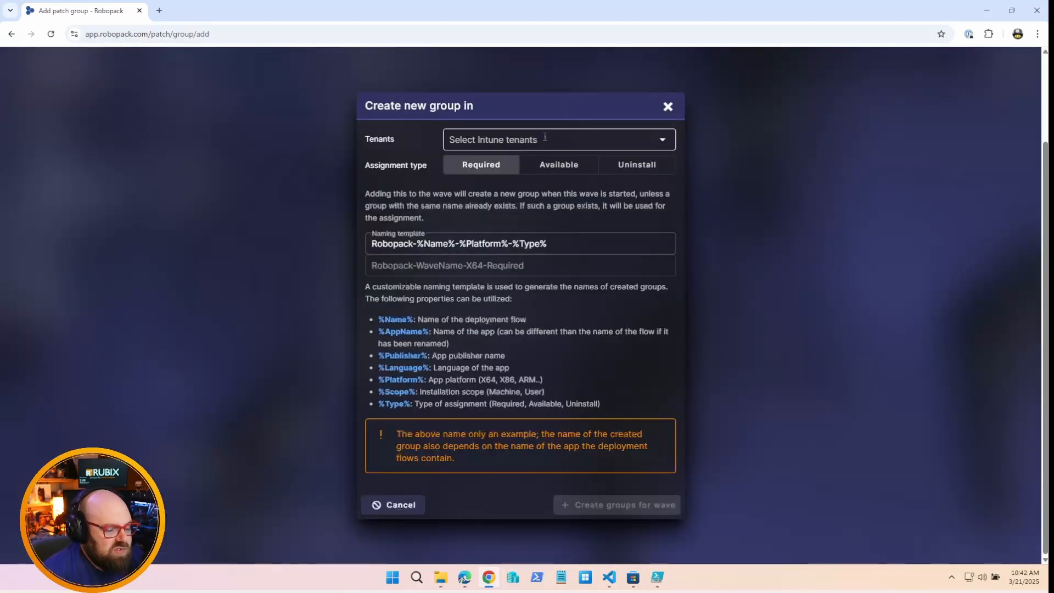
left_click(559, 139)
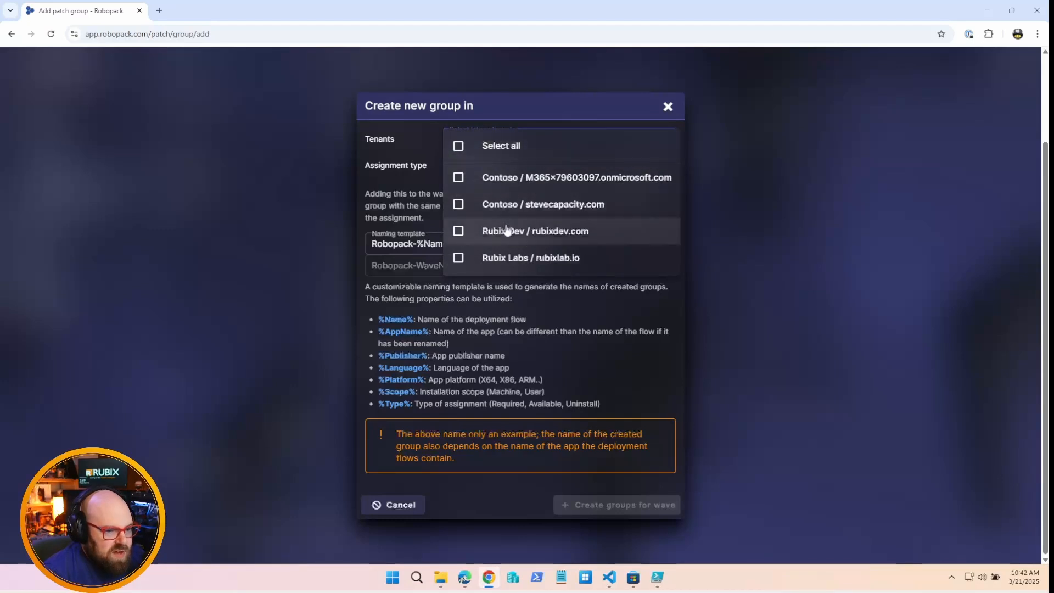
left_click(458, 230)
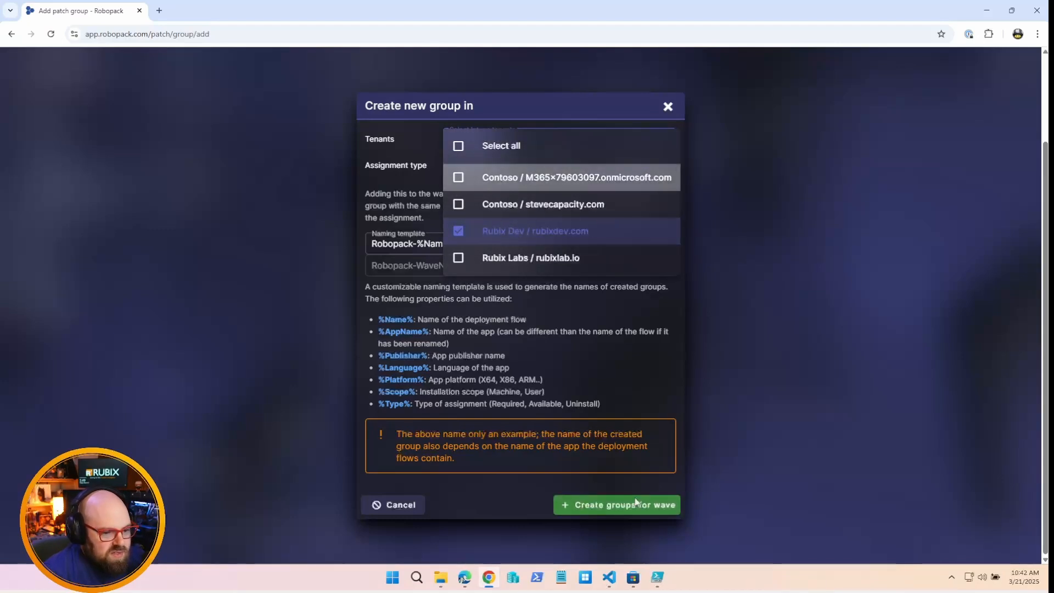
left_click(617, 504)
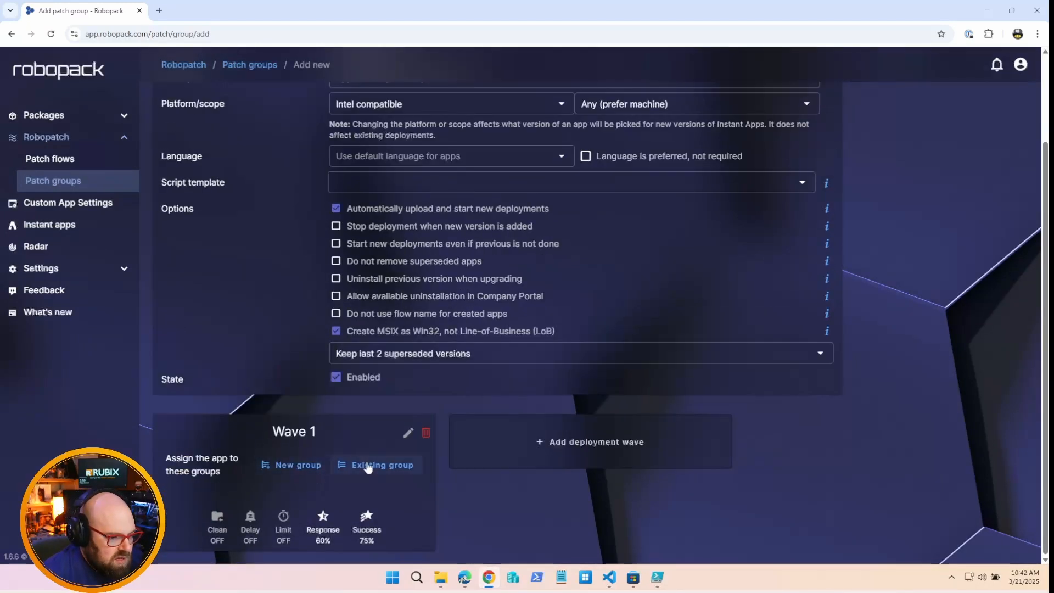
Assign the existing WIN-CLOUD group from Rubix Dev to Wave 1 as Required
left_click(382, 465)
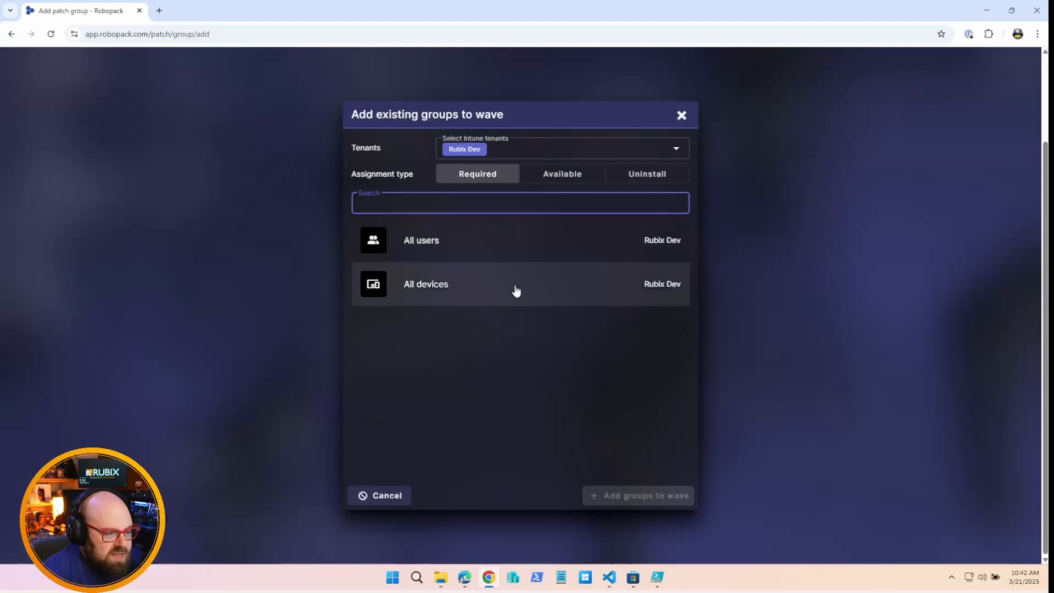
left_click(552, 202)
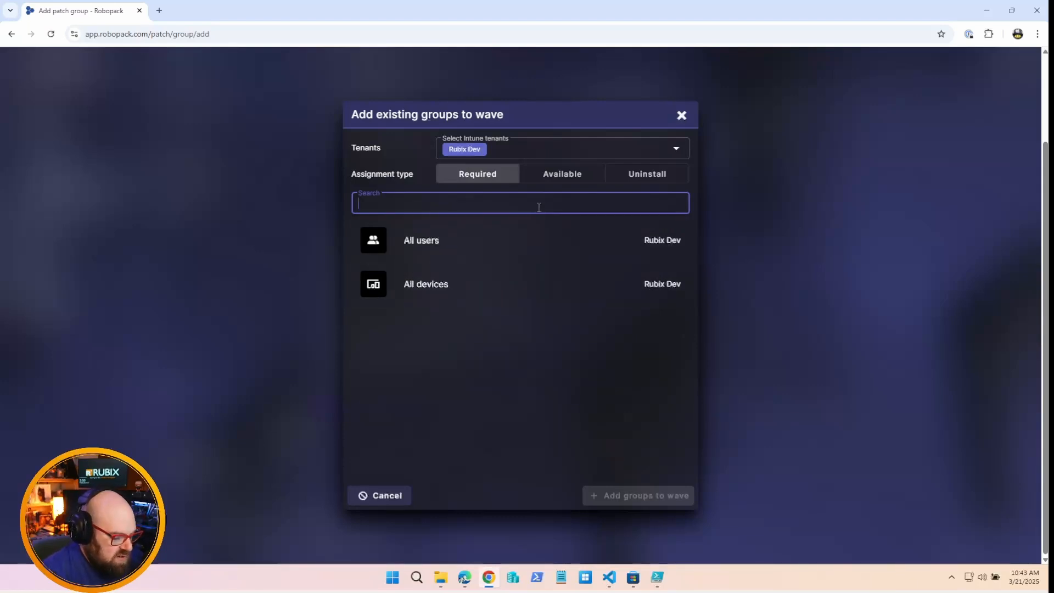
type("WIN-")
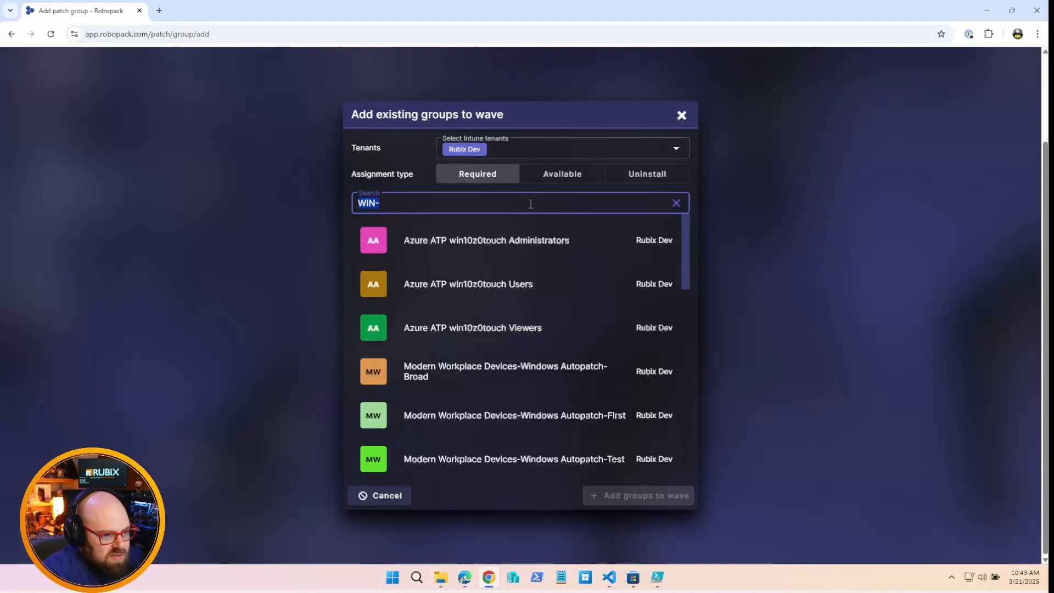
type("CLOUD")
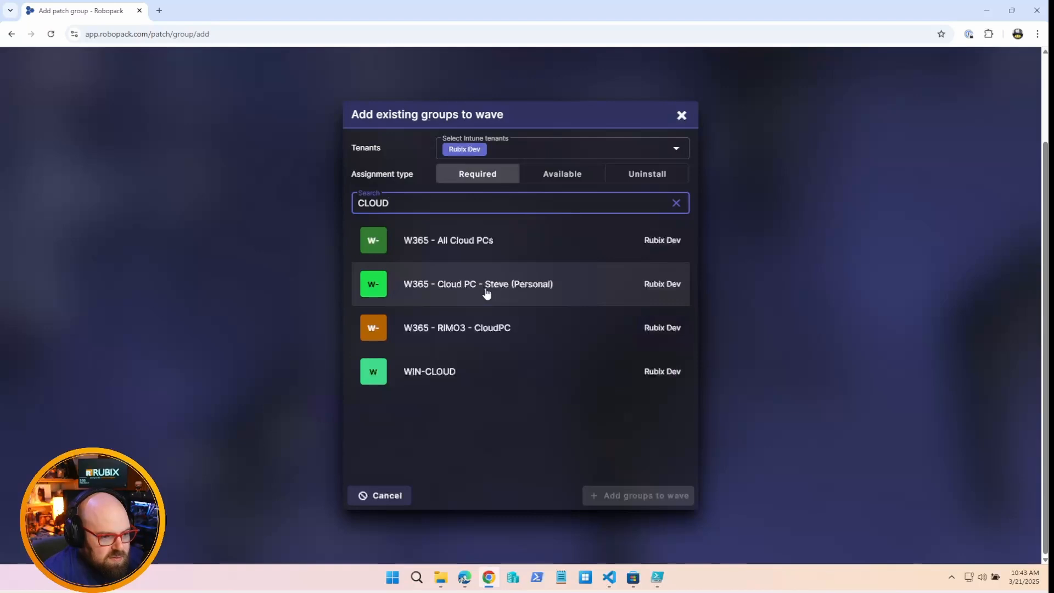
left_click(448, 241)
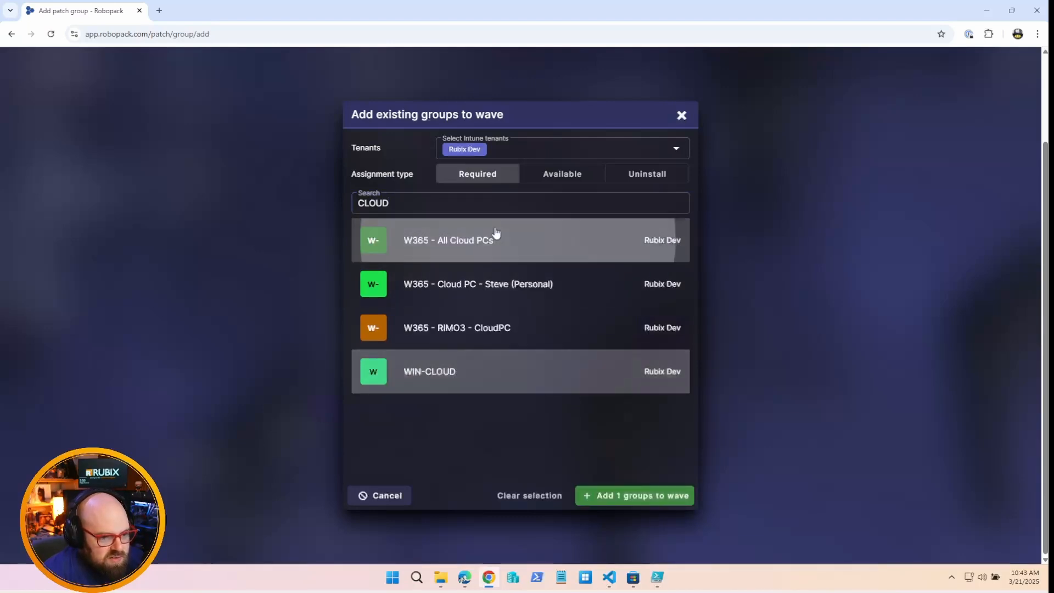
left_click(634, 495)
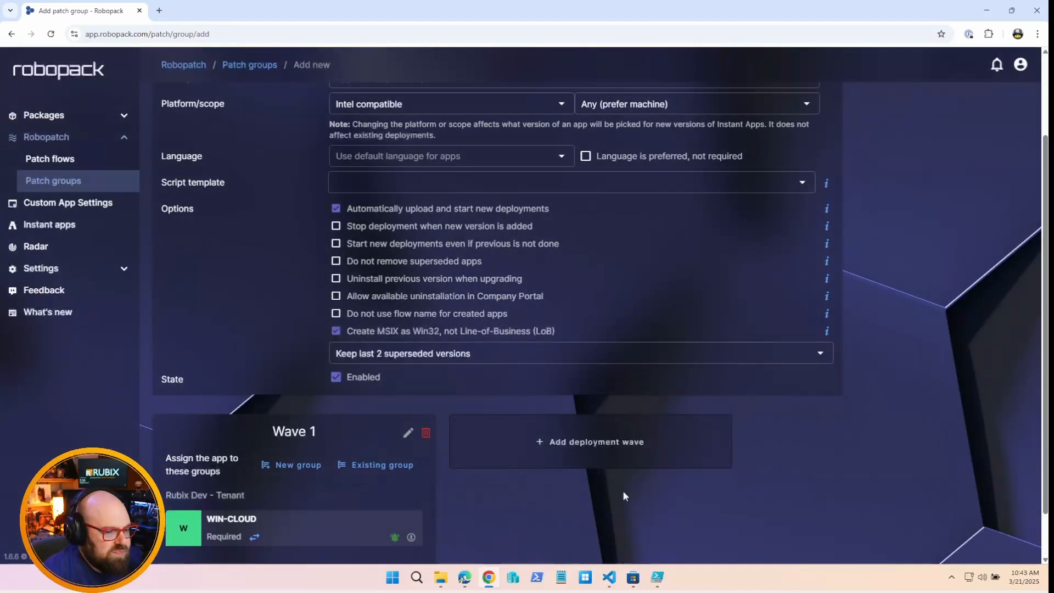
scroll("down", 3)
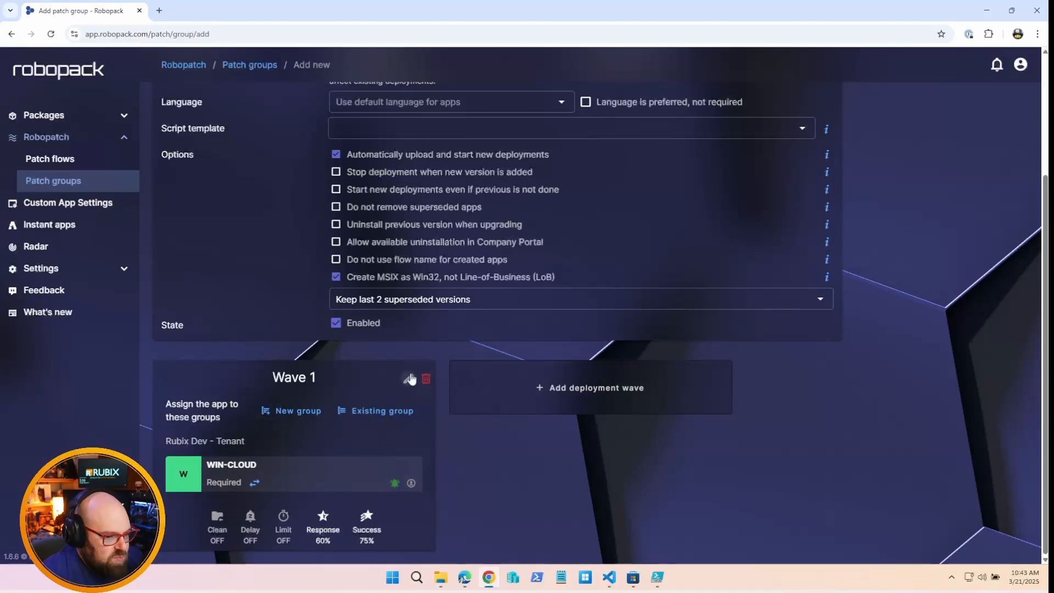
left_click(410, 378)
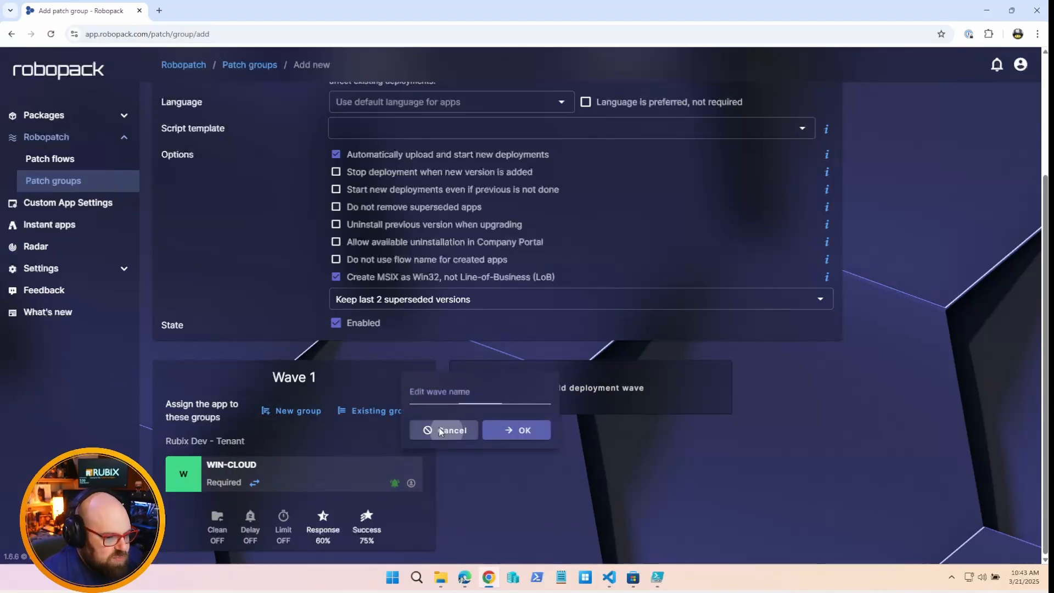
left_click(443, 430)
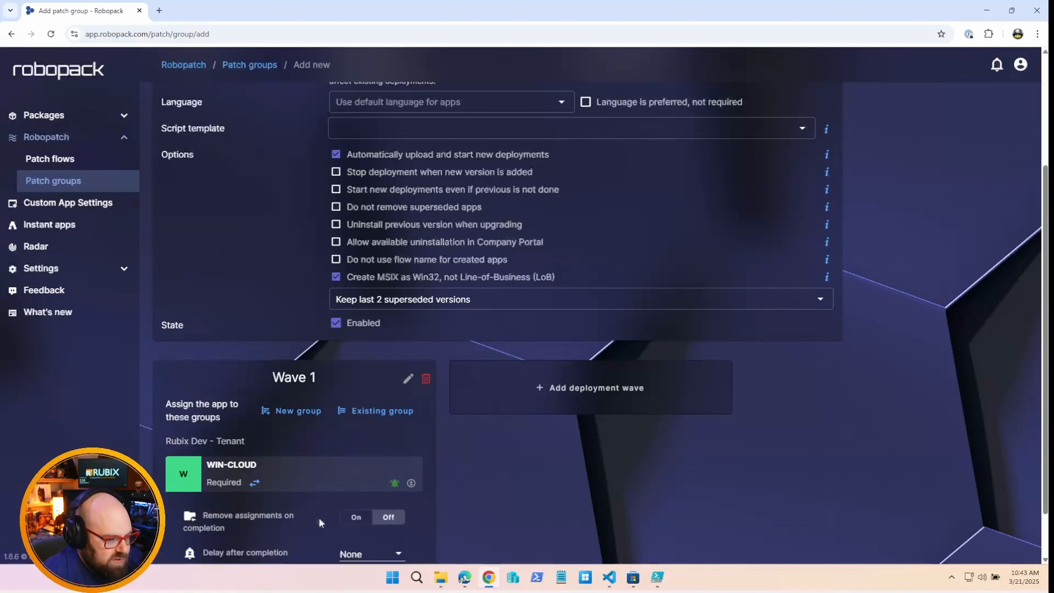
scroll("down", 3)
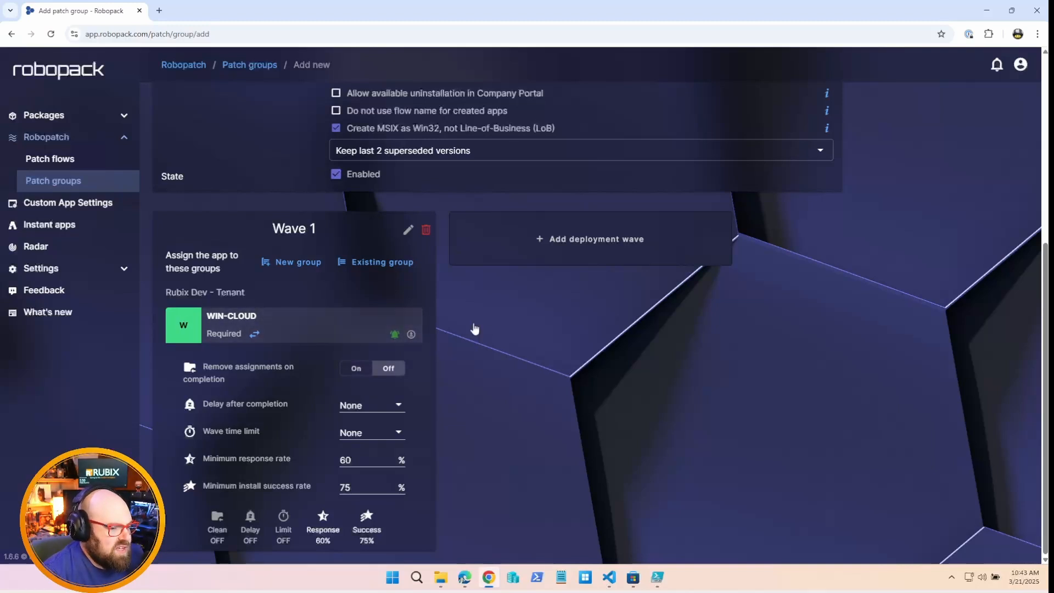
mouse_move(481, 306)
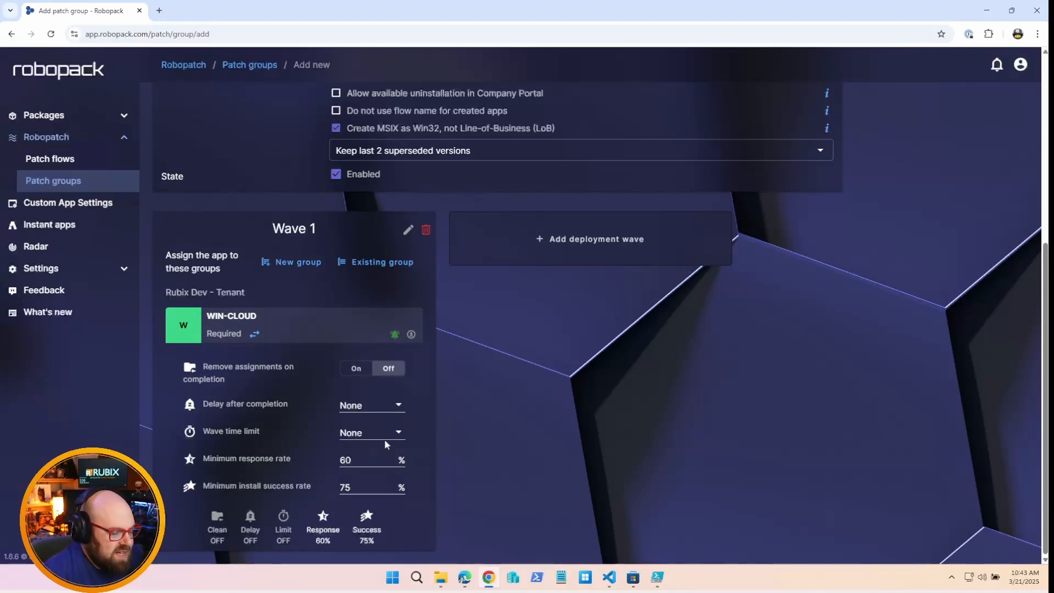
left_click(371, 433)
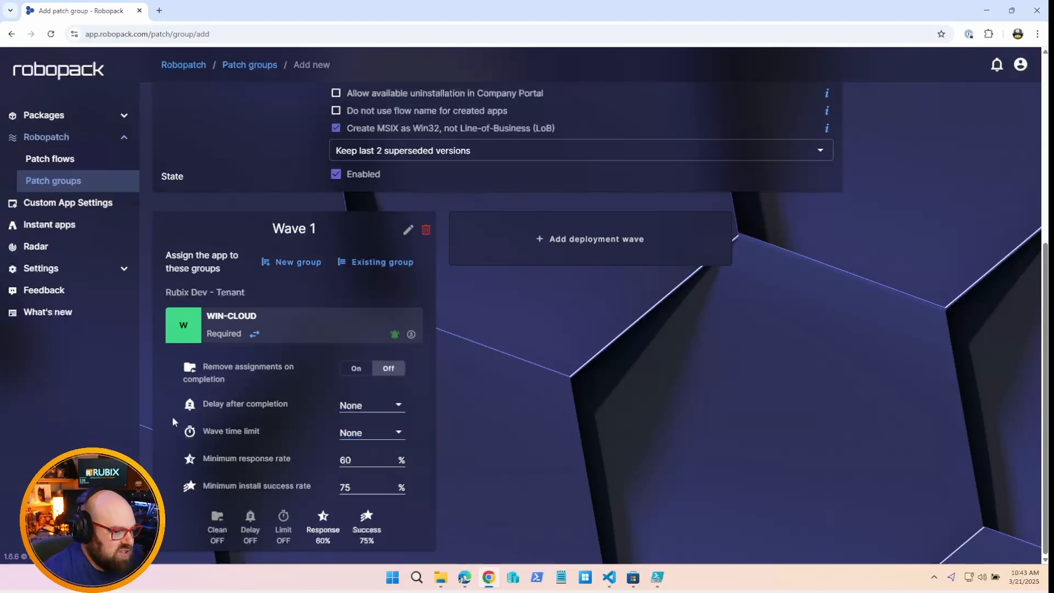
mouse_move(323, 439)
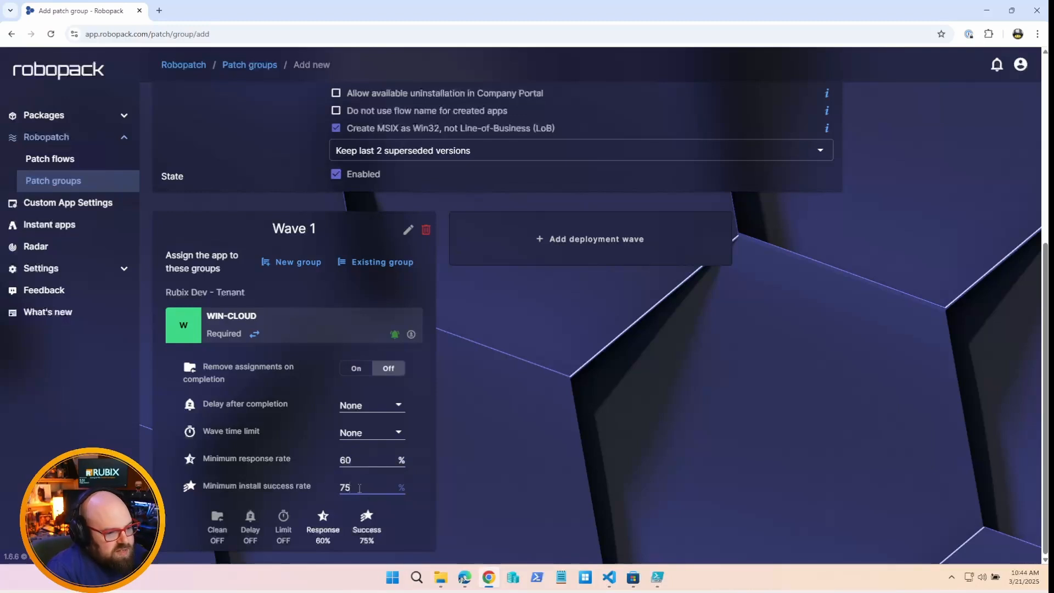
mouse_move(253, 336)
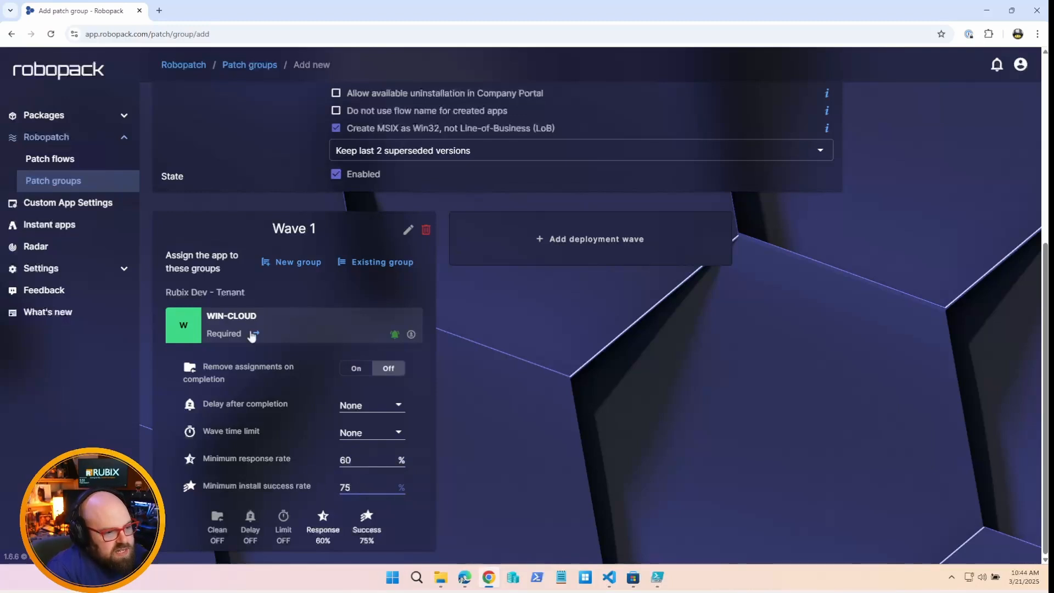
mouse_move(542, 280)
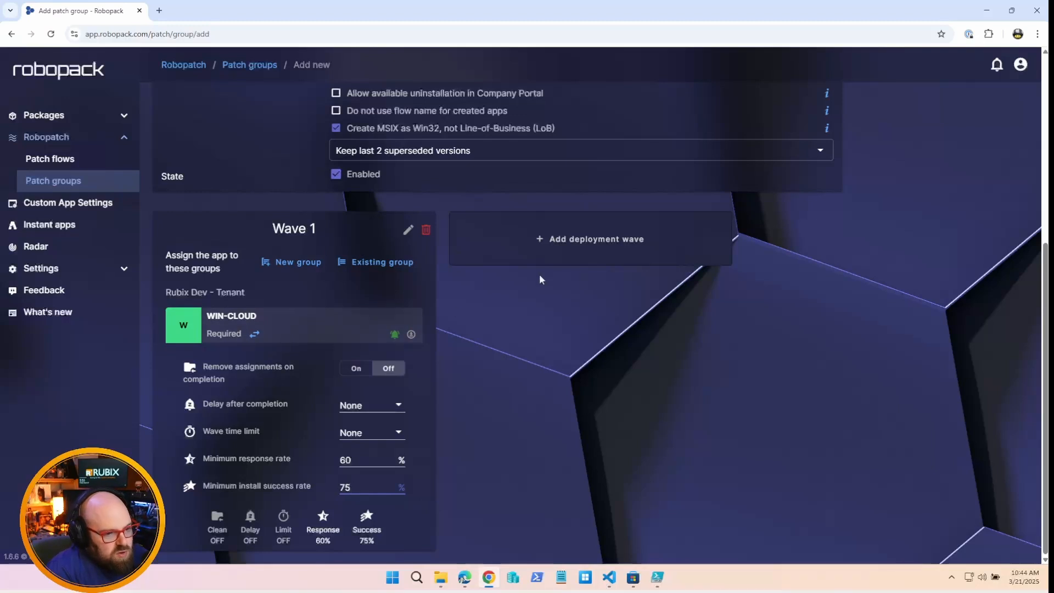
Add a second wave targeting All devices as Required with a 90% minimum install success rate
left_click(589, 239)
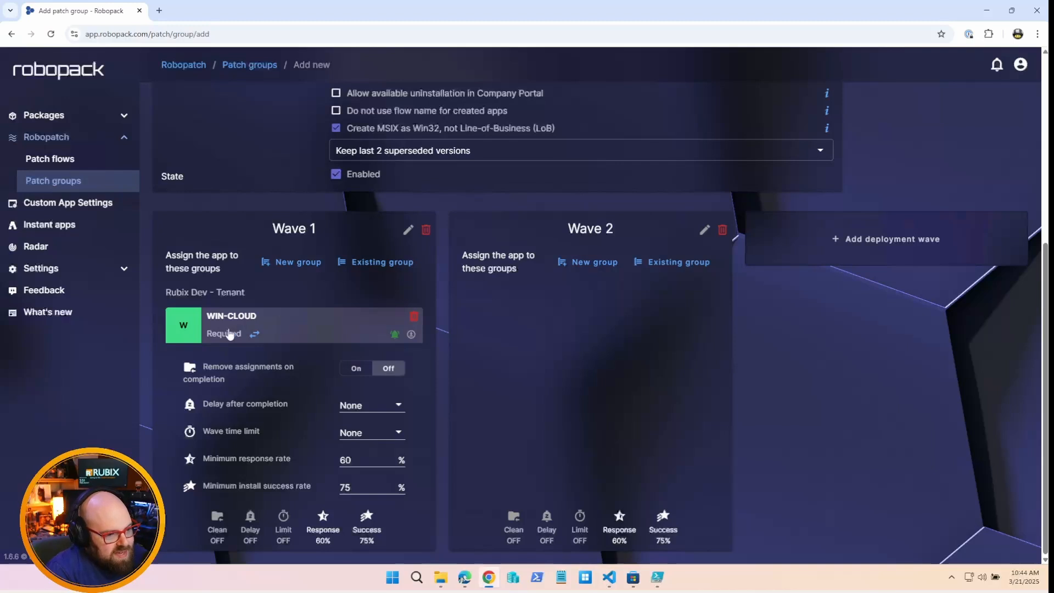
mouse_move(337, 331)
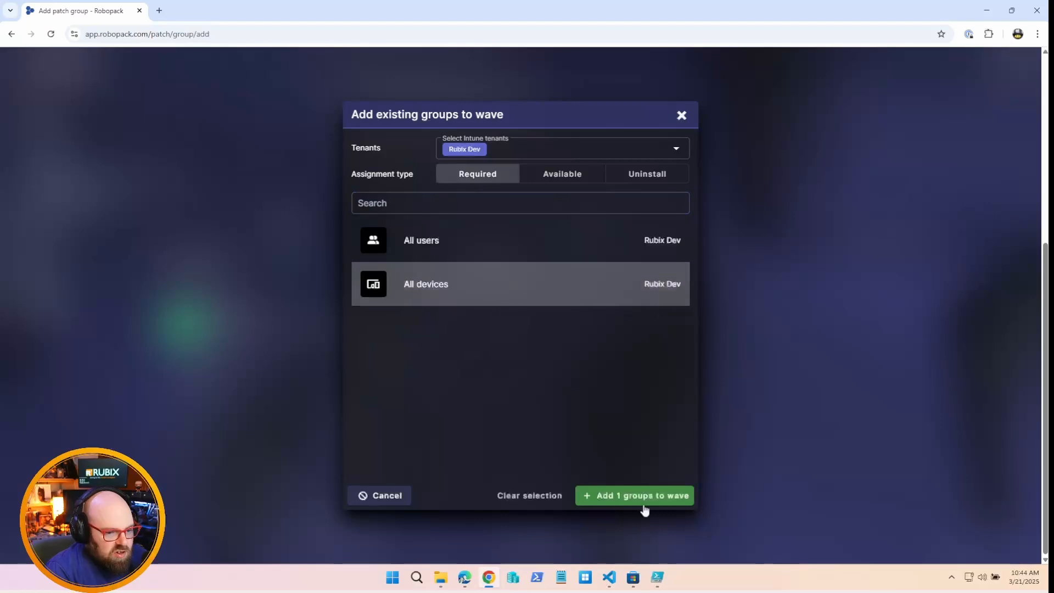
left_click(634, 495)
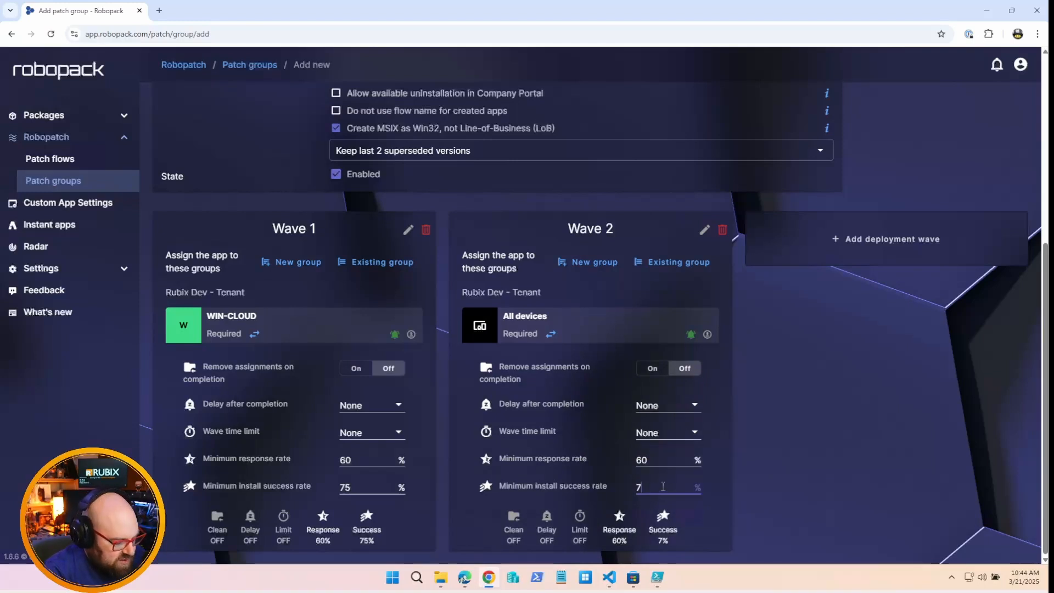
type("90")
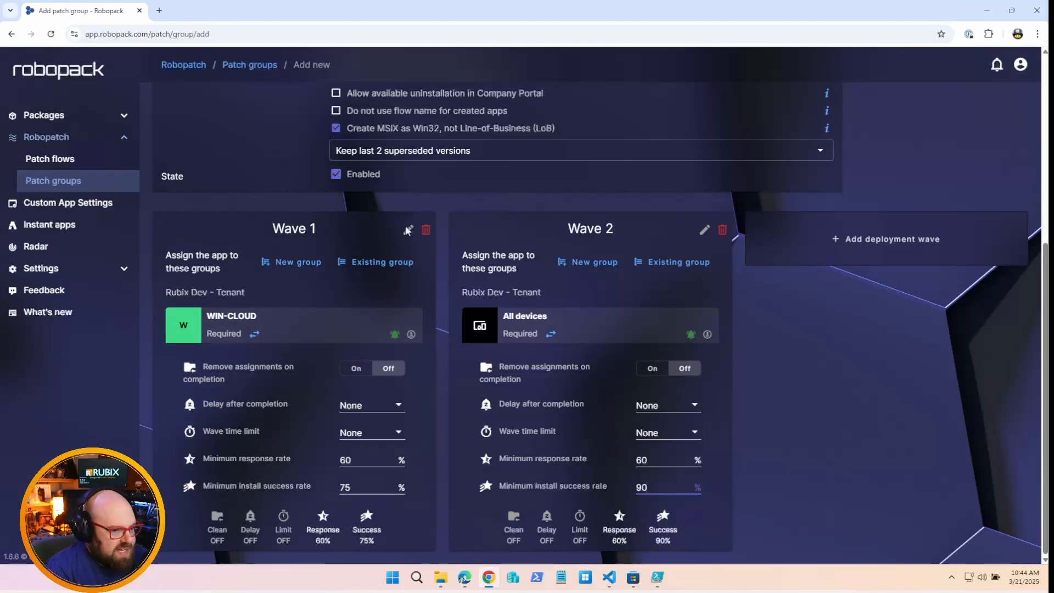
Rename the waves to 'Cloud Pilot' and 'Broad Deployment'
left_click(407, 229)
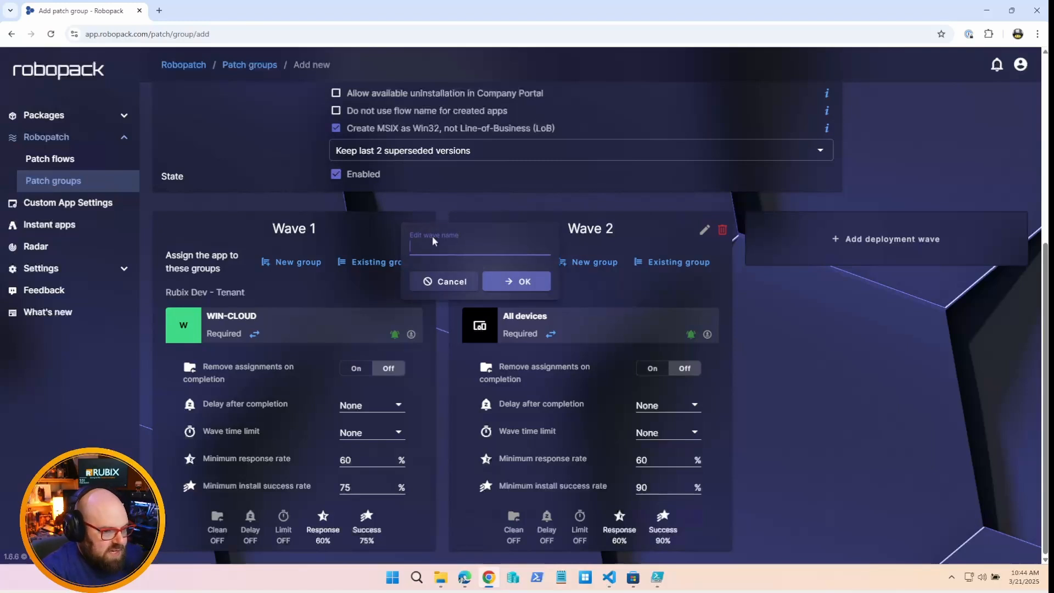
type("Cloud Pilot (Wave 1")
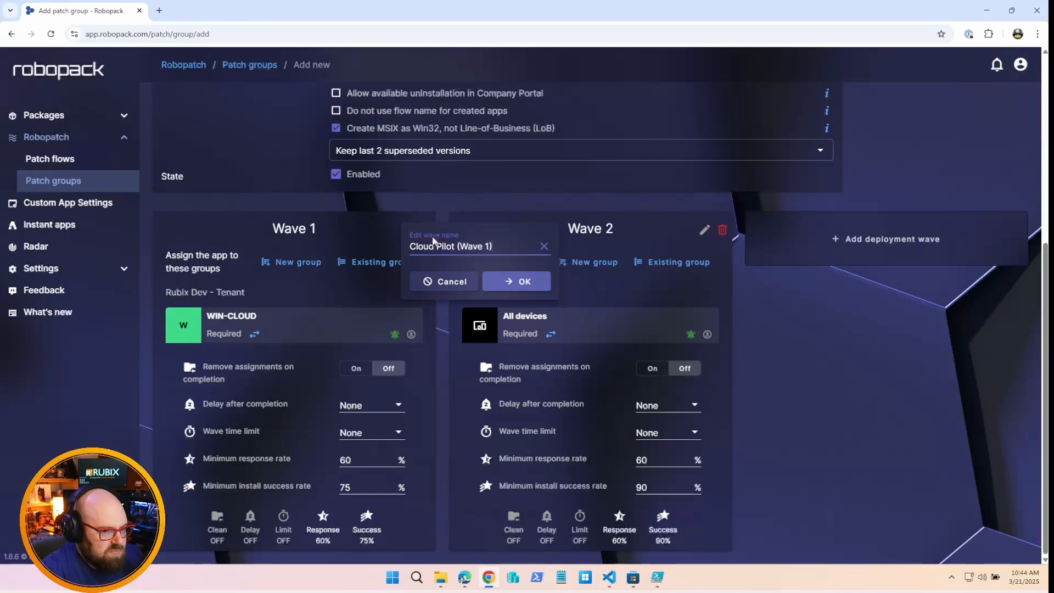
left_click(516, 281)
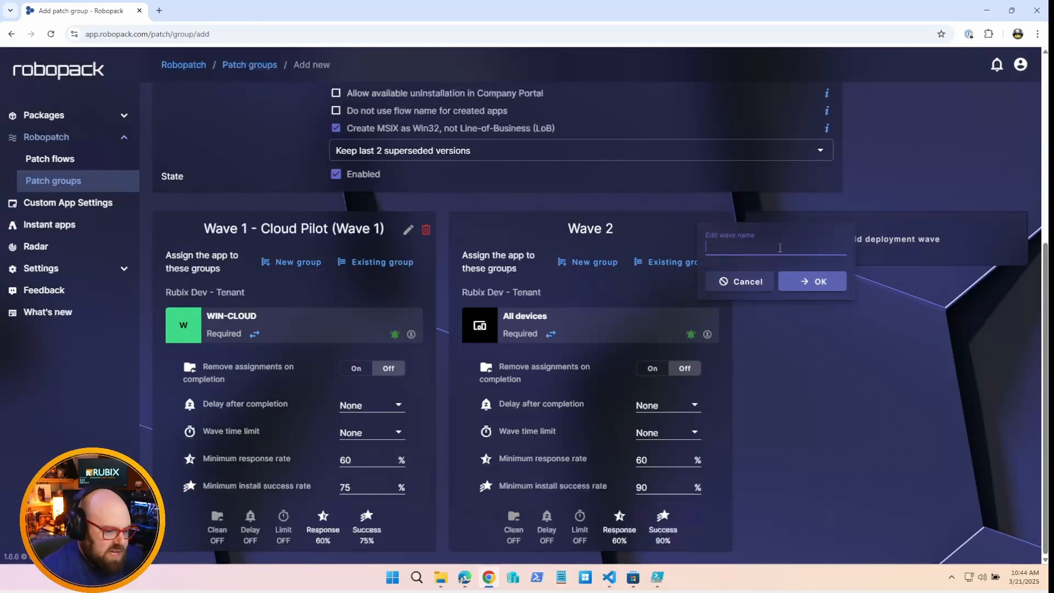
type("Broad Deployment")
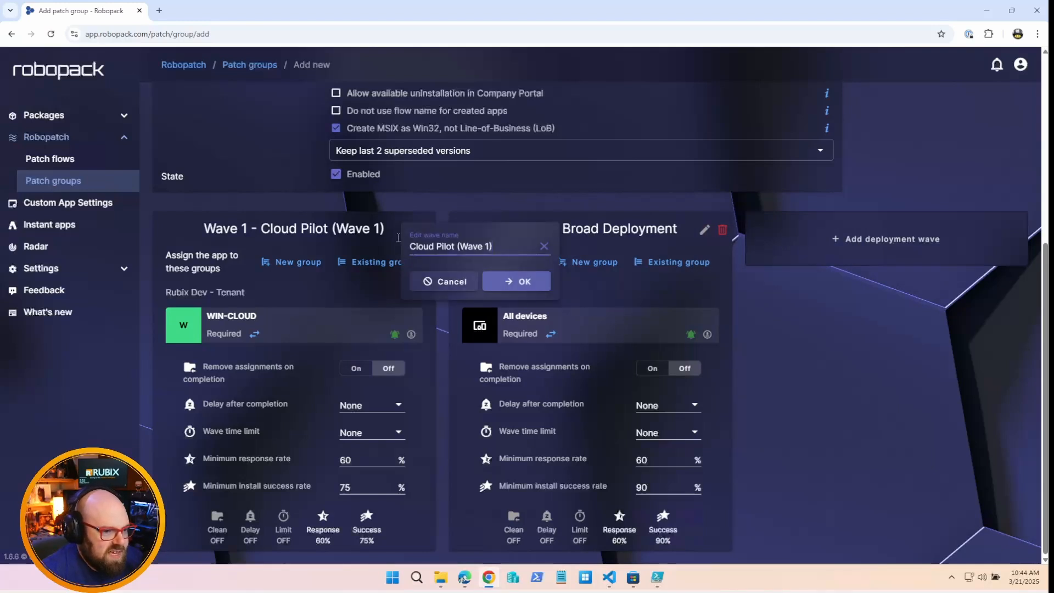
double_click(472, 246)
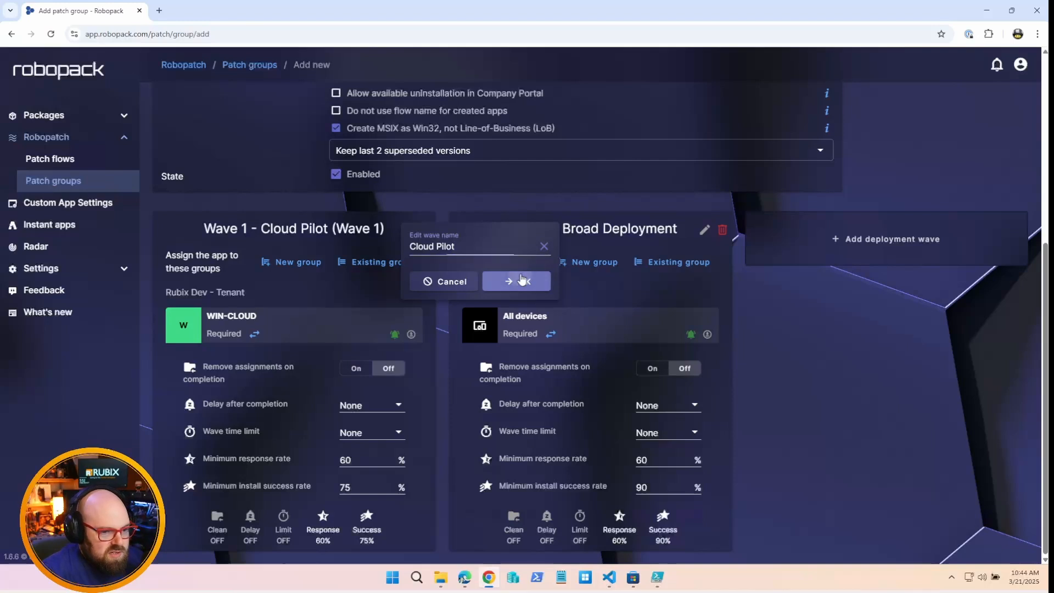
left_click(516, 281)
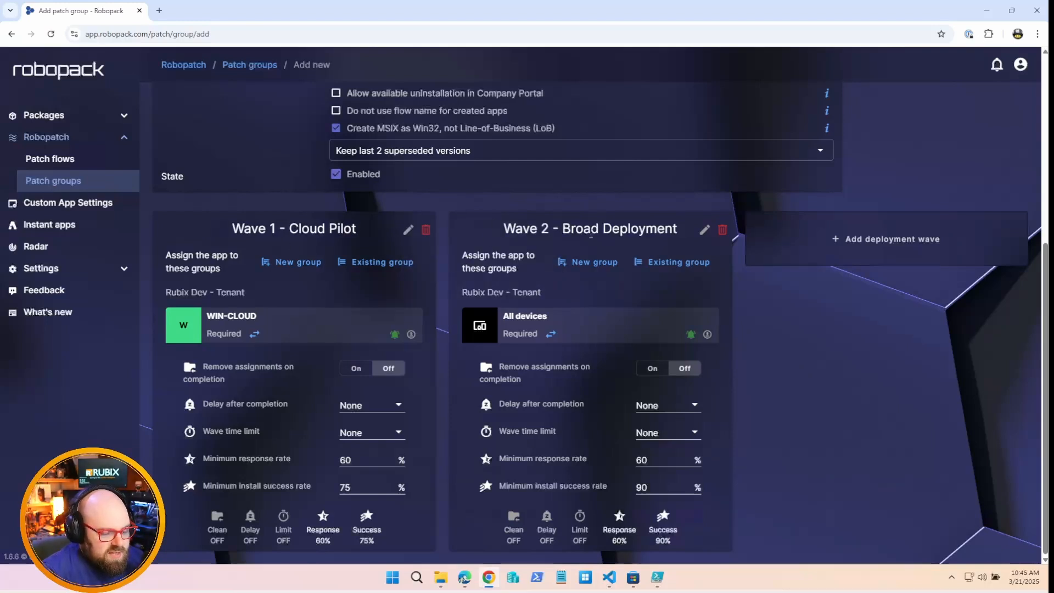
mouse_move(634, 334)
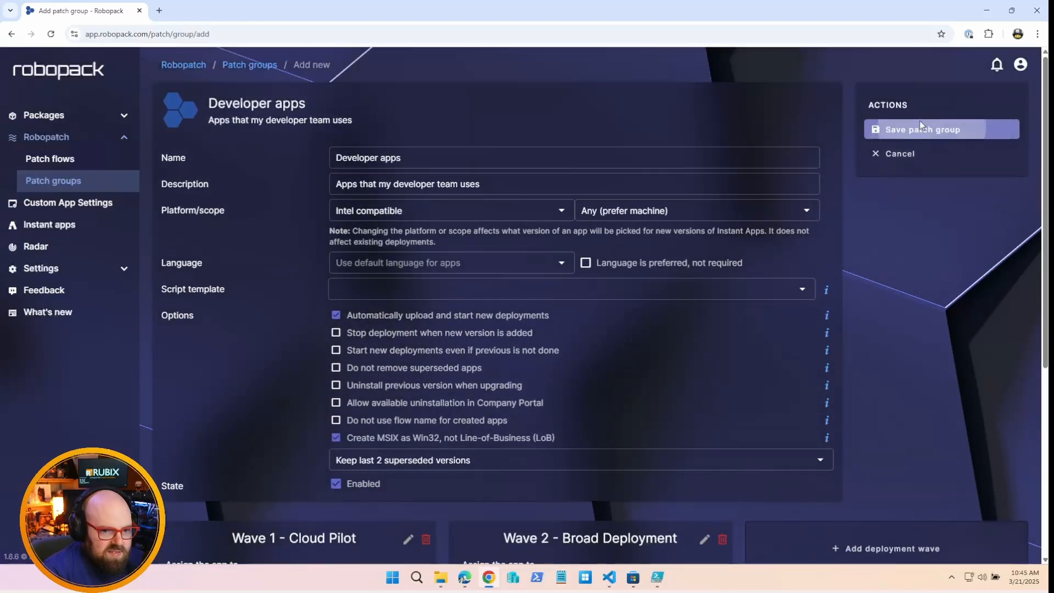
Save the Developer apps patch group and view its details with both waves listed
left_click(919, 129)
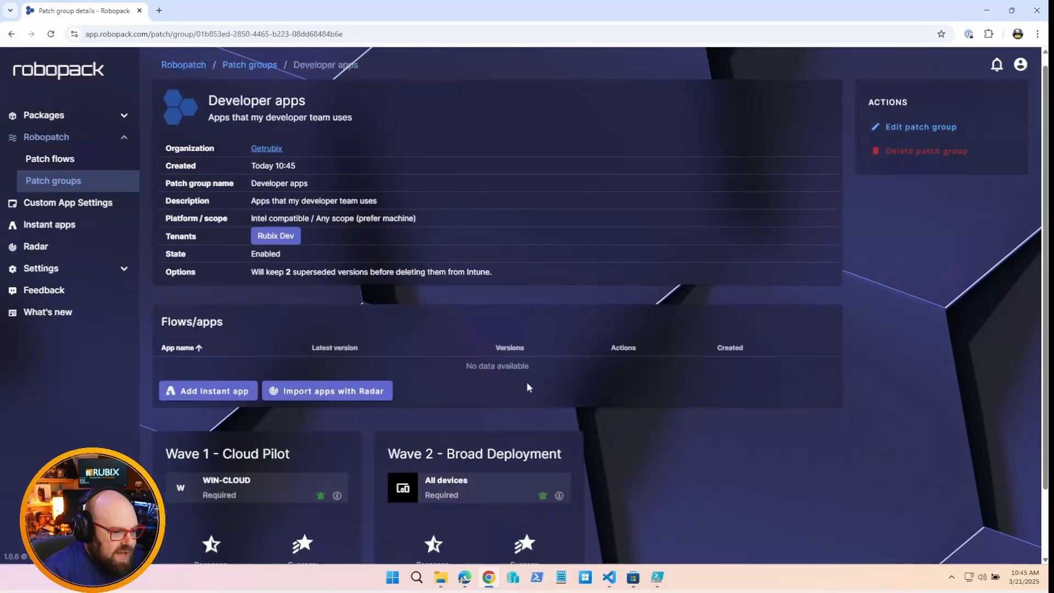
scroll("down", 3)
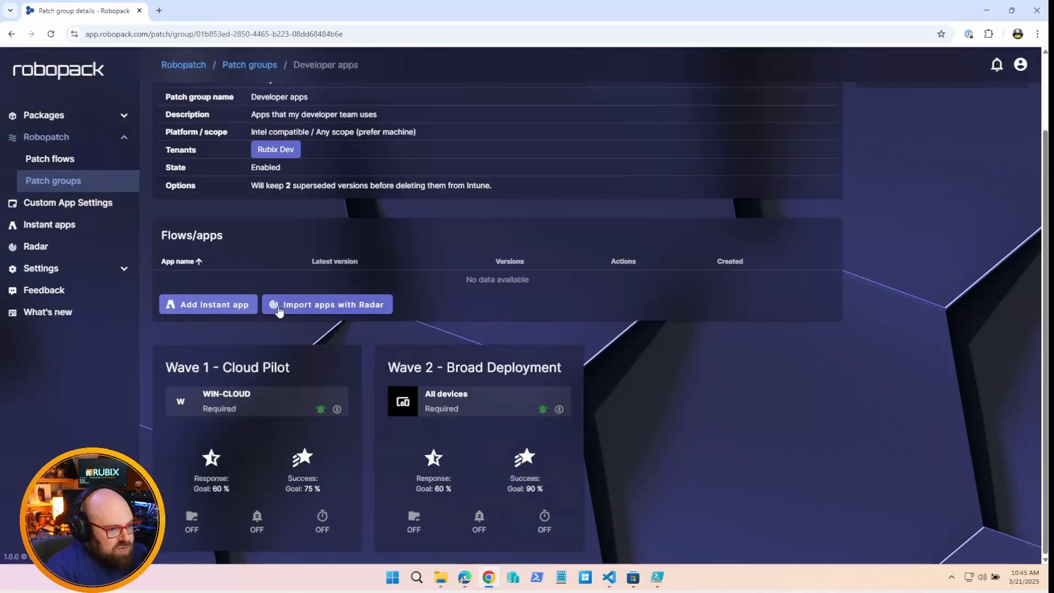
mouse_move(418, 307)
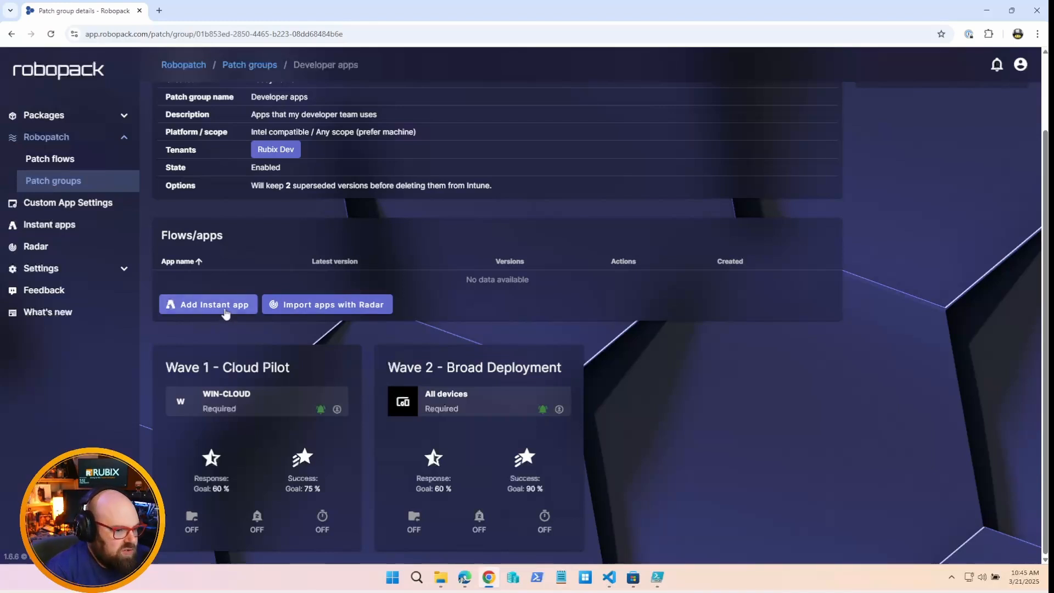
mouse_move(197, 305)
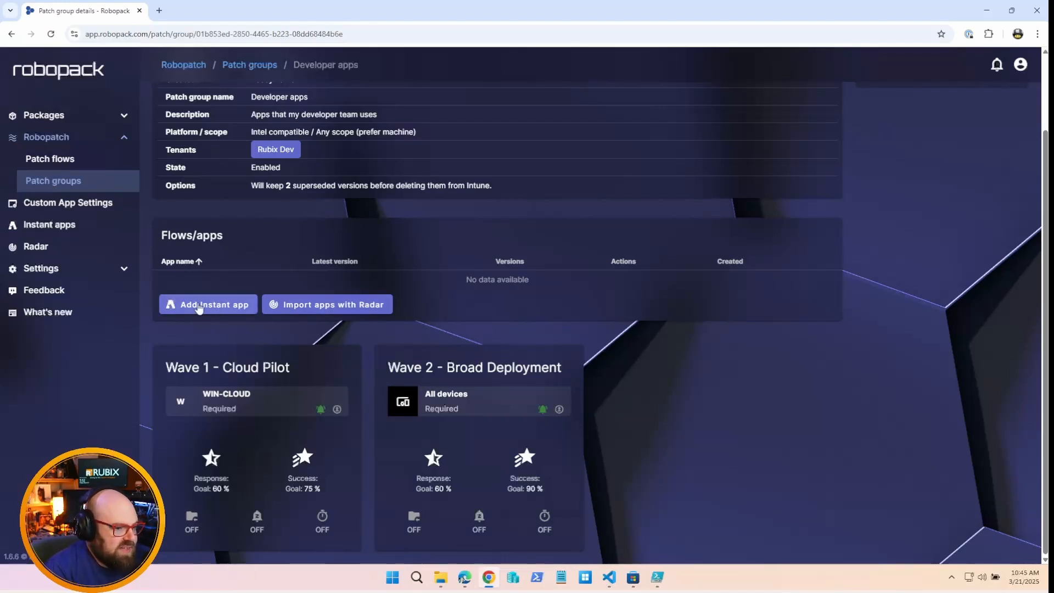
Create instant-app flows for Sublime Text 3 and Visual Studio Enterprise 2022
left_click(209, 304)
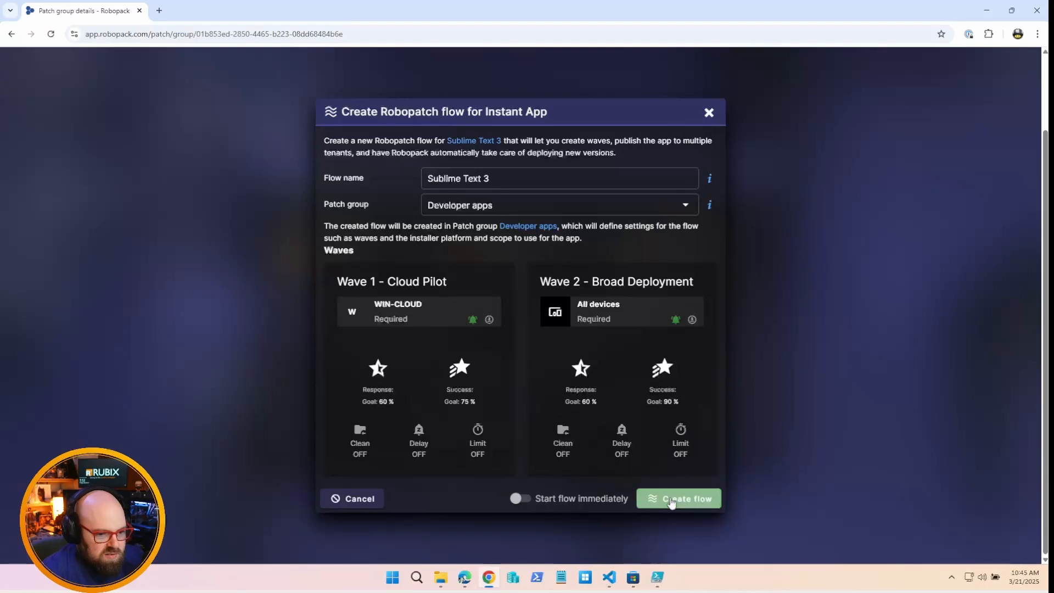
left_click(678, 498)
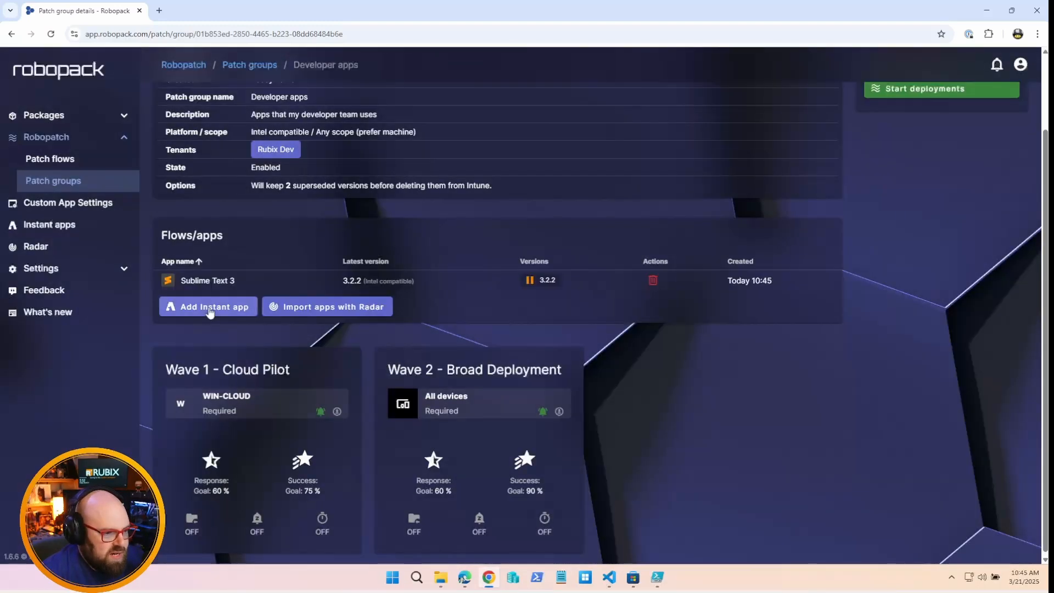
left_click(208, 306)
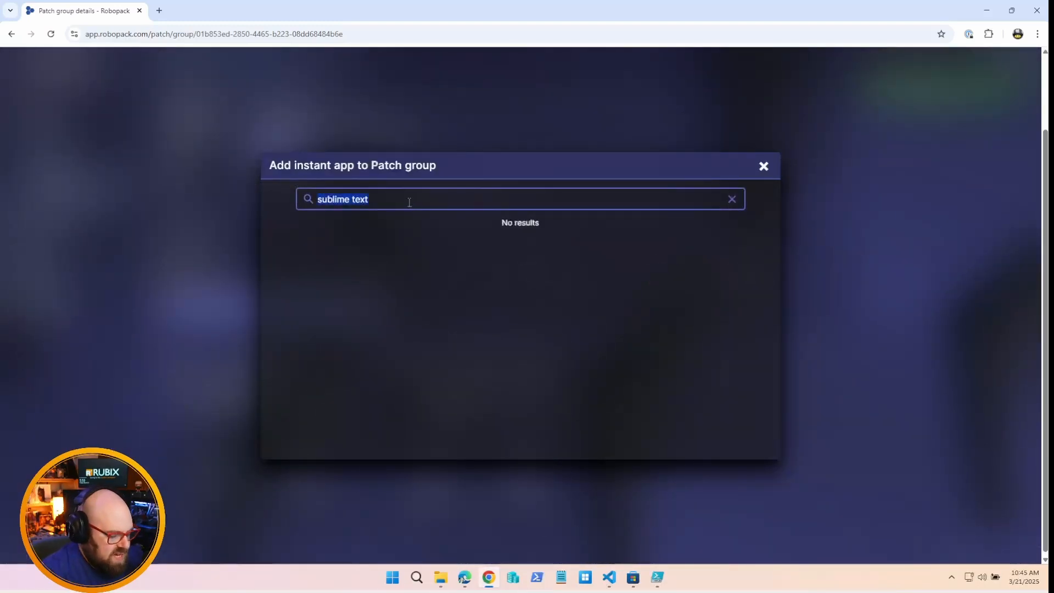
type("visual studio")
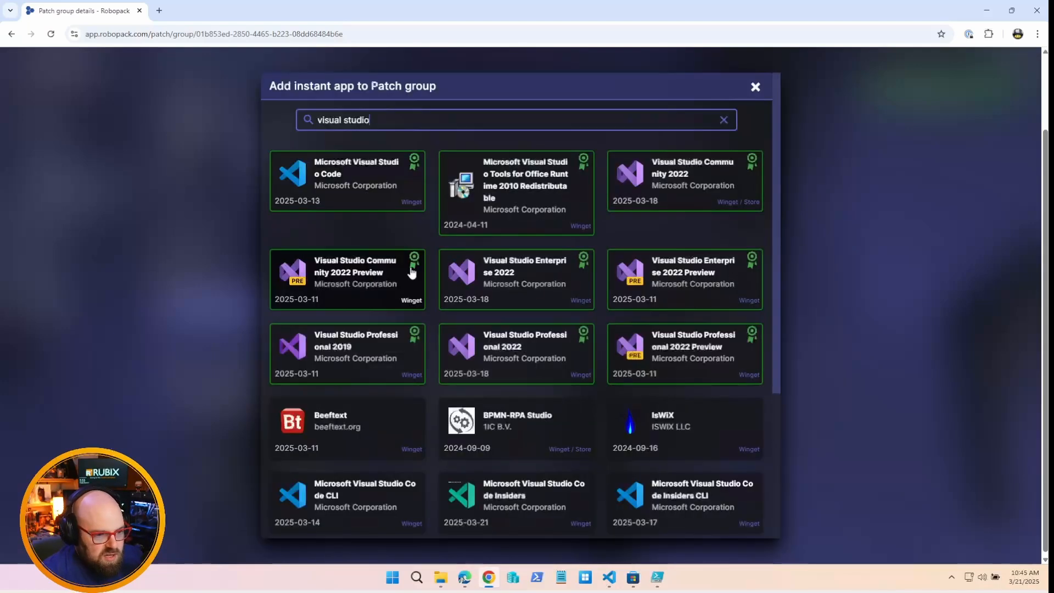
mouse_move(517, 279)
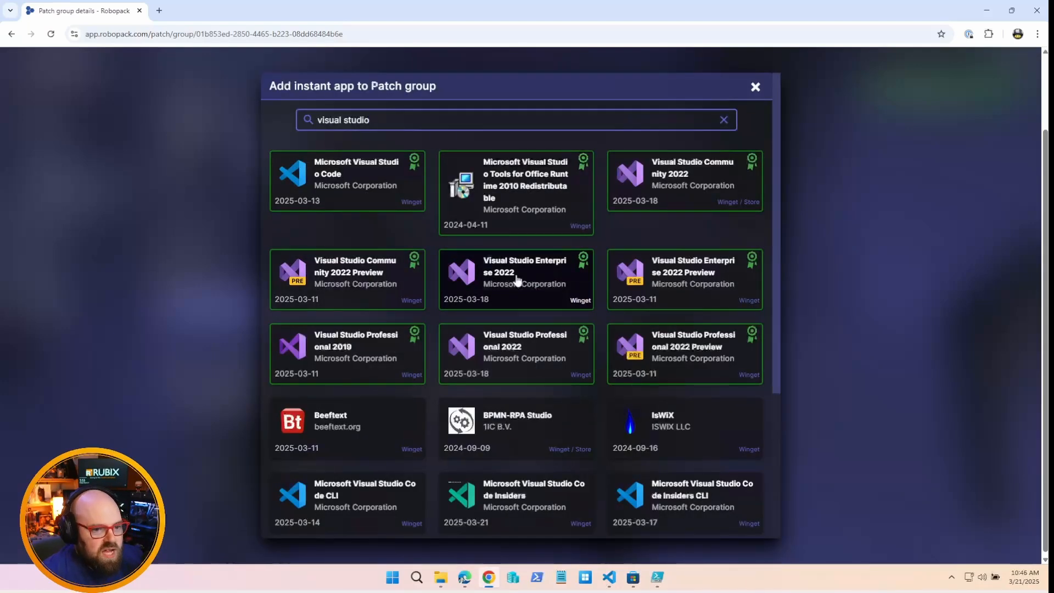
left_click(516, 279)
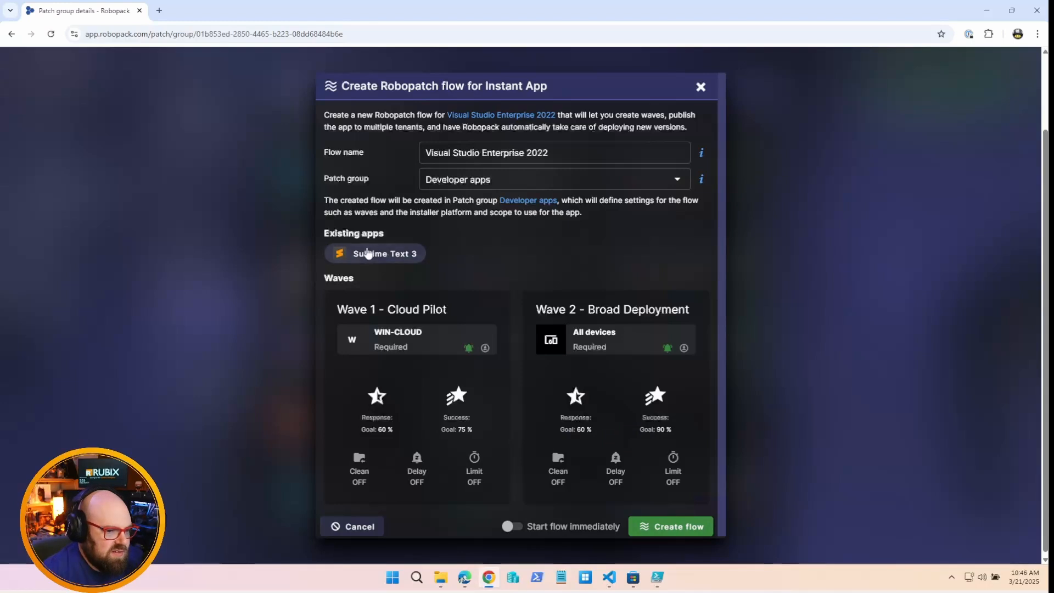
left_click(671, 525)
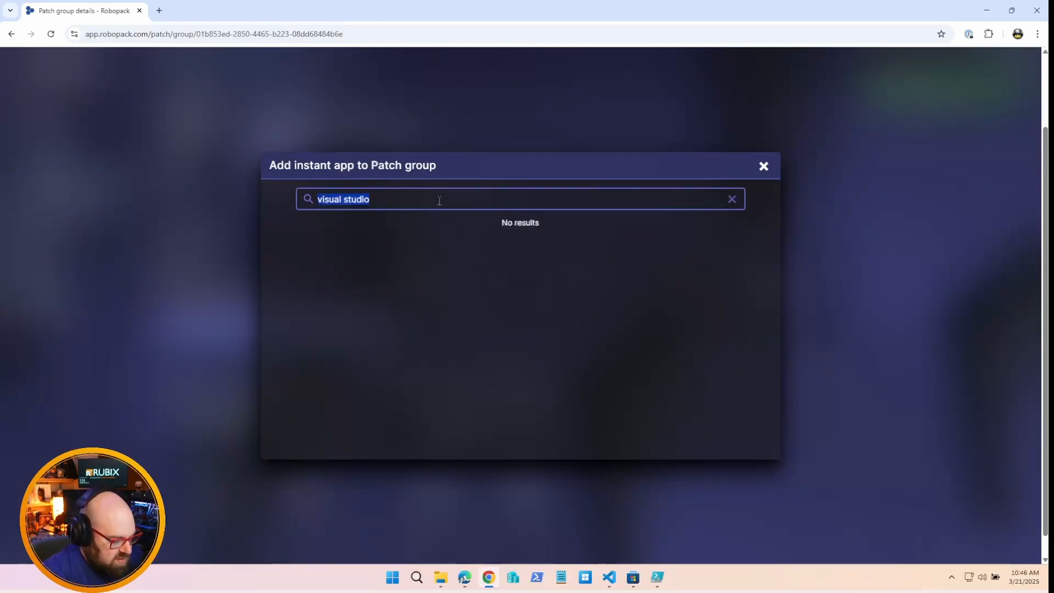
Create an instant-app flow for PyCharm Community Edition
type("pycharm")
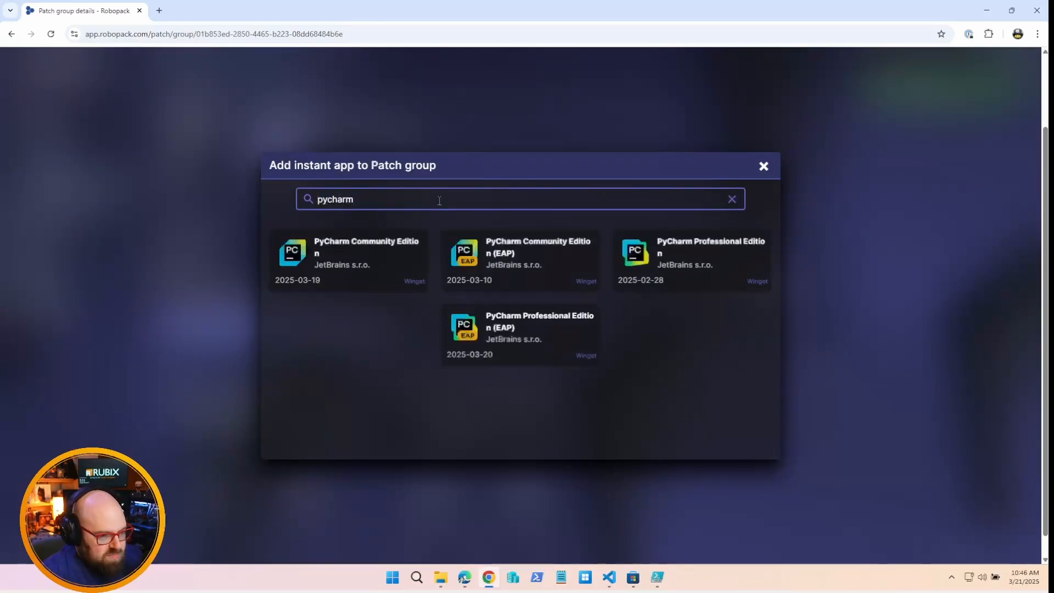
mouse_move(403, 264)
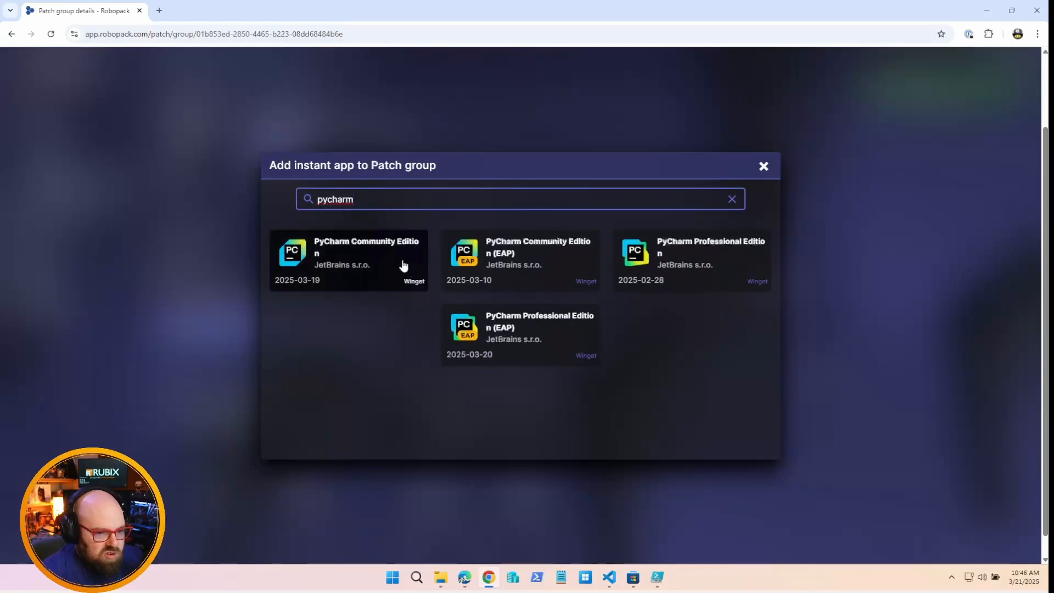
left_click(364, 259)
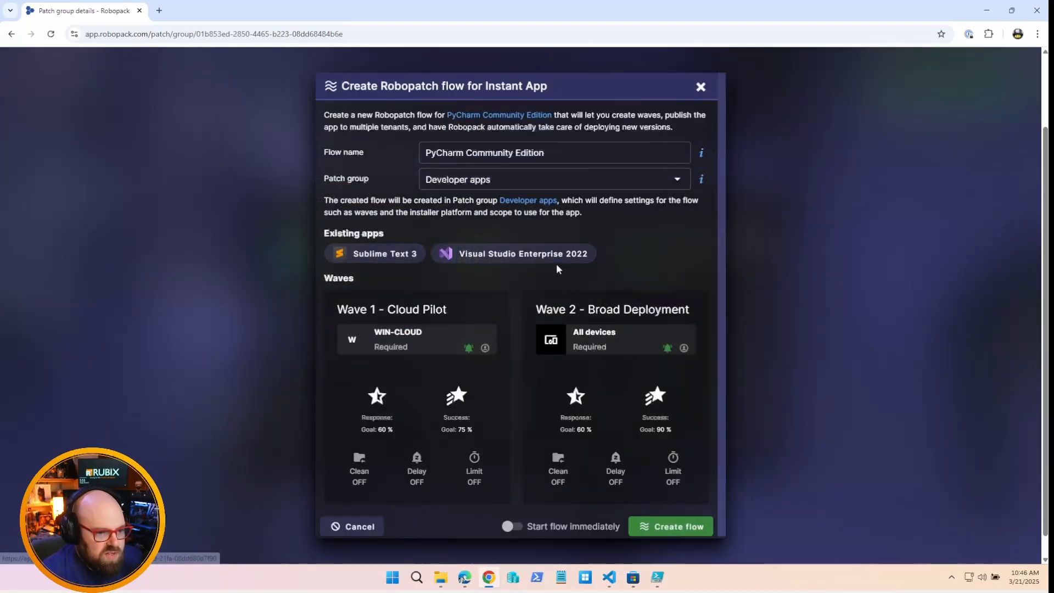
left_click(671, 526)
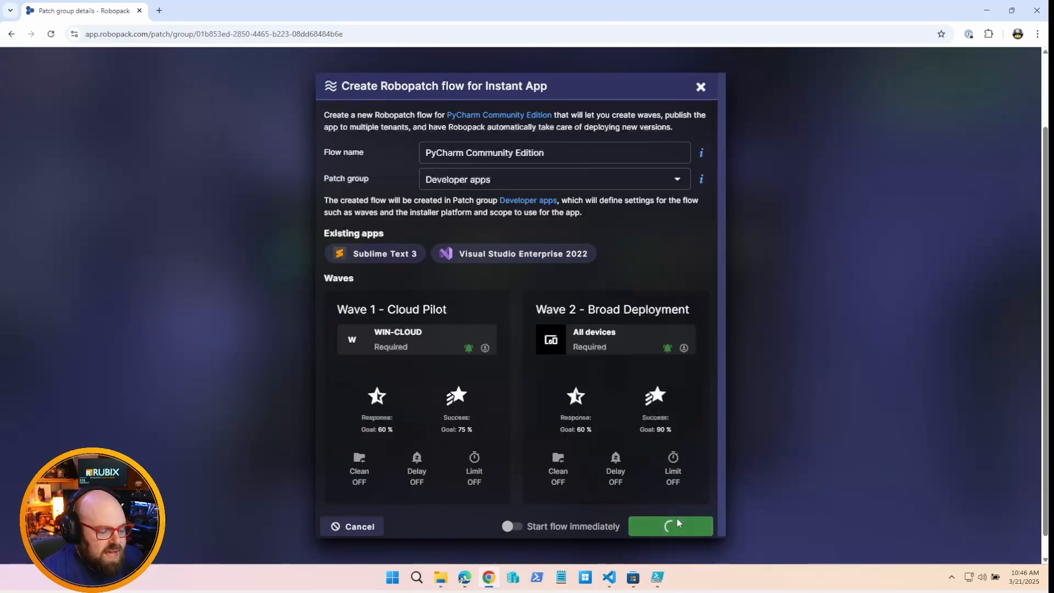
left_click(670, 525)
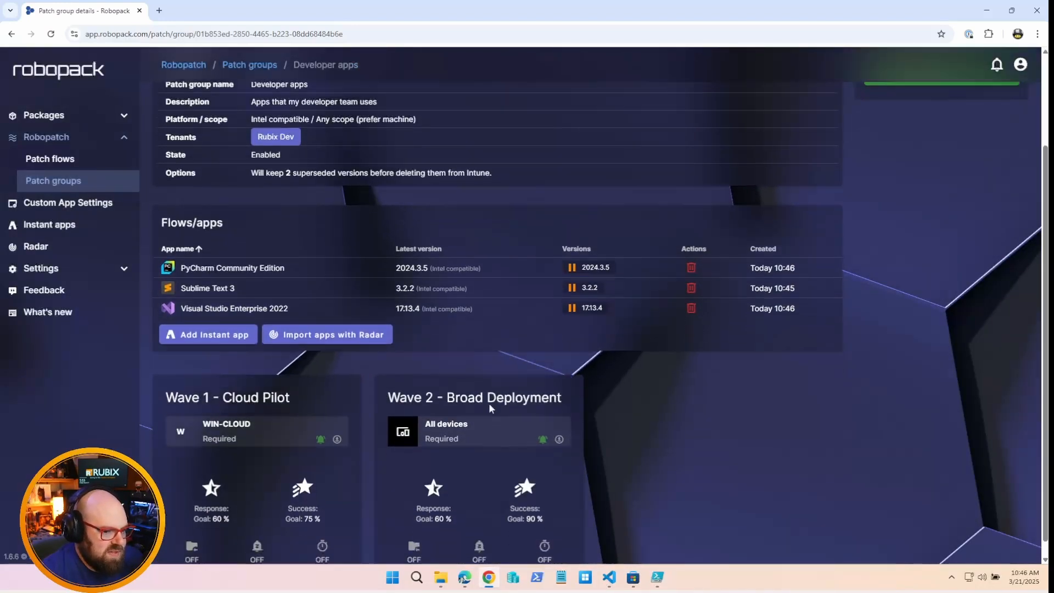
List Radar's apps ready for patching from the Rubix Dev Intune tenant
scroll("down", 3)
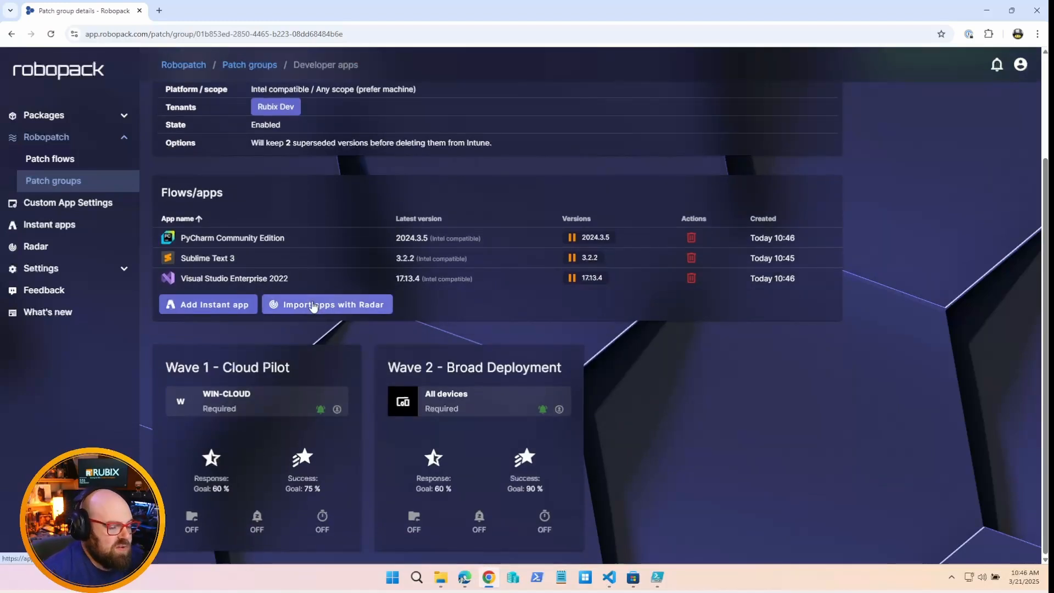
left_click(327, 304)
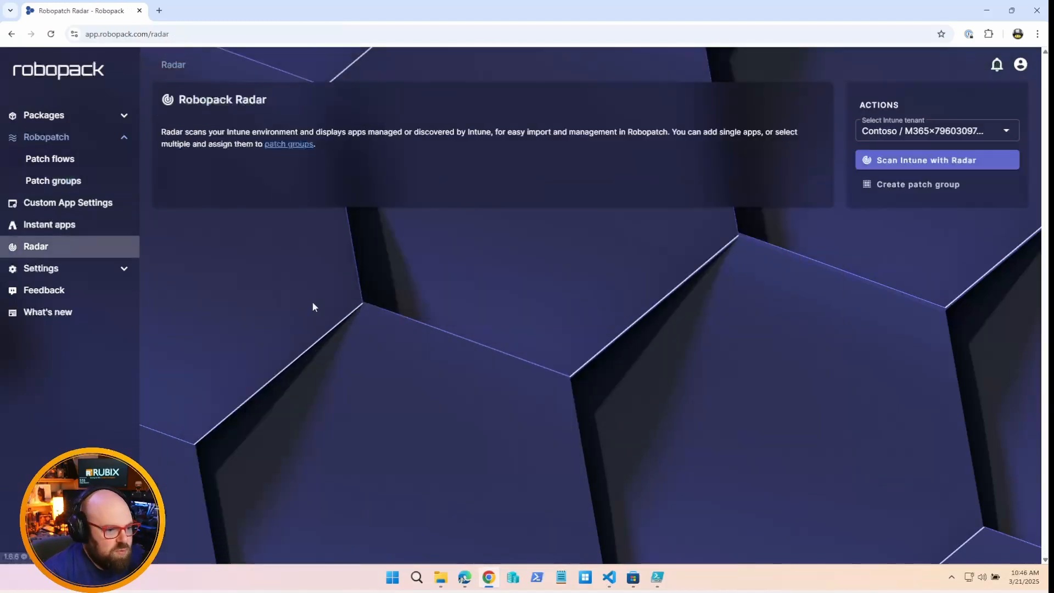
left_click(937, 129)
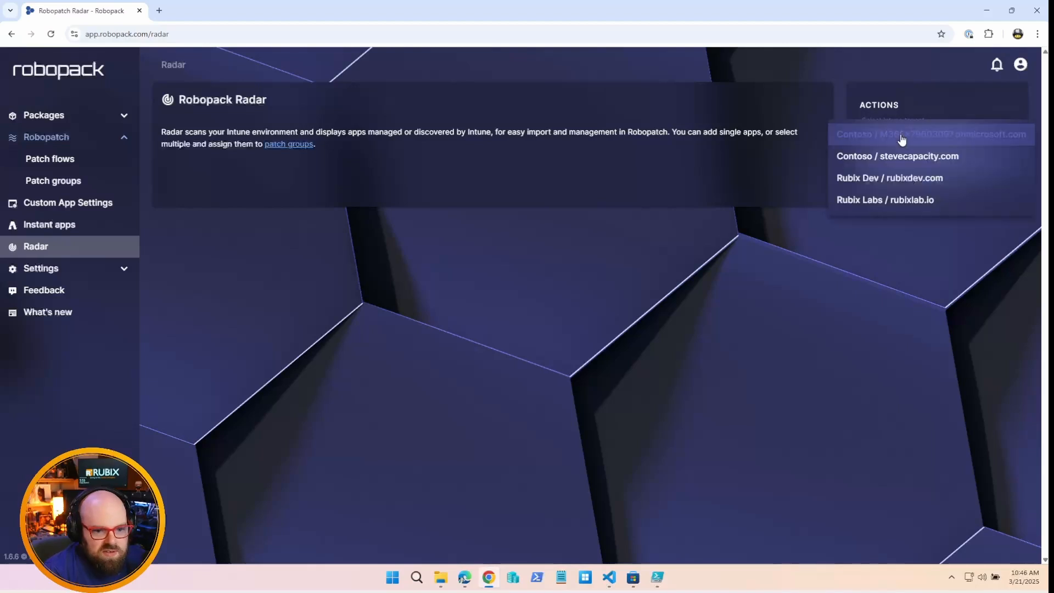
left_click(885, 178)
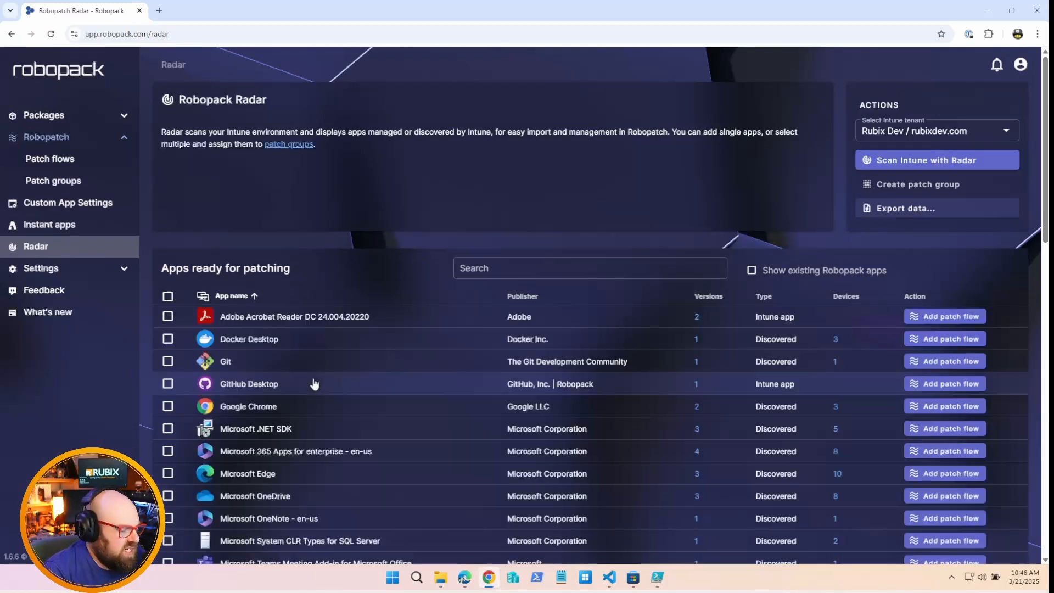
scroll("down", 3)
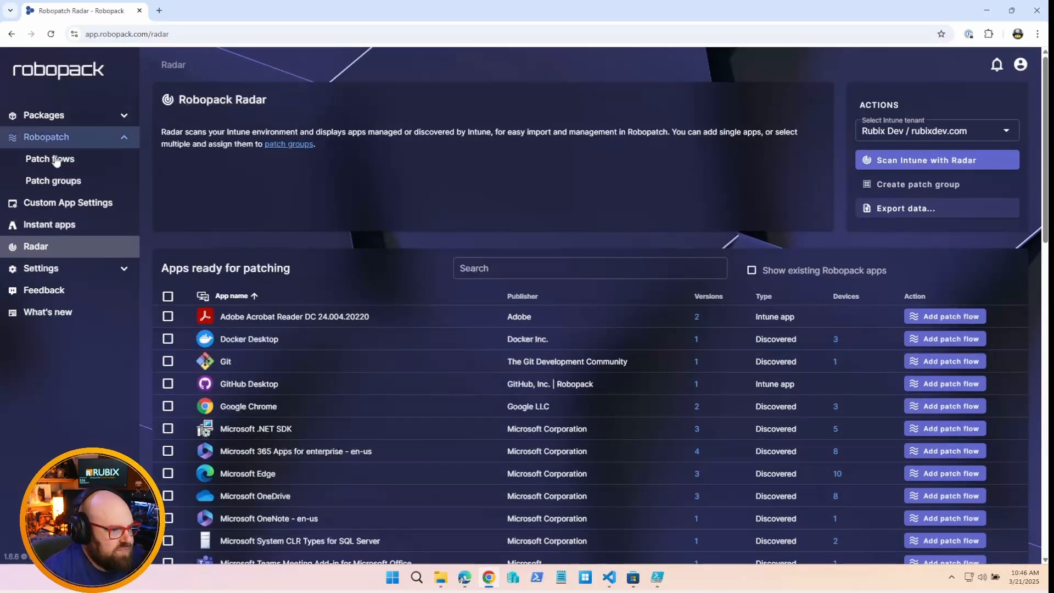
Start deployments for all flows in the Developer apps patch group
left_click(53, 180)
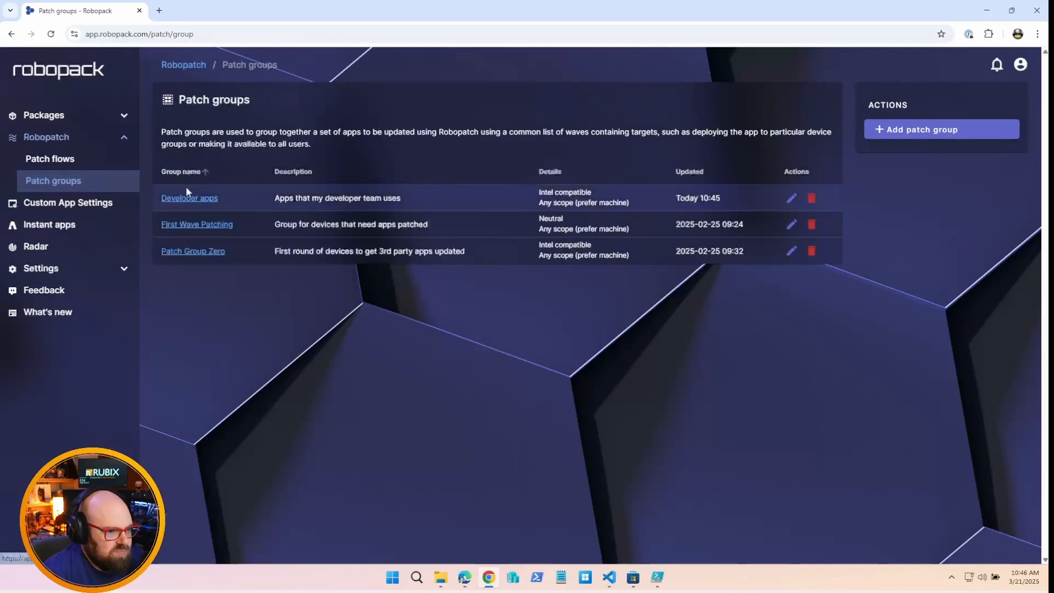
left_click(189, 197)
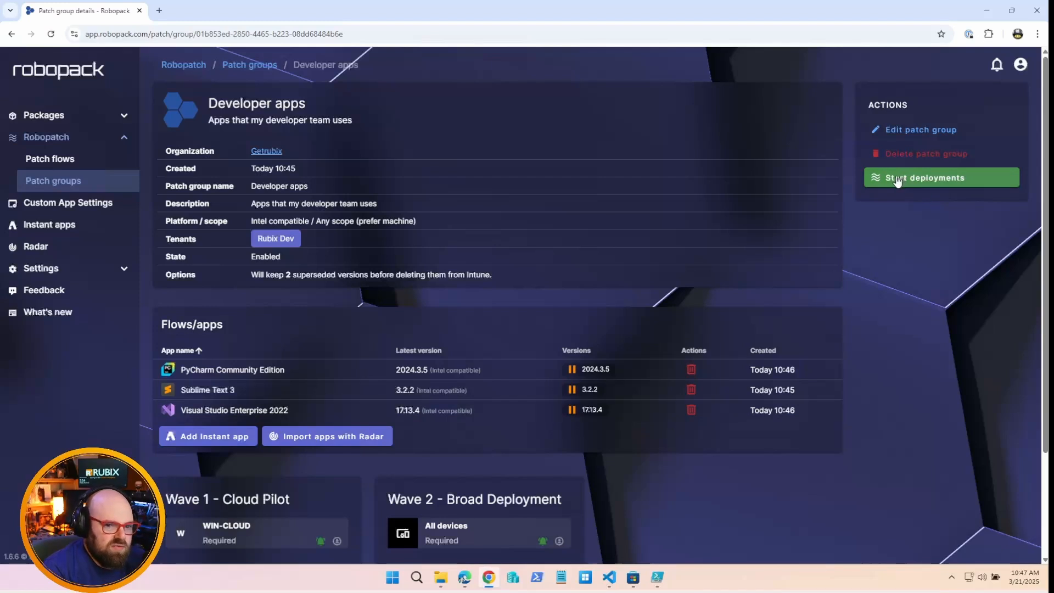
mouse_move(909, 247)
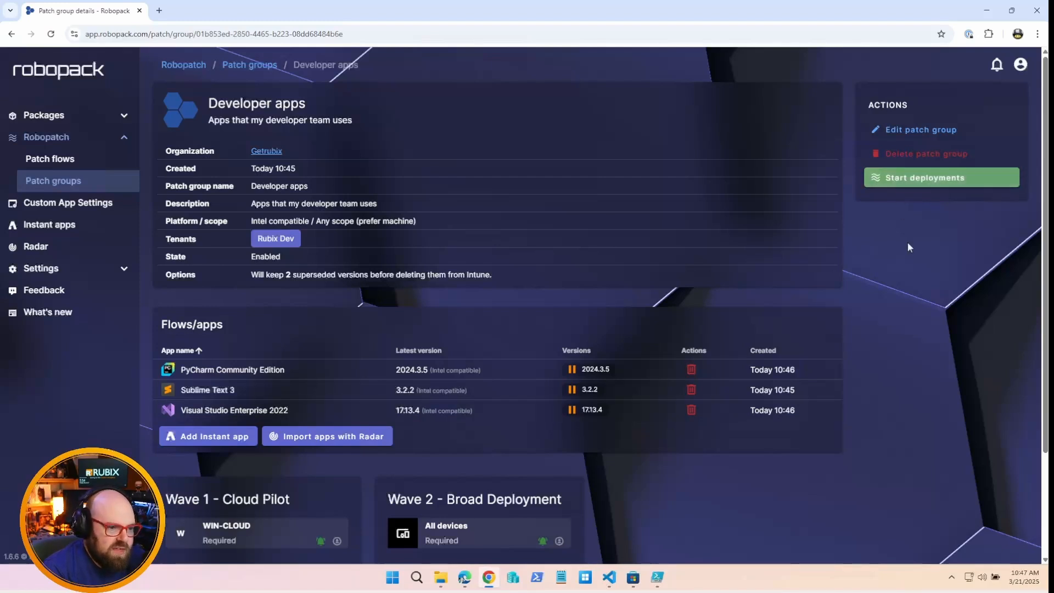
left_click(53, 180)
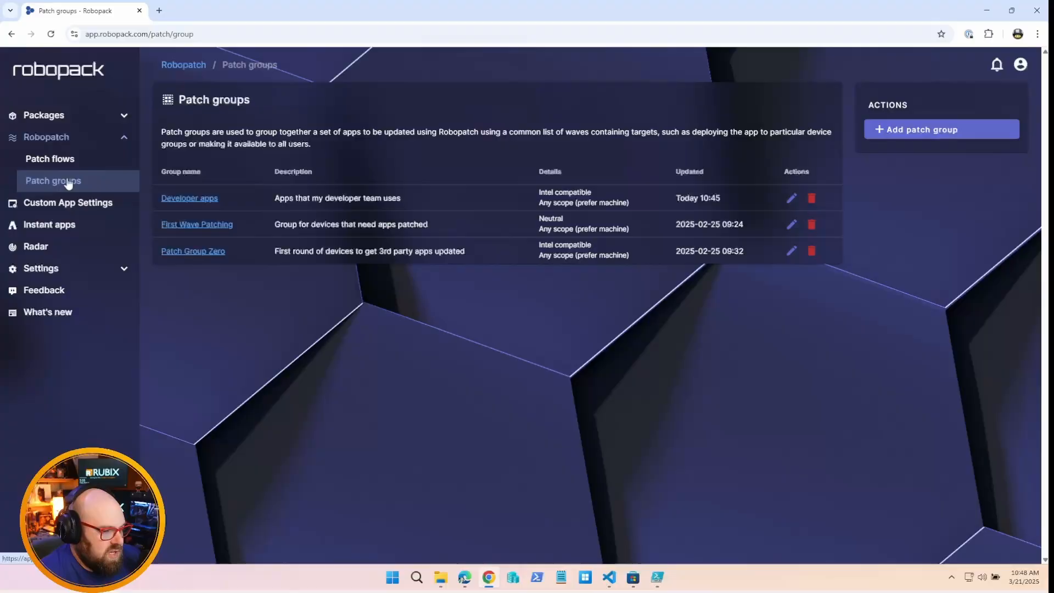
mouse_move(197, 224)
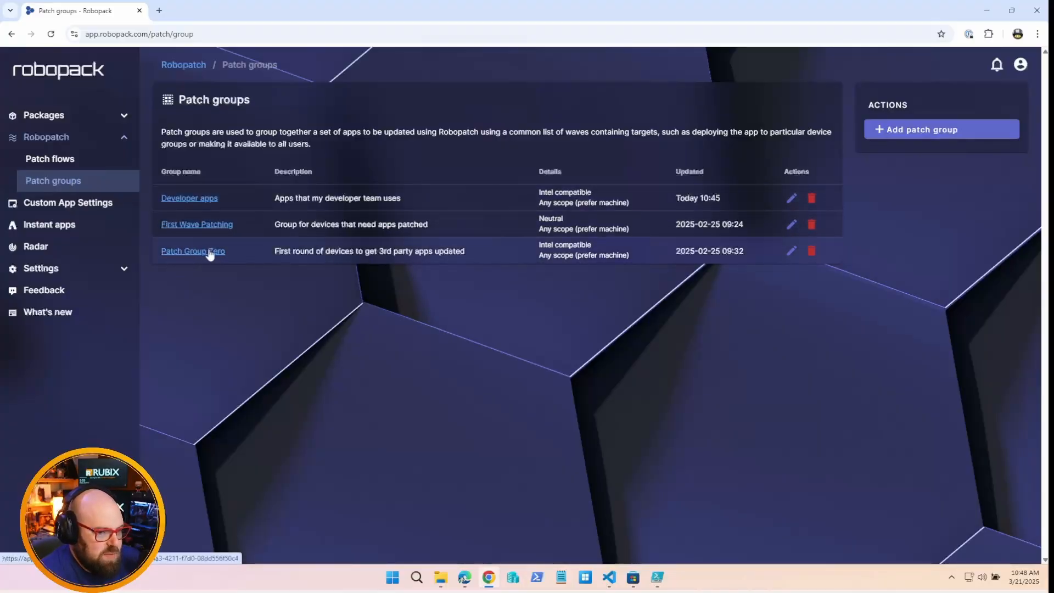
Review Patch Group Zero's five app flows, rollout percentages and Wave 1 targeting WIN-CORP as Required
left_click(193, 250)
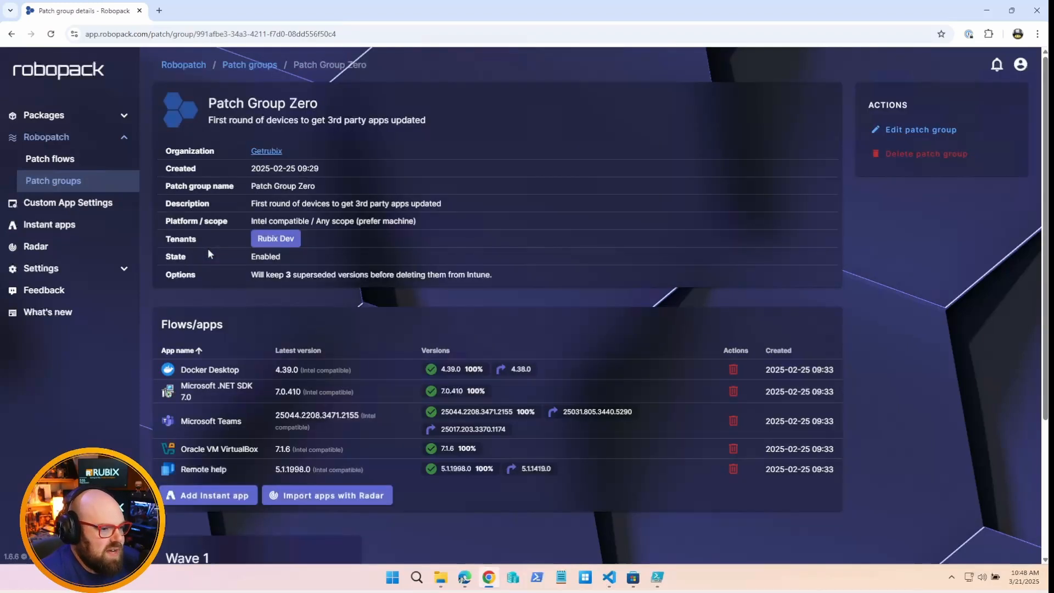
mouse_move(261, 375)
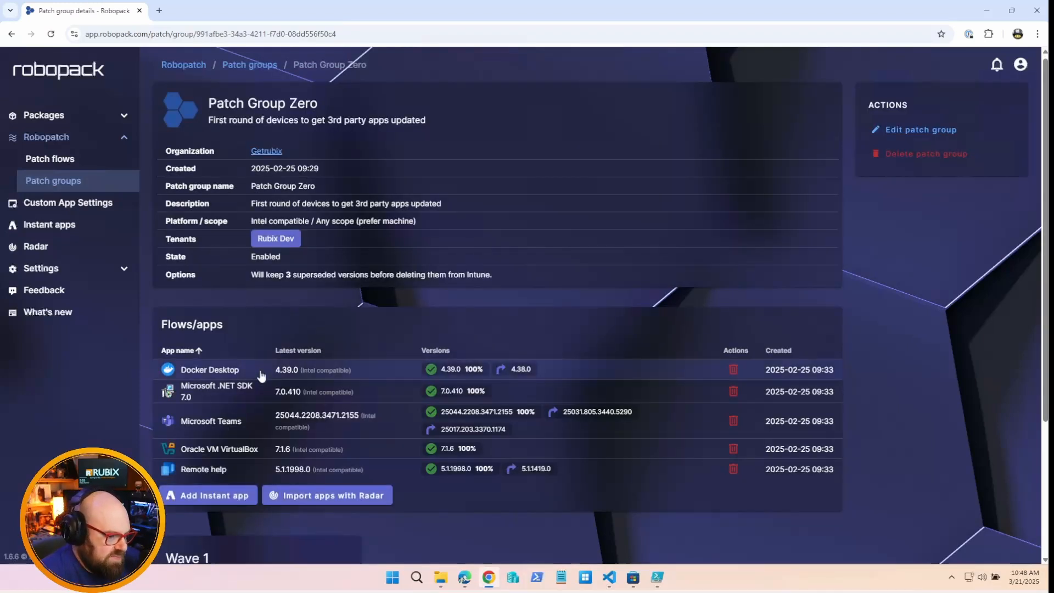
scroll("down", 3)
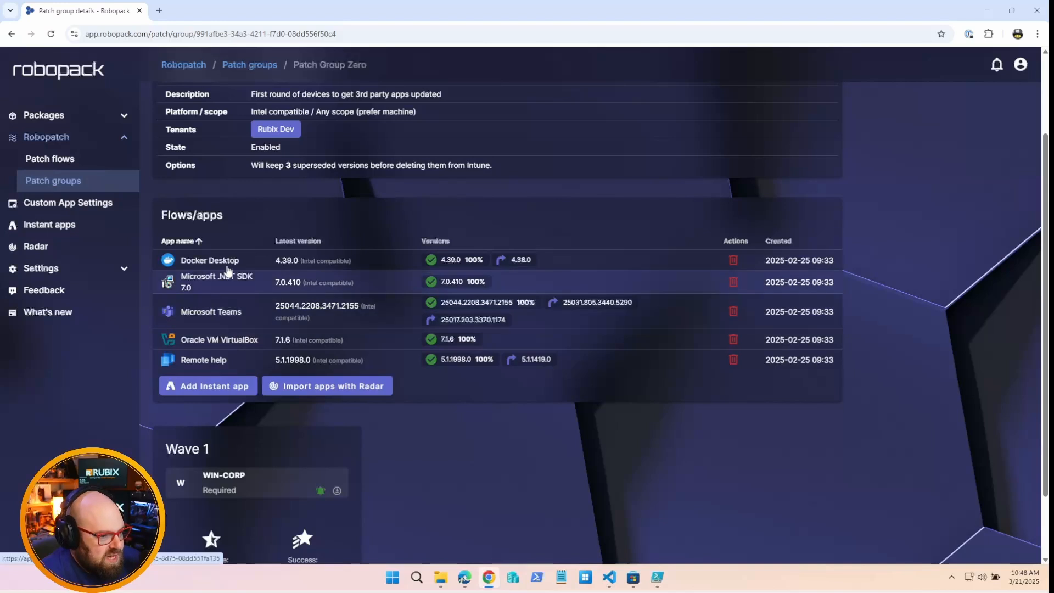
scroll("down", 3)
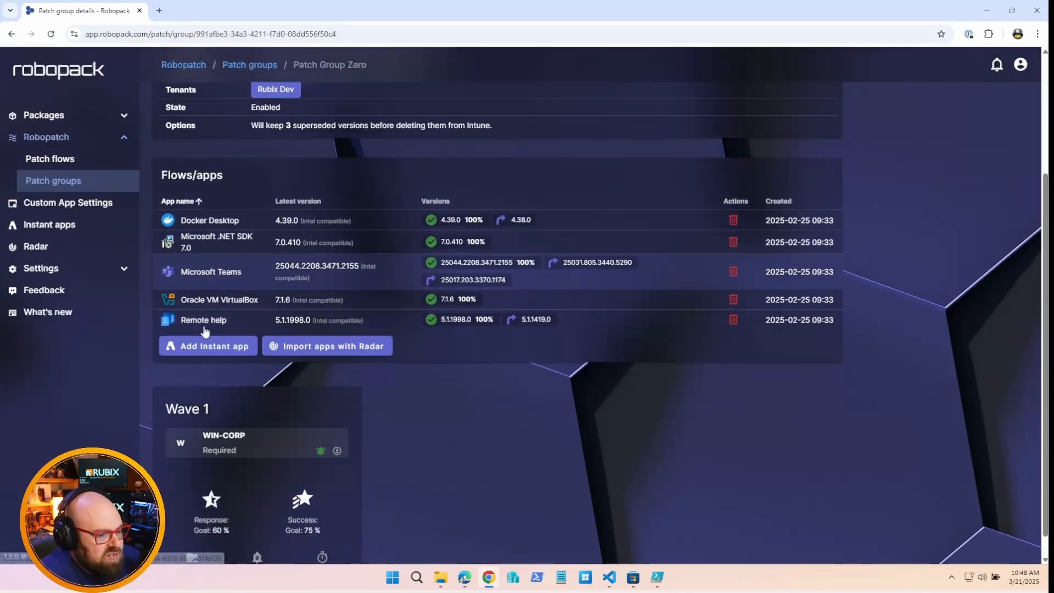
scroll("down", 3)
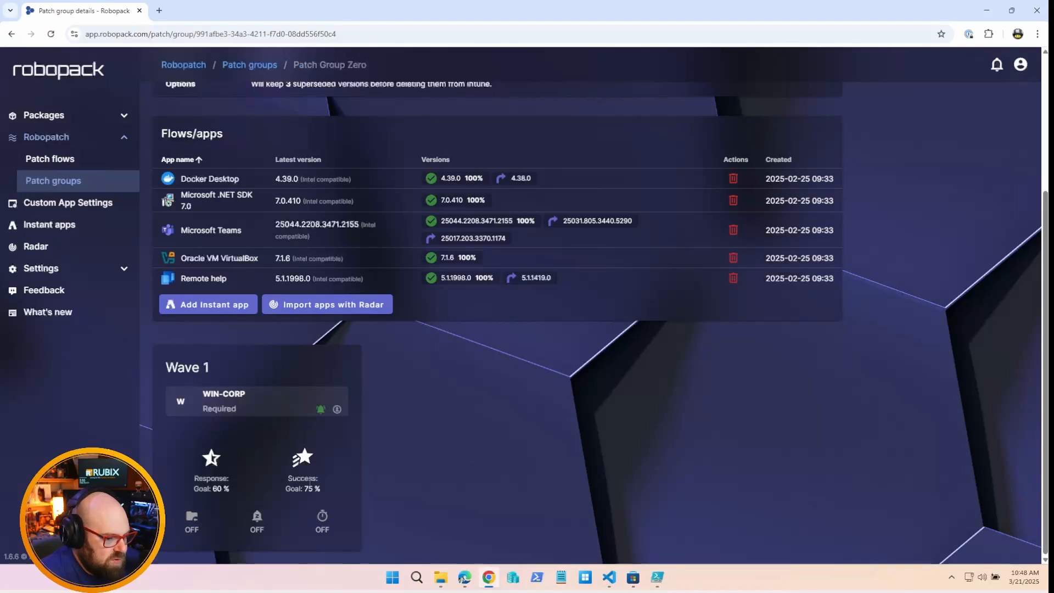
mouse_move(431, 483)
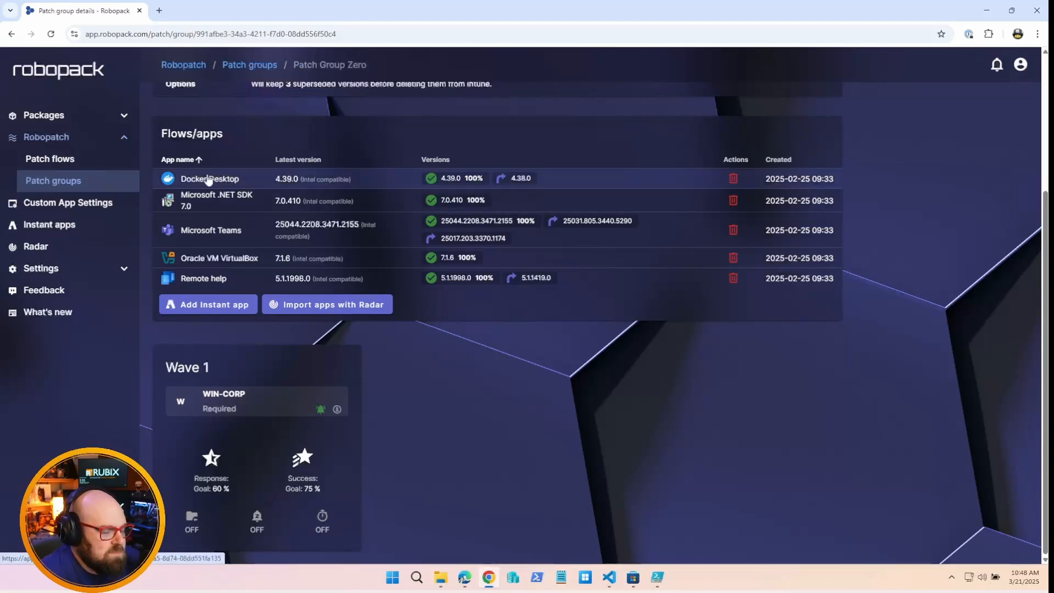
mouse_move(520, 312)
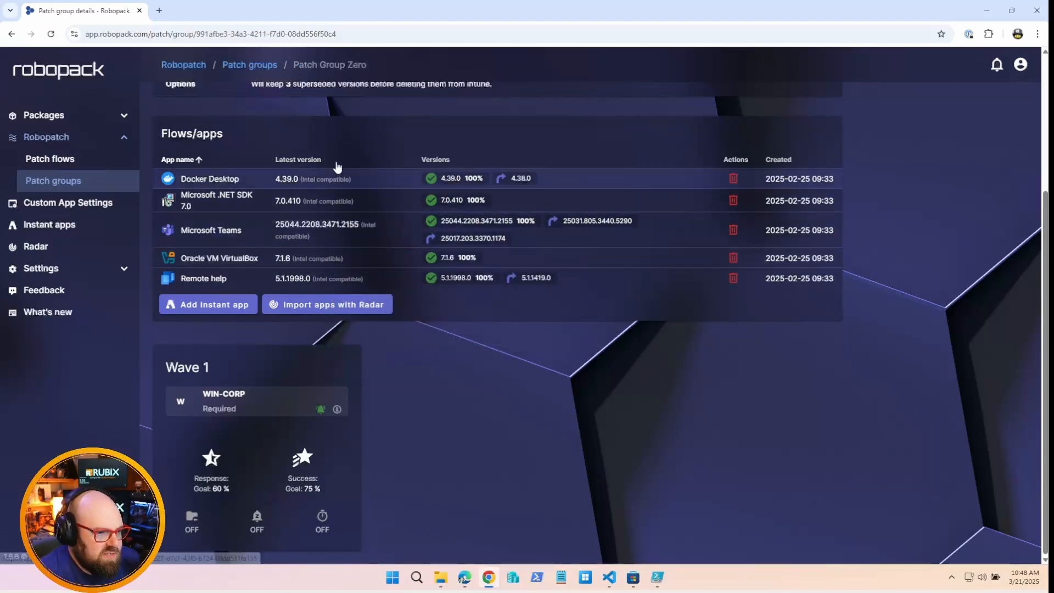
Open the Docker Desktop flow and its 4.39.0 deployment report
left_click(208, 178)
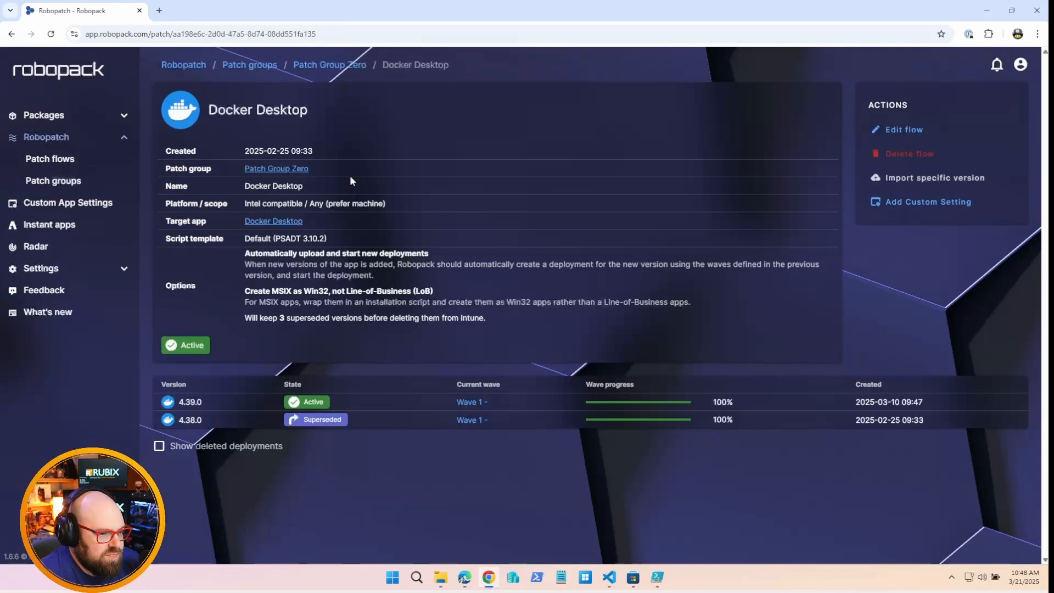
mouse_move(268, 433)
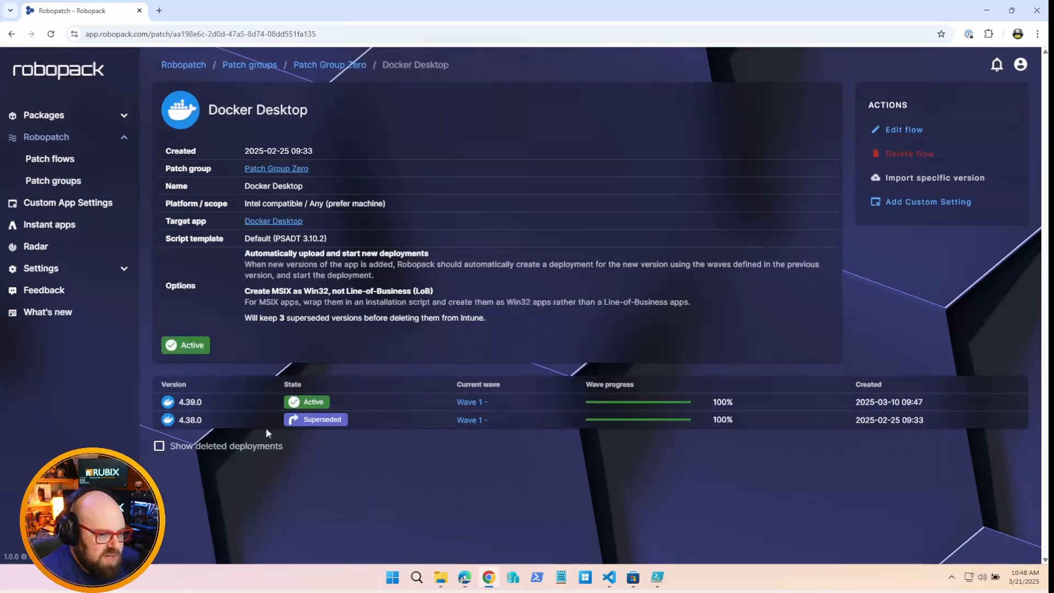
mouse_move(213, 426)
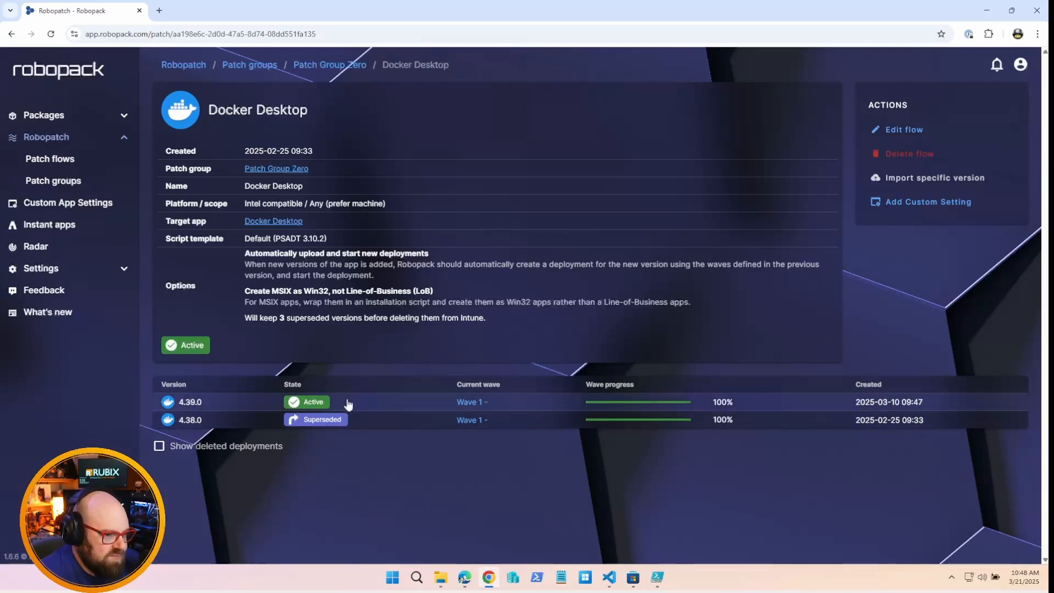
left_click(190, 401)
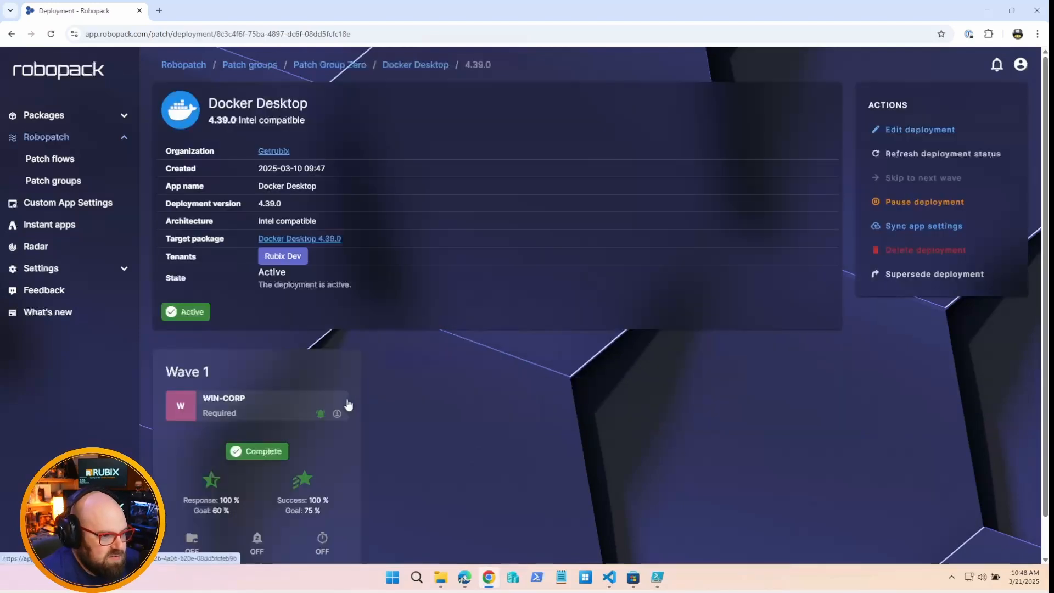
scroll("down", 3)
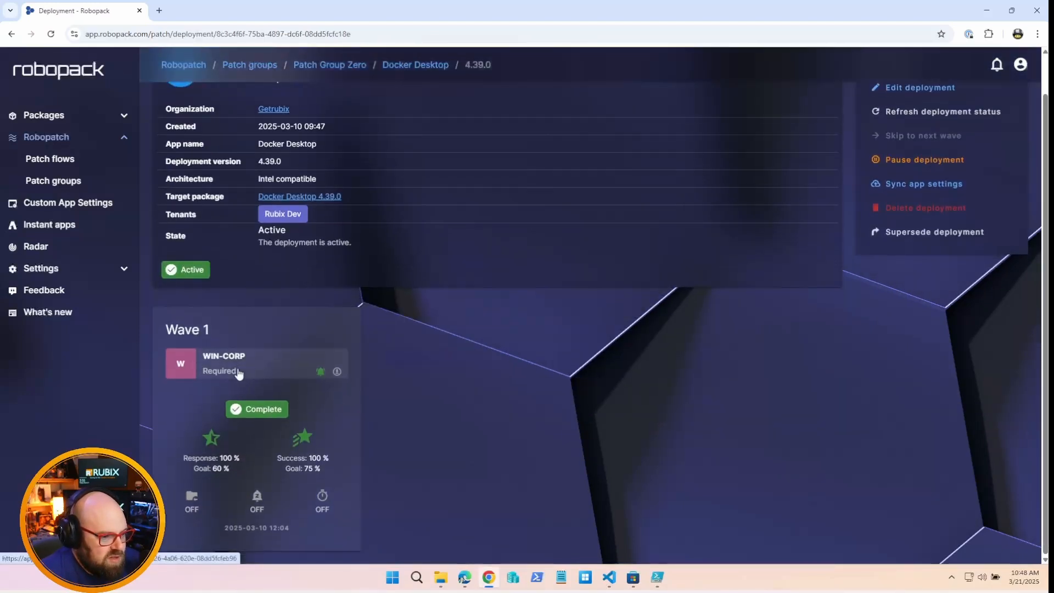
Review Wave 1 targets, live status with five devices installed, and status history
left_click(223, 363)
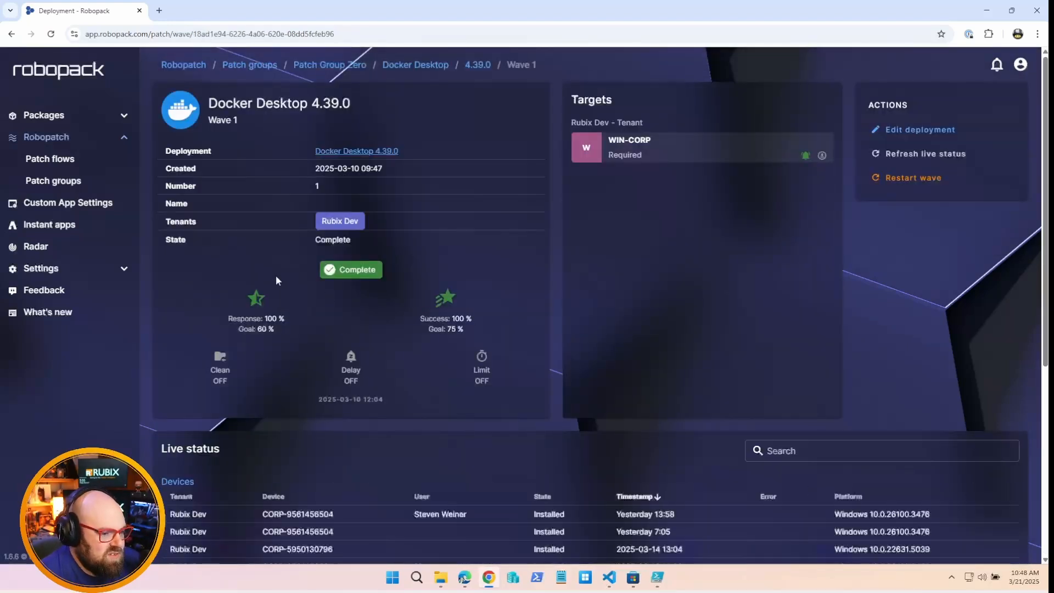
scroll("down", 3)
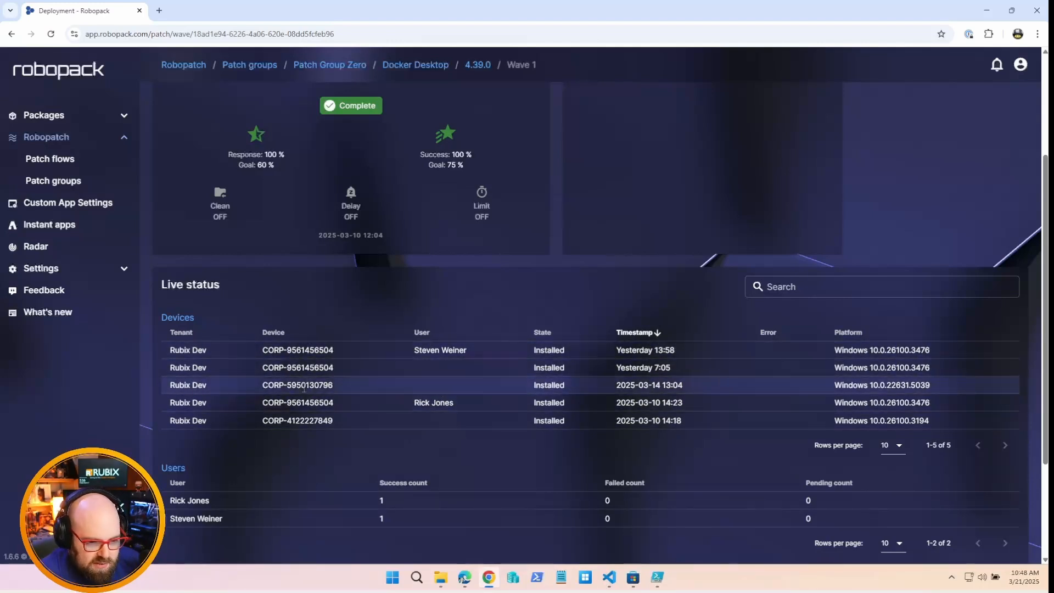
mouse_move(766, 398)
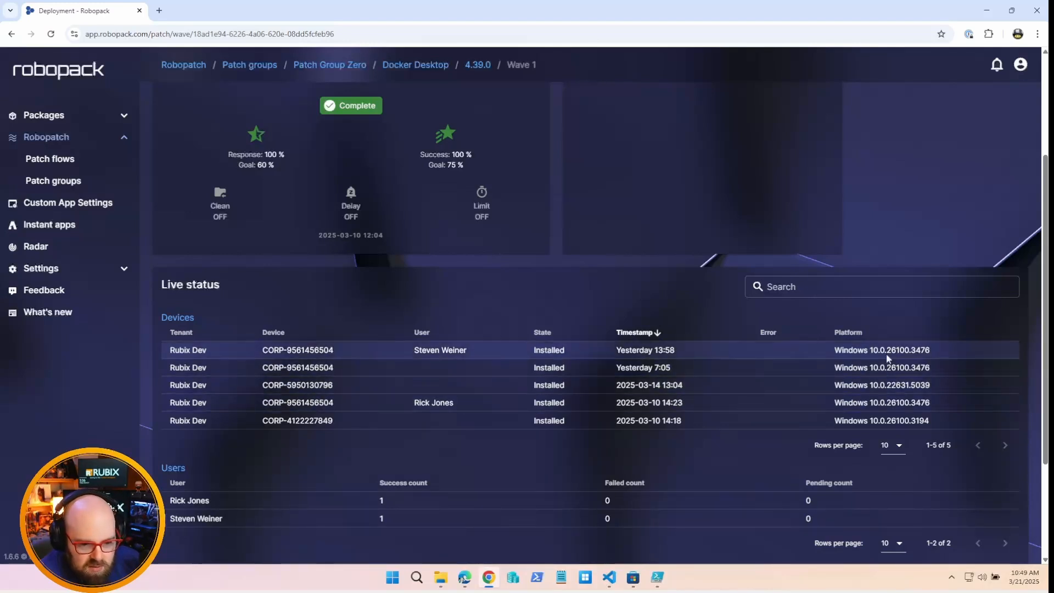
mouse_move(947, 347)
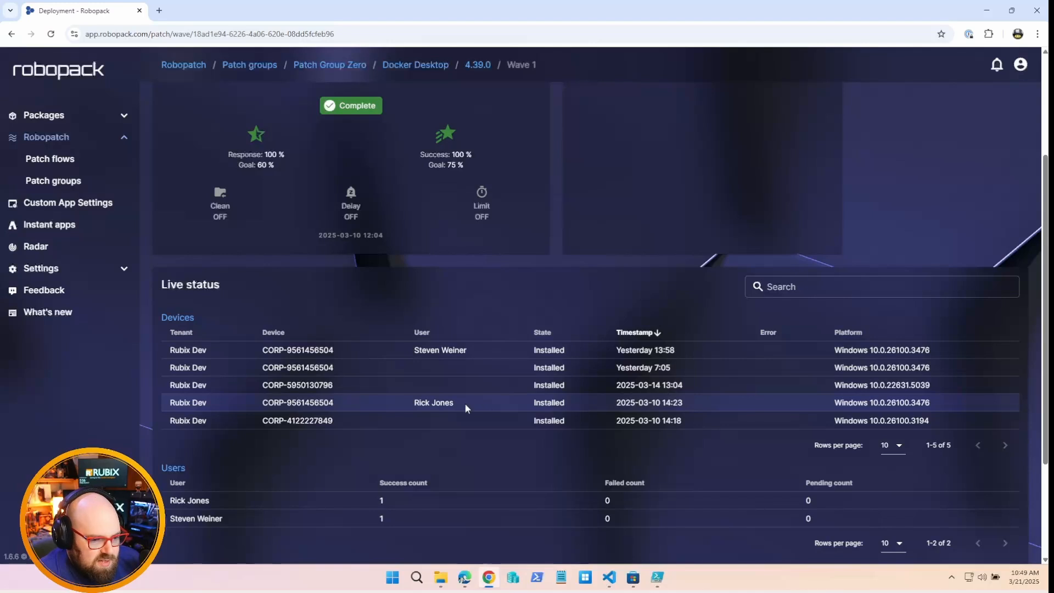
scroll("down", 3)
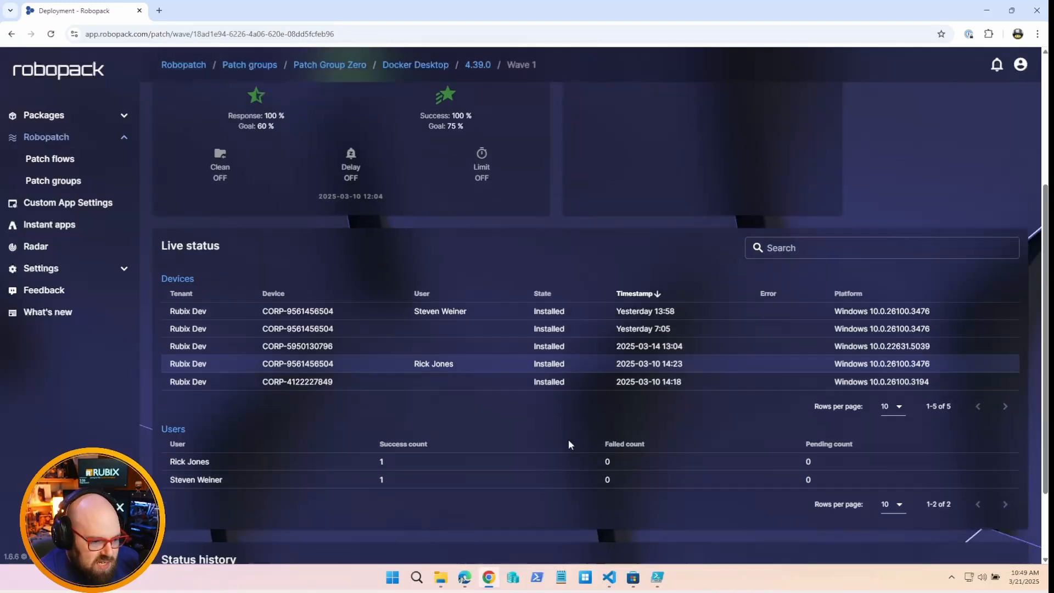
scroll("down", 3)
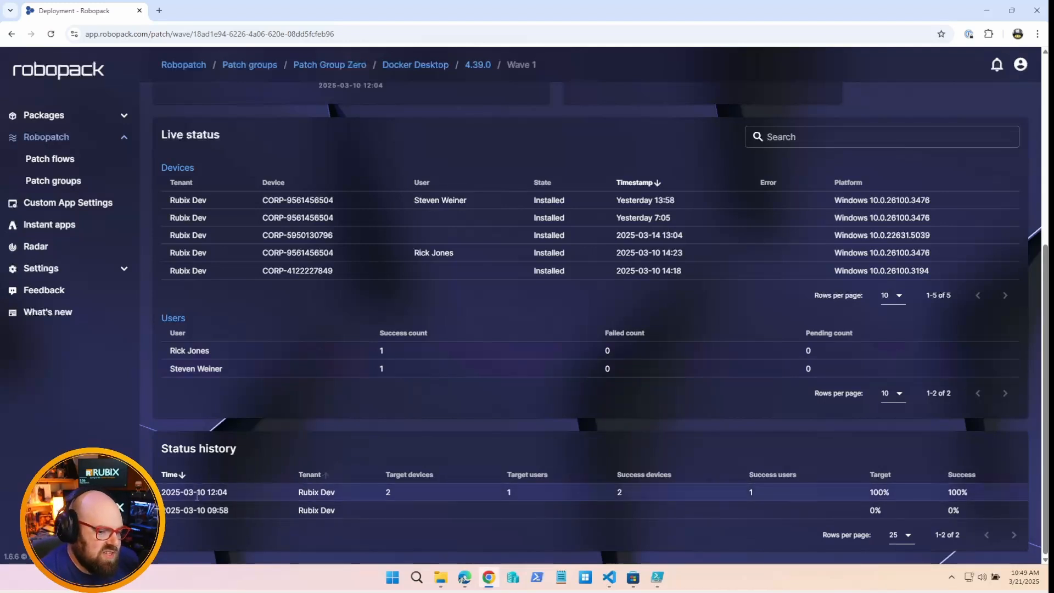
mouse_move(588, 504)
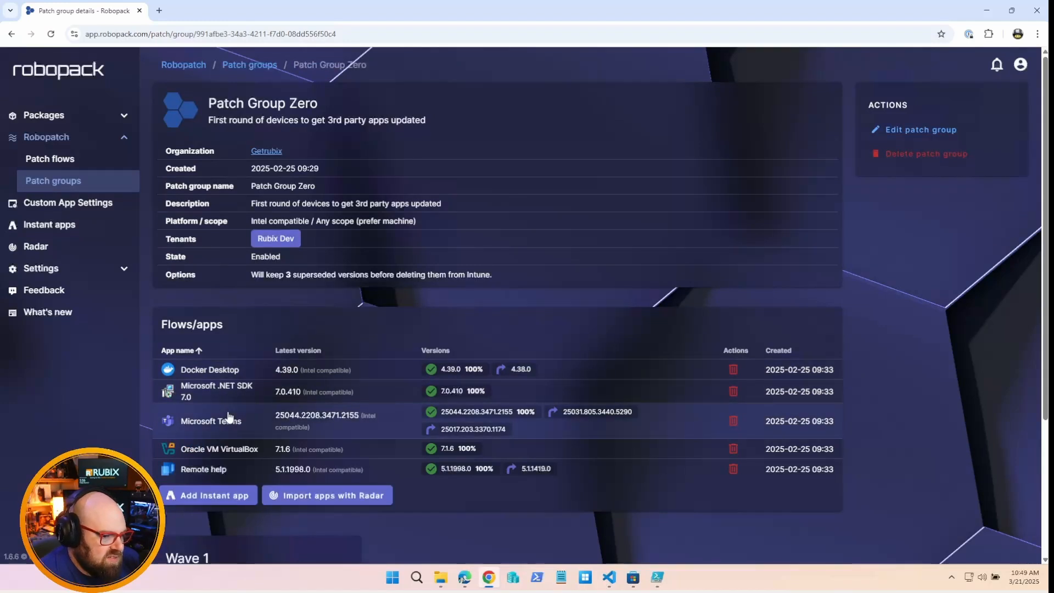
left_click(211, 422)
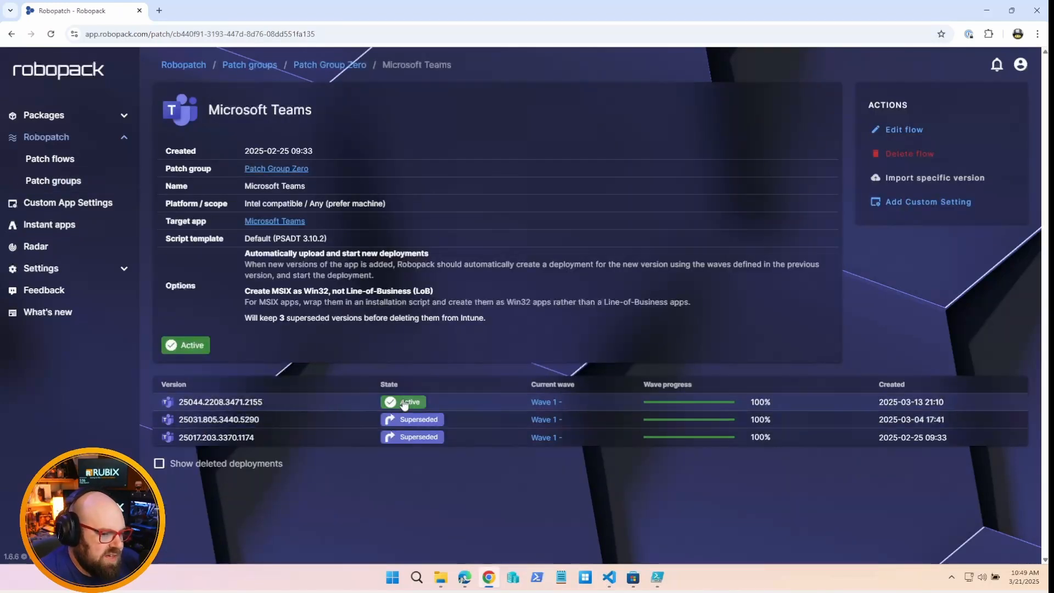
mouse_move(210, 442)
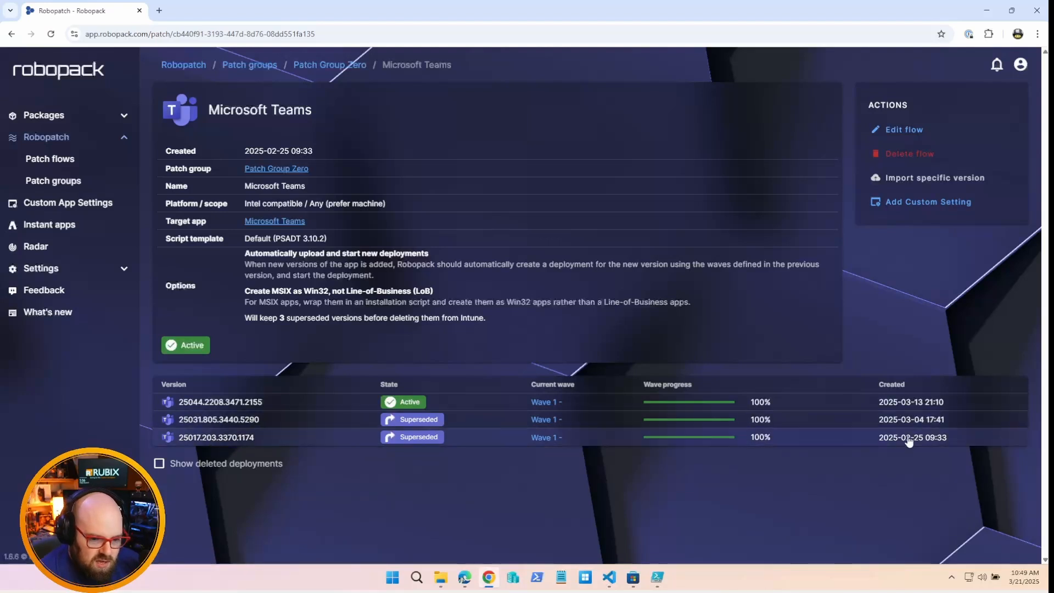
mouse_move(874, 455)
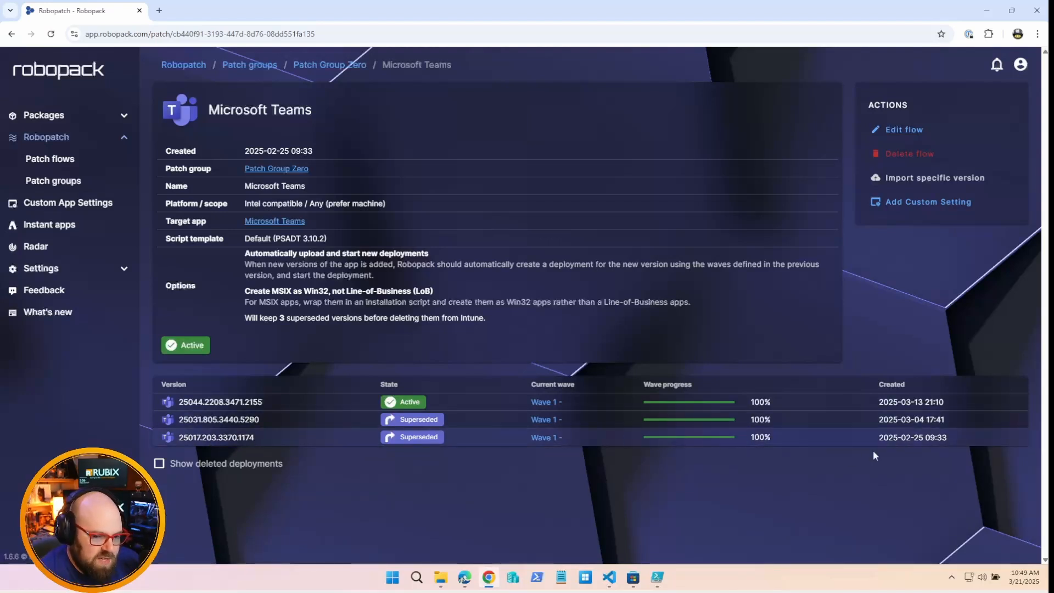
mouse_move(191, 446)
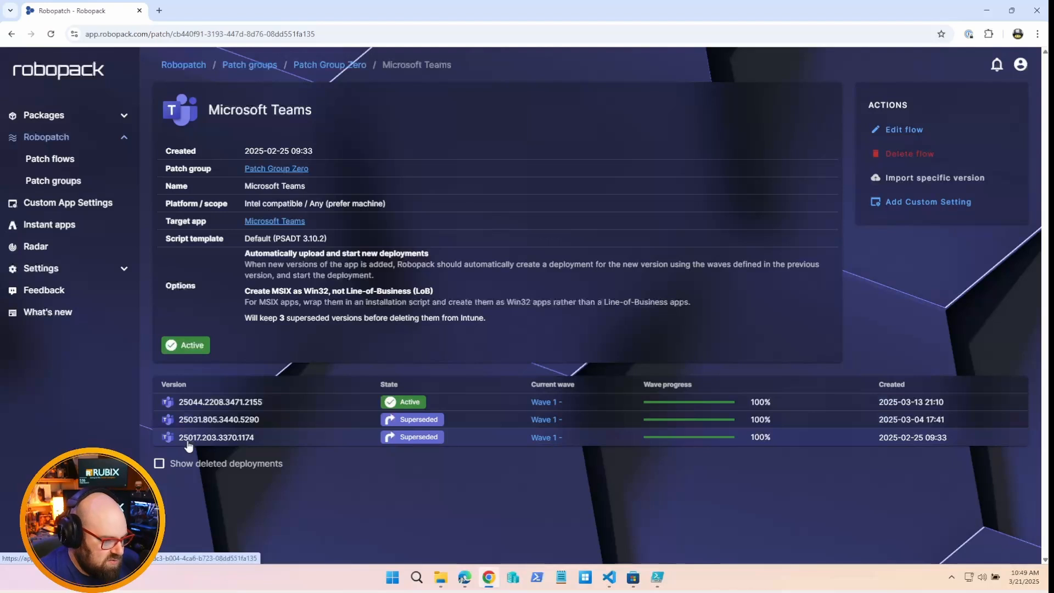
mouse_move(296, 442)
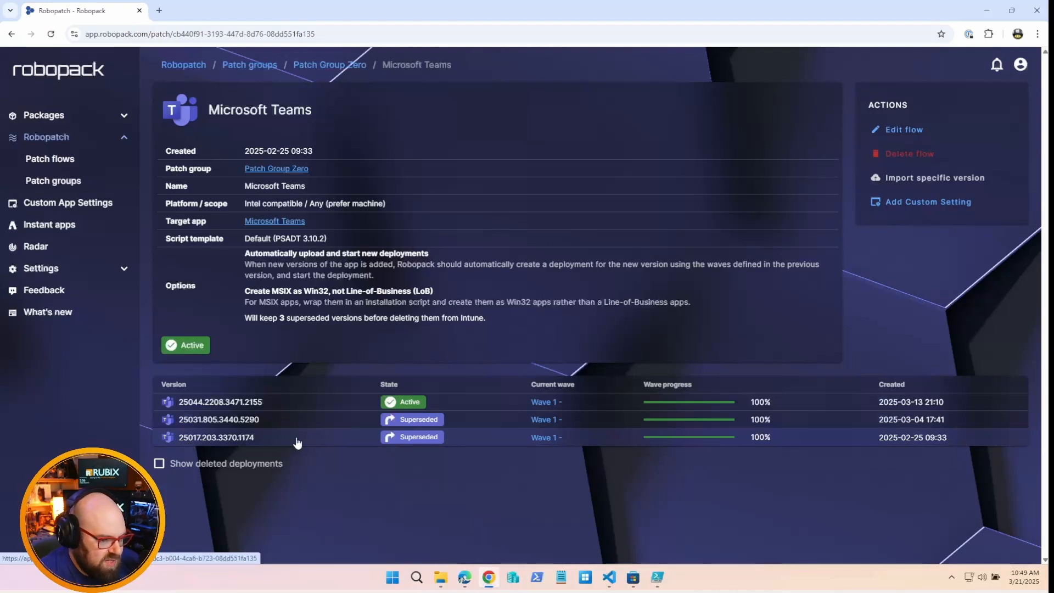
left_click(216, 437)
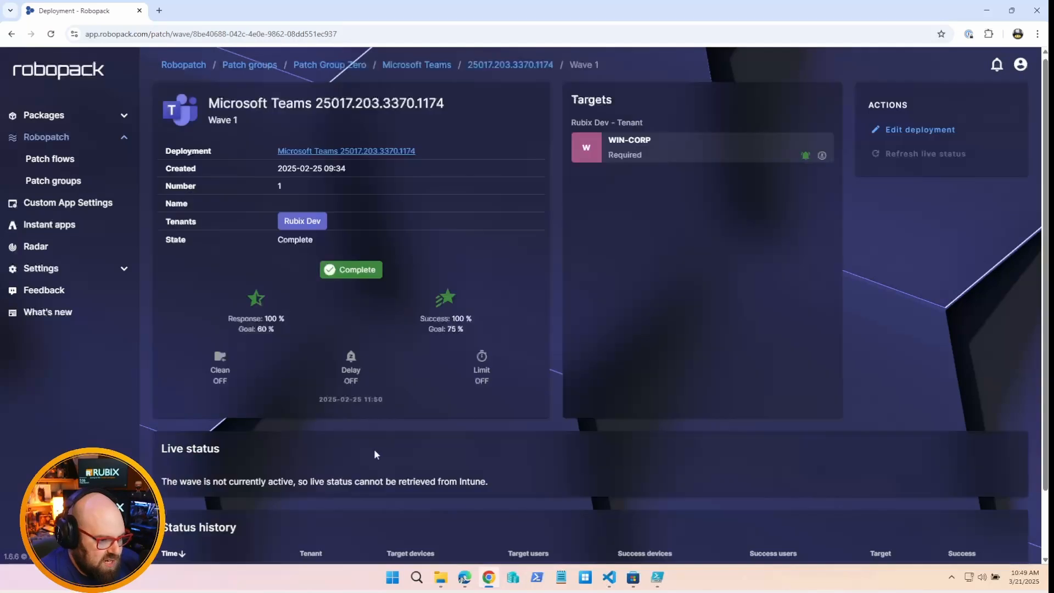
scroll("down", 3)
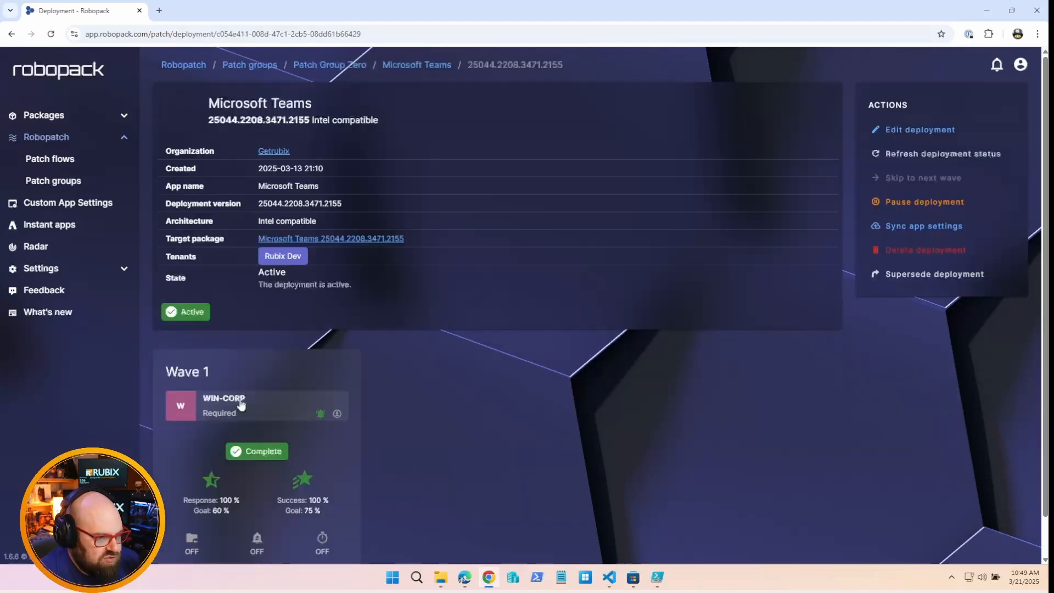
scroll("down", 3)
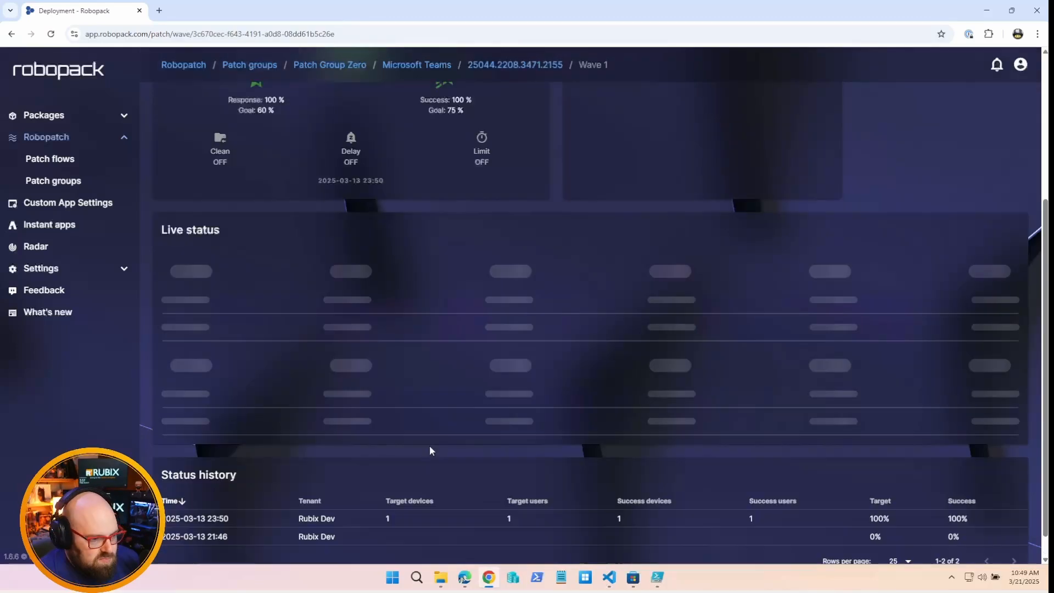
mouse_move(424, 449)
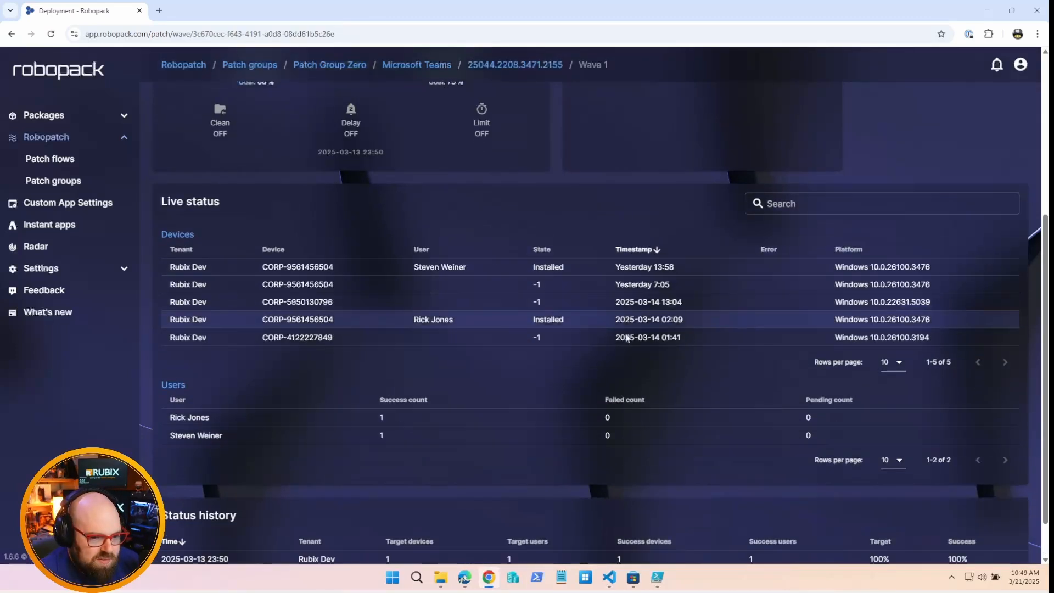
scroll("down", 3)
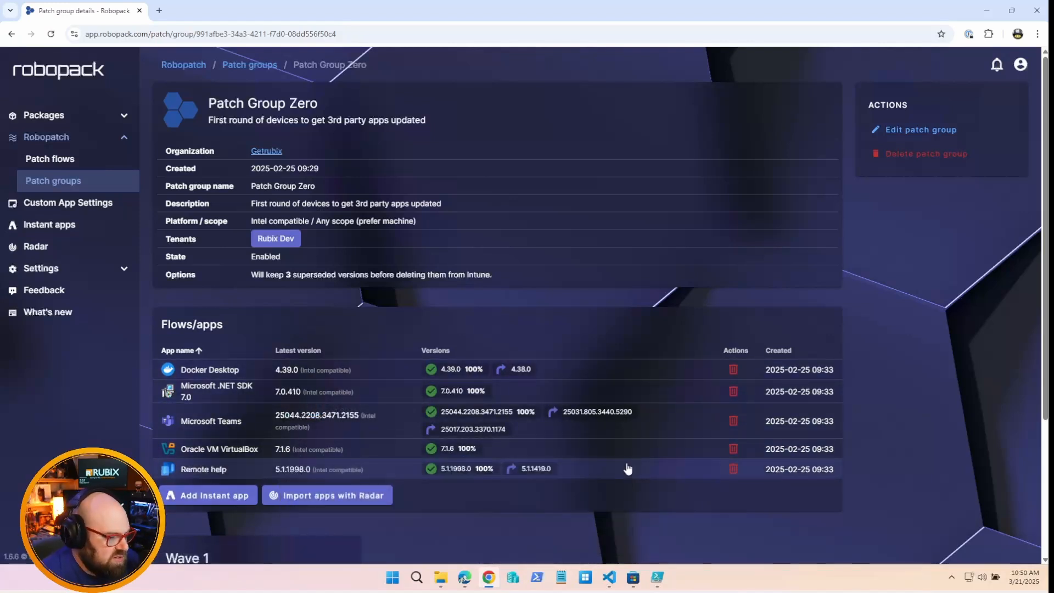
mouse_move(239, 457)
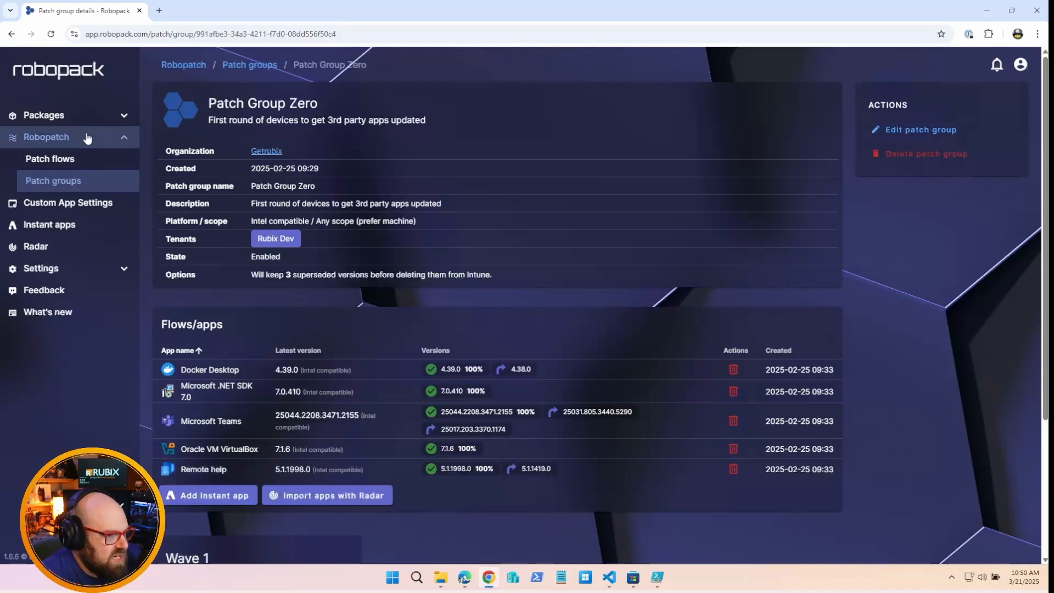
left_click(44, 115)
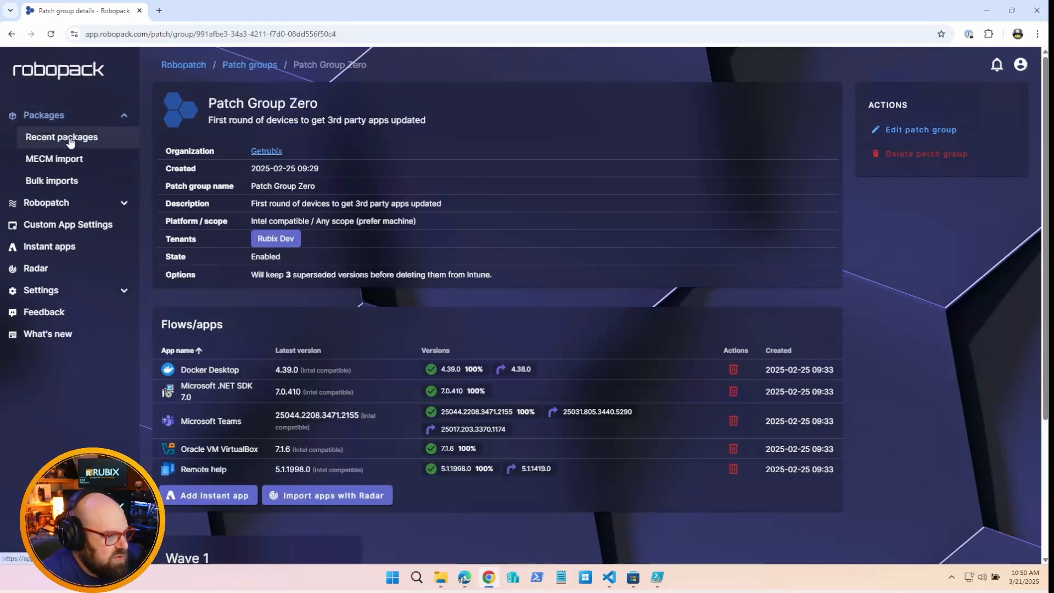
left_click(60, 137)
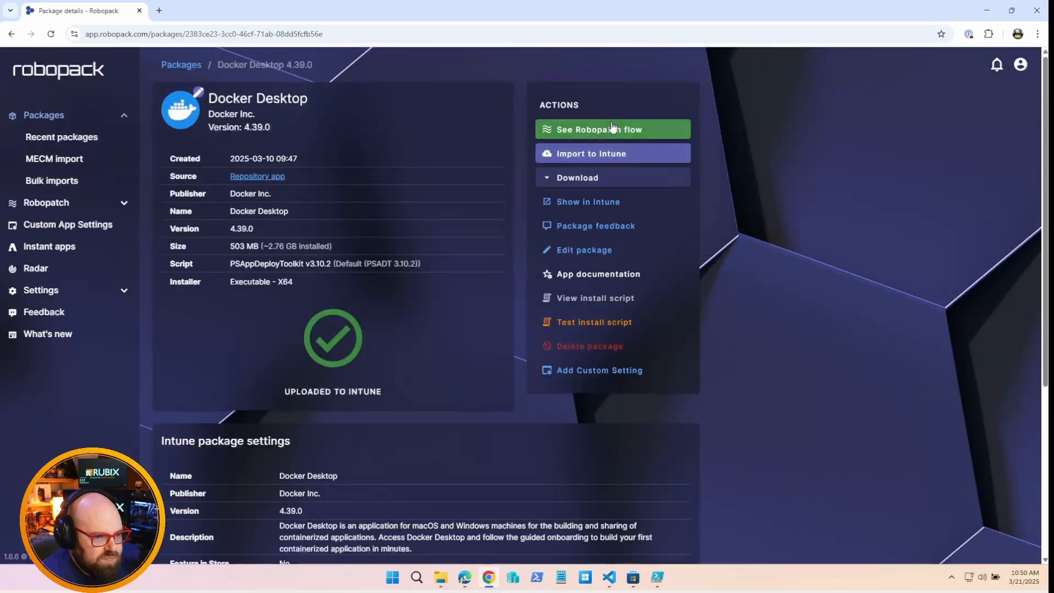
left_click(613, 129)
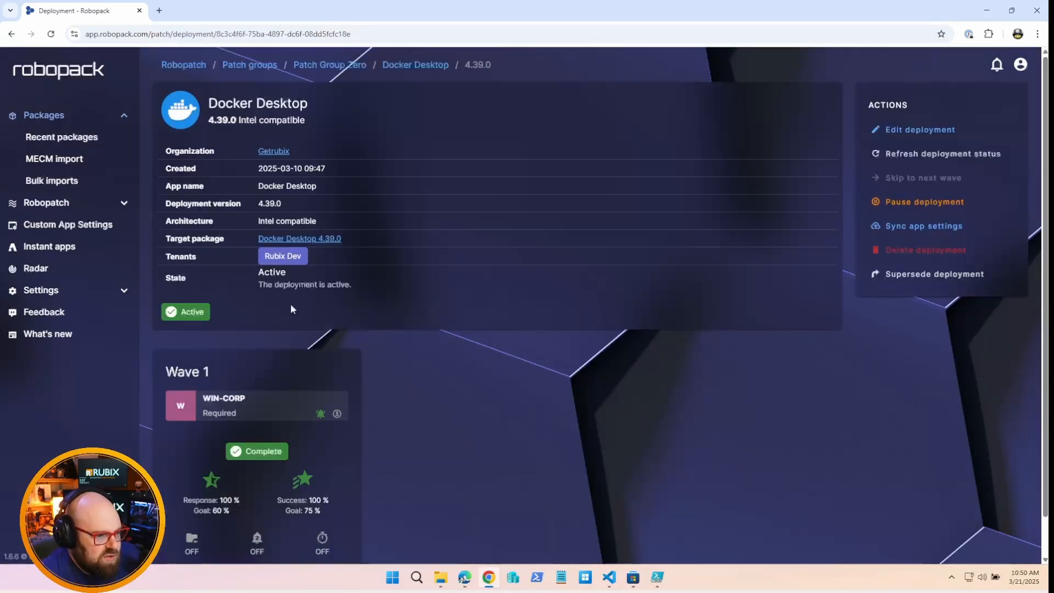
left_click(249, 65)
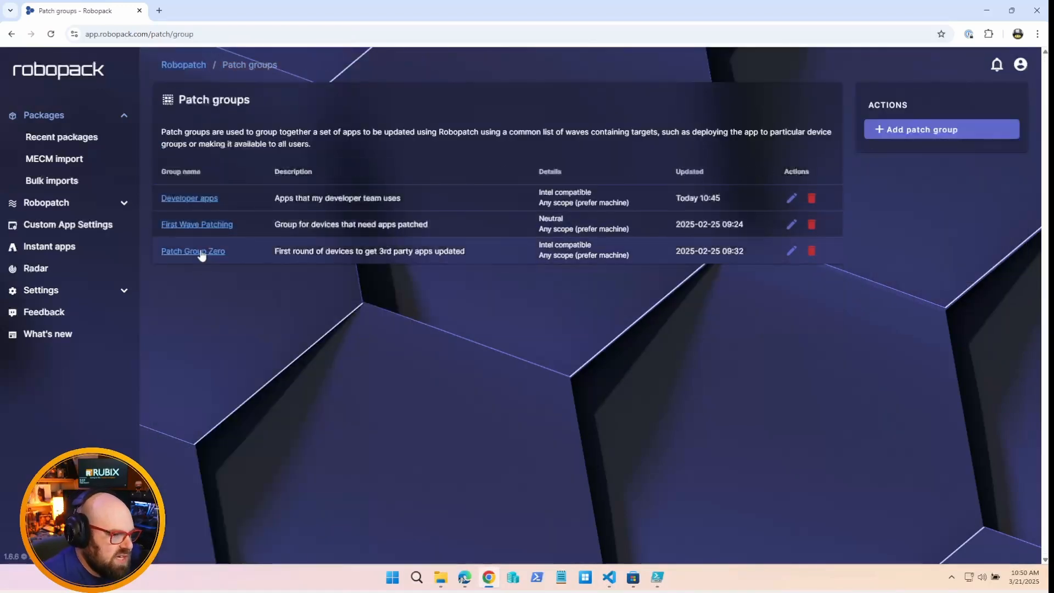
left_click(193, 250)
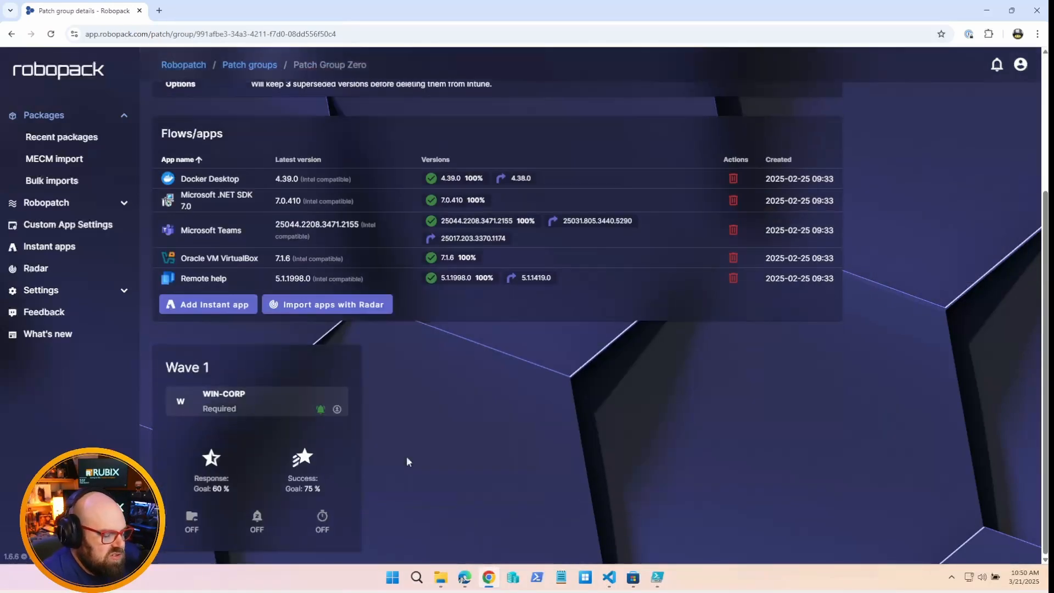
mouse_move(404, 453)
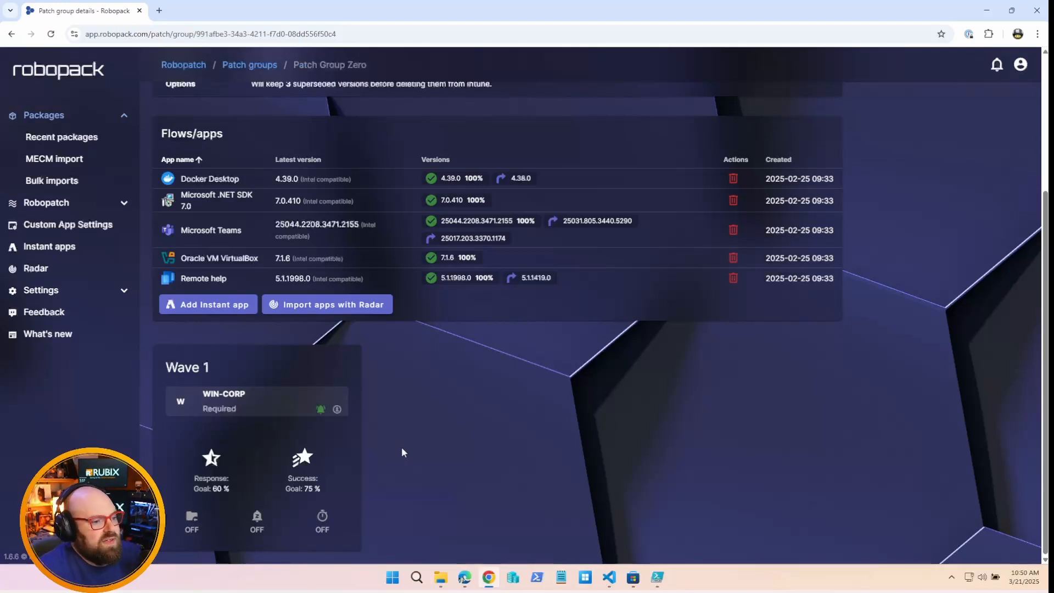
Start deployments for all flows in the Developer apps patch group
left_click(250, 65)
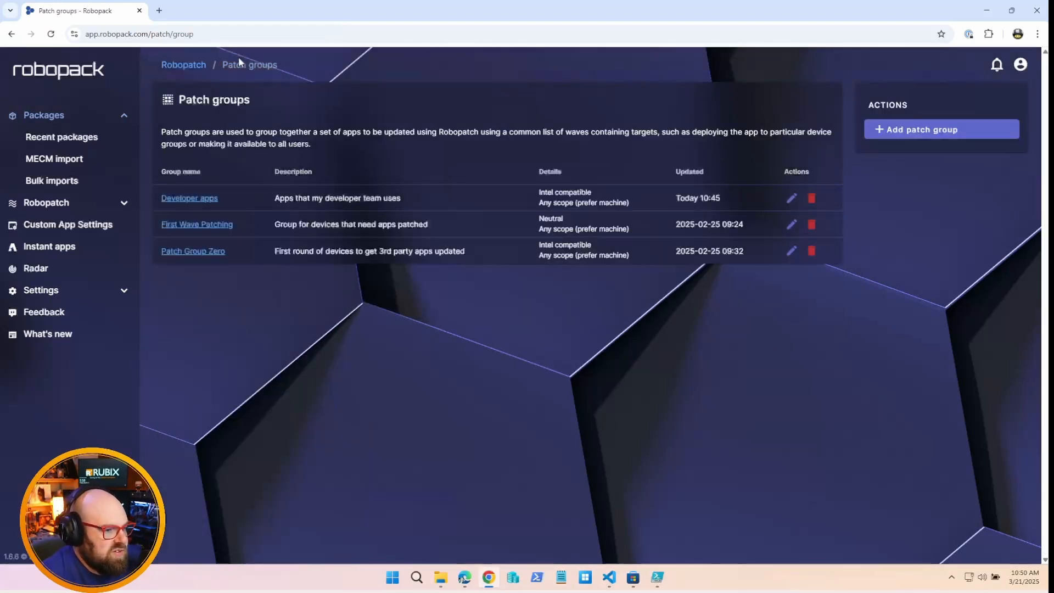
left_click(189, 197)
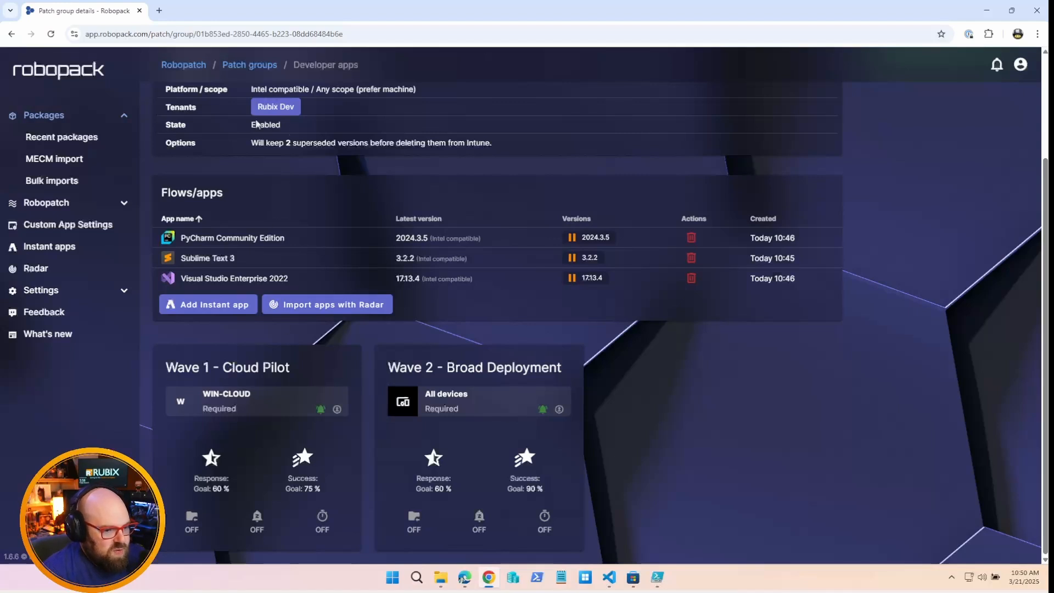
mouse_move(321, 316)
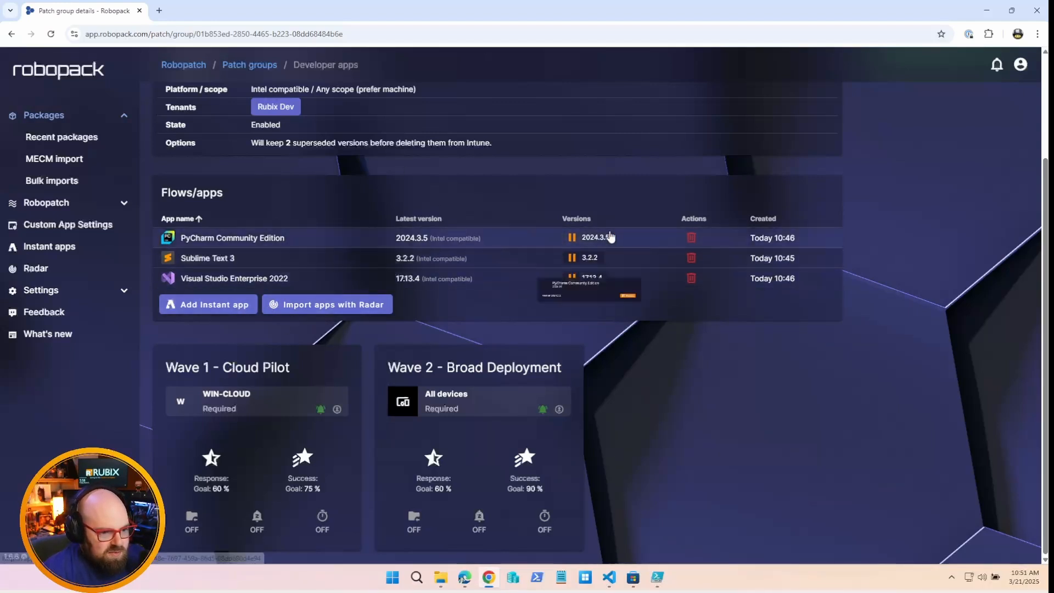
mouse_move(329, 331)
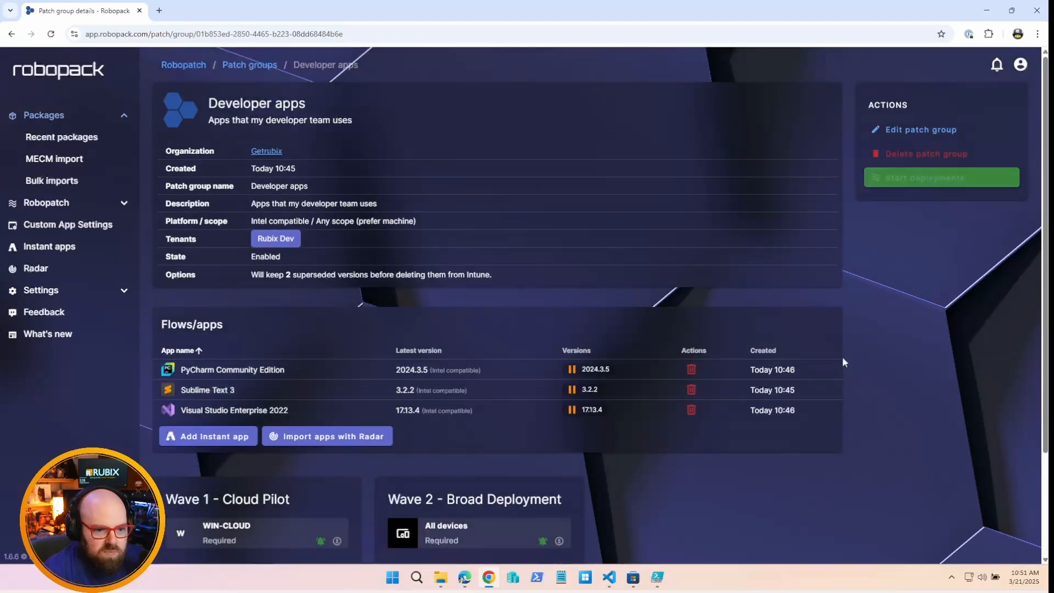
left_click(940, 178)
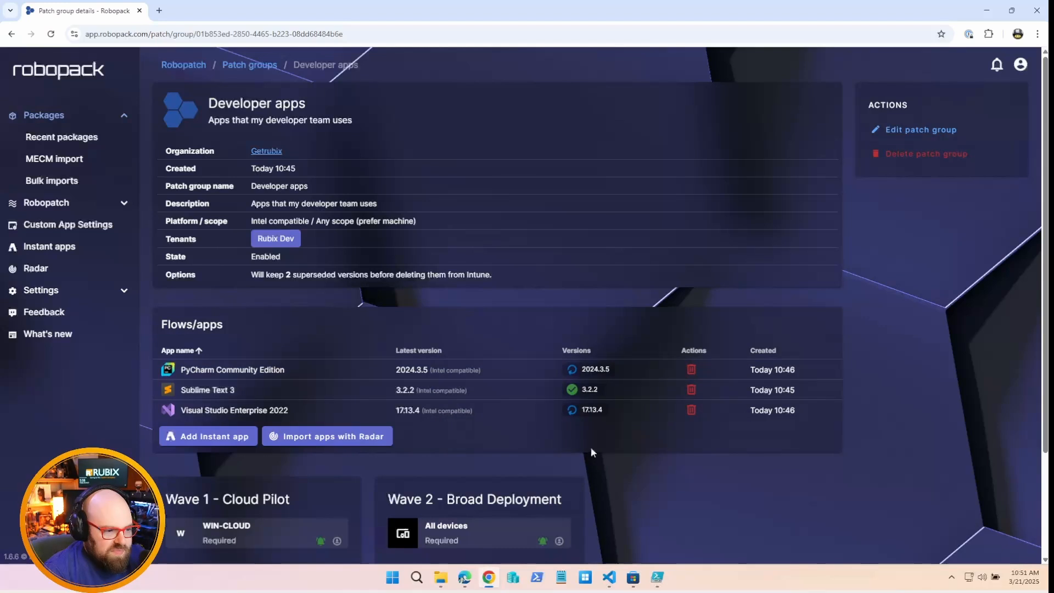